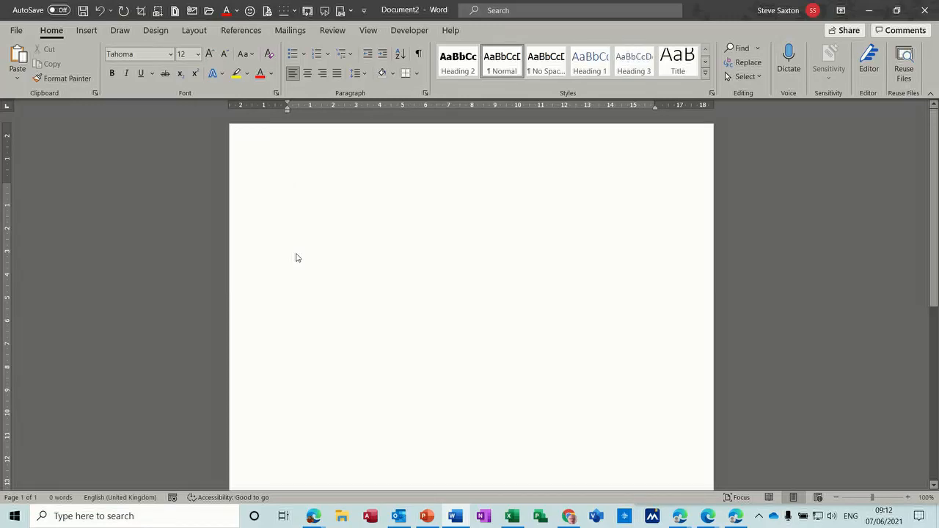
# Apply the DO NOT COPY 1 diagonal watermark from the Design Watermark gallery
pyautogui.click(288, 188)
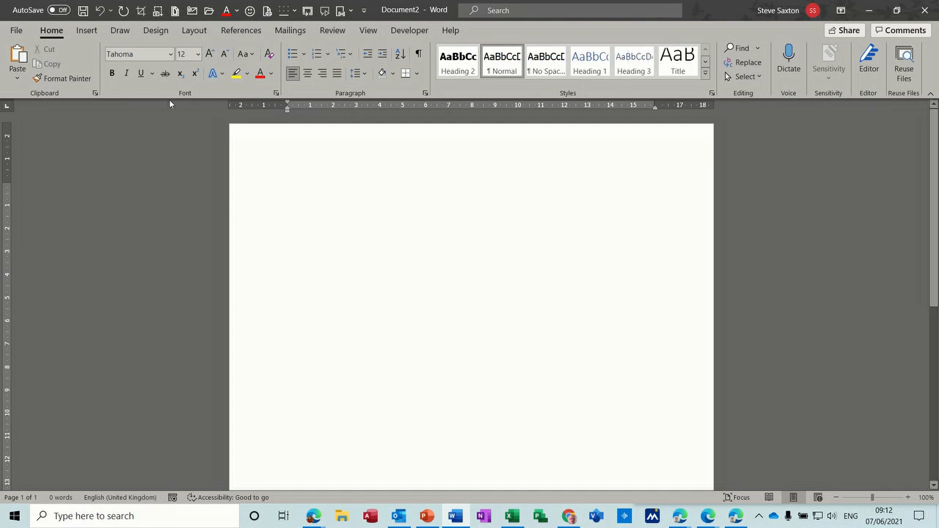
pyautogui.click(156, 29)
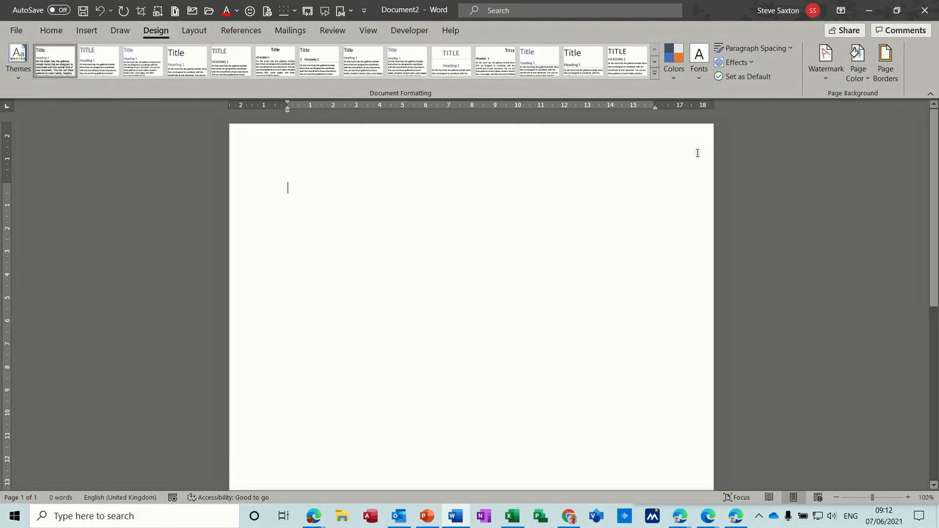
pyautogui.moveTo(825, 61)
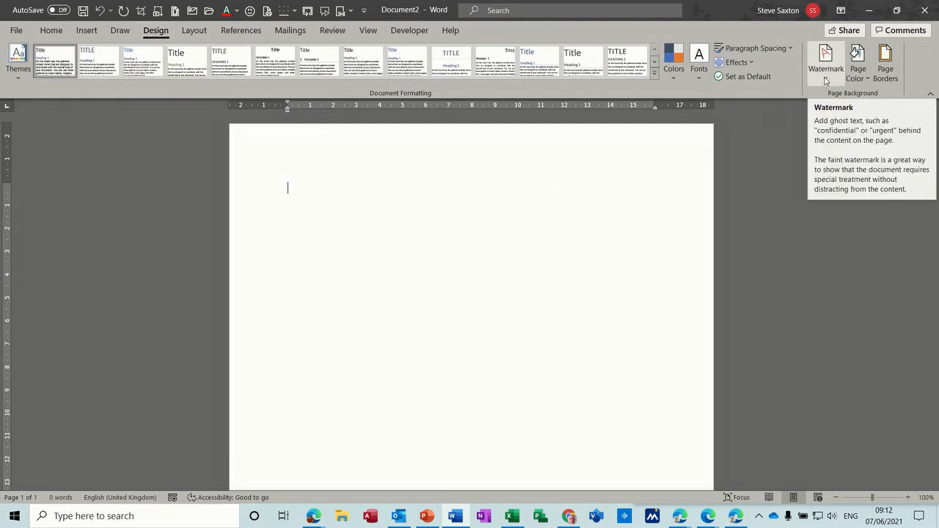
pyautogui.click(824, 59)
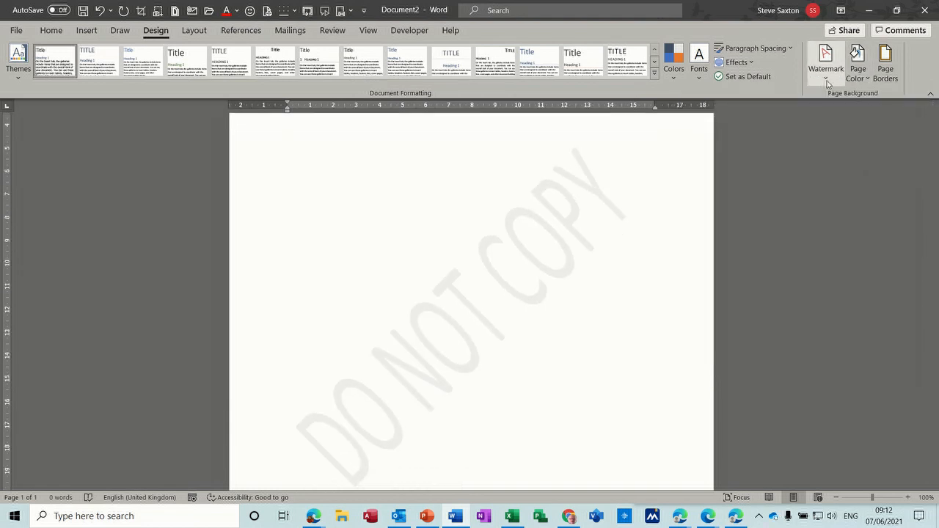
pyautogui.click(824, 62)
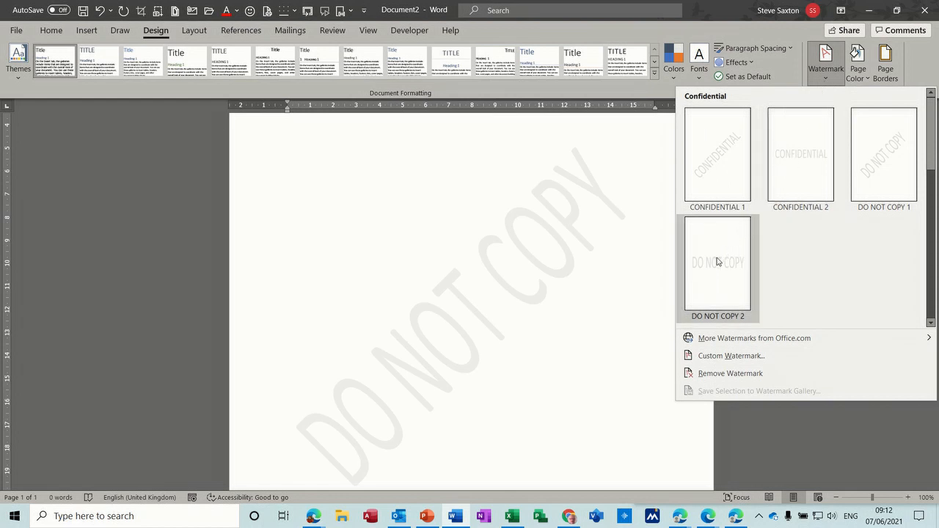
# Switch to the DO NOT COPY 2 watermark and select its WordArt in the header for resizing
pyautogui.click(718, 262)
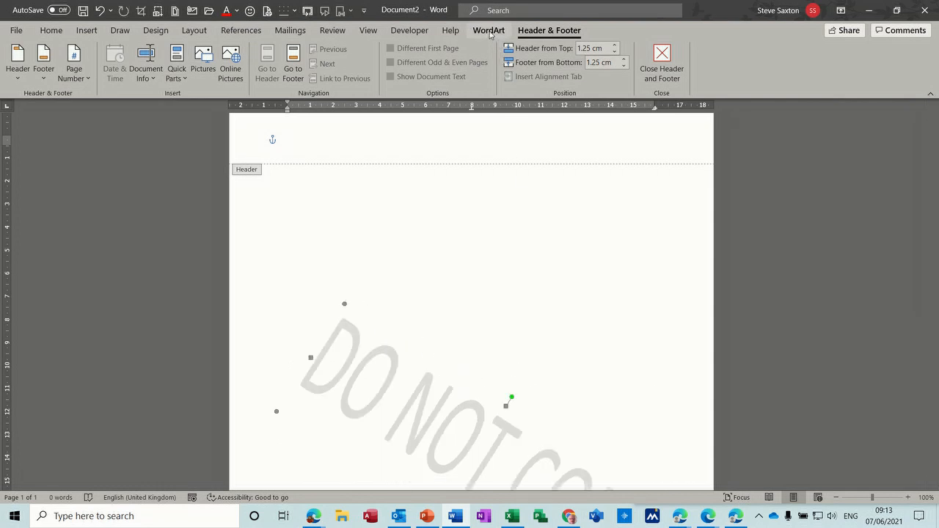
pyautogui.click(487, 29)
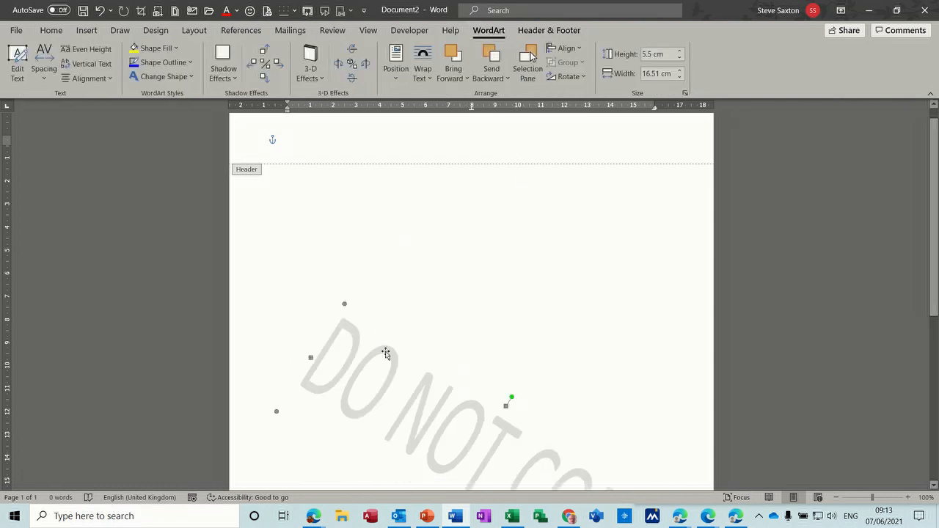
pyautogui.moveTo(423, 62)
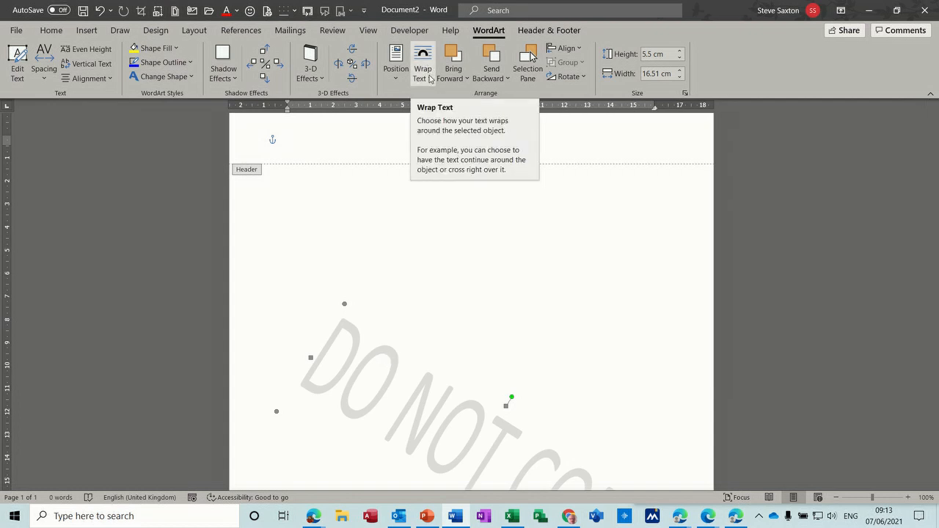
pyautogui.moveTo(499, 35)
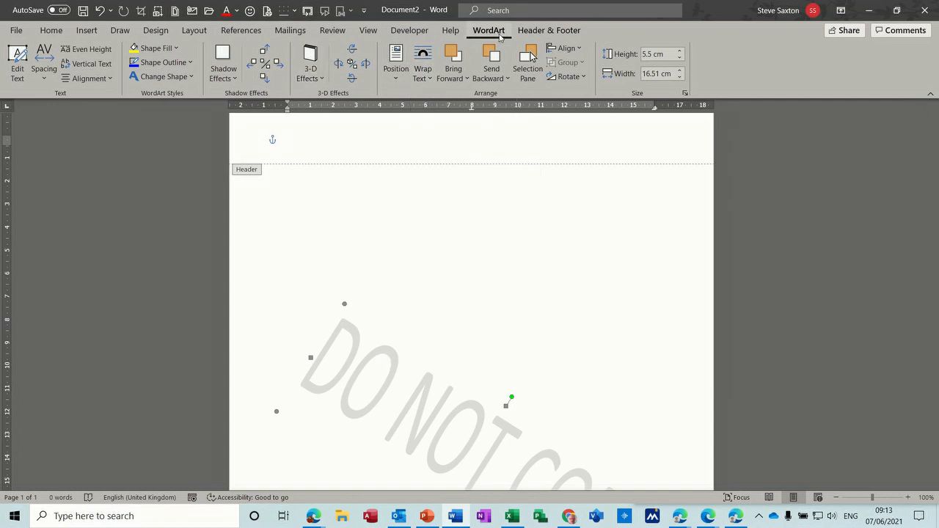
pyautogui.moveTo(454, 401)
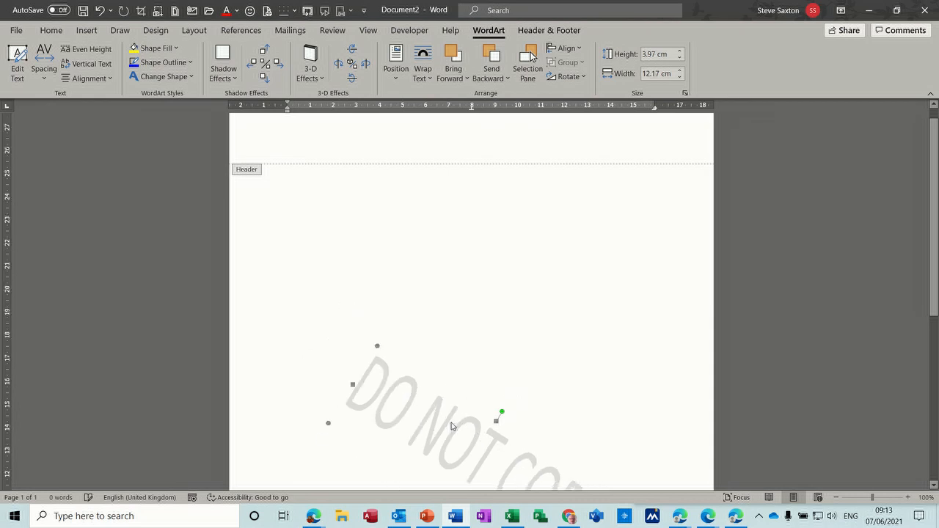
pyautogui.moveTo(518, 408)
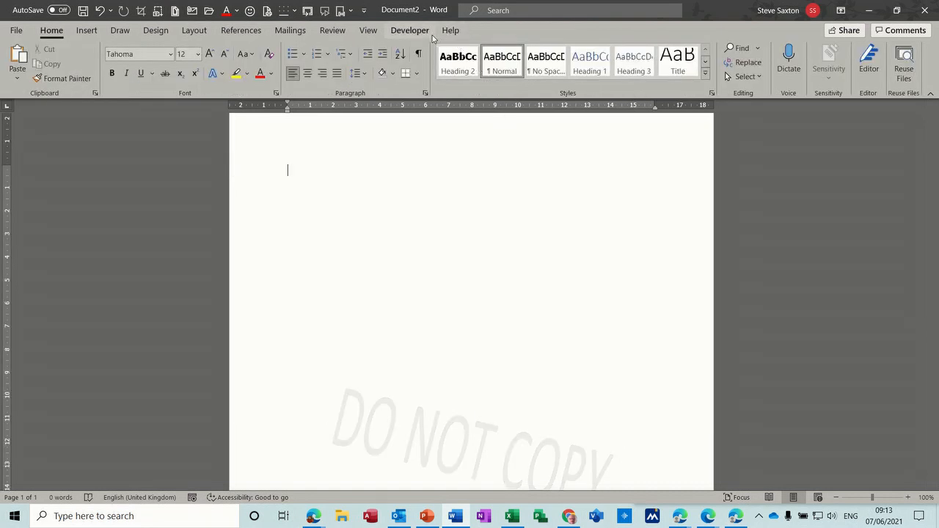
pyautogui.moveTo(162, 41)
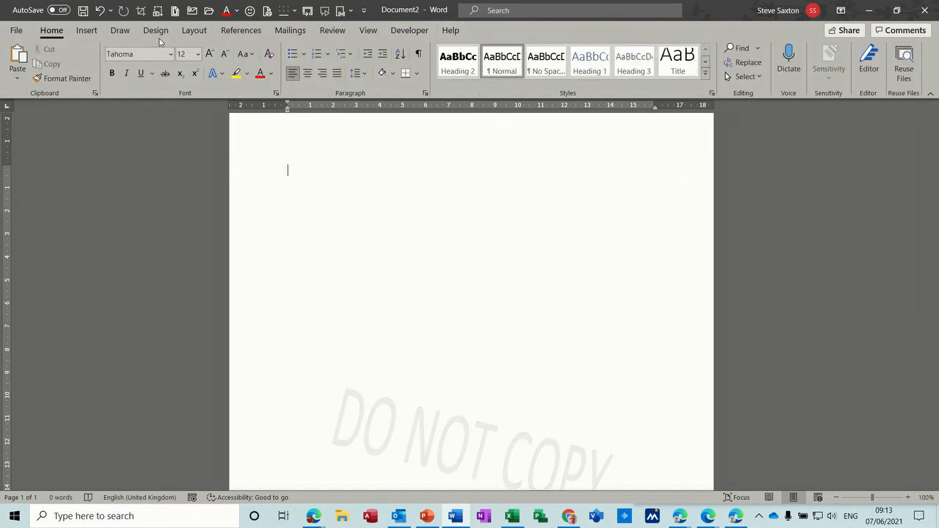
# Start a Custom Watermark and choose Picture watermark instead of text
pyautogui.click(155, 29)
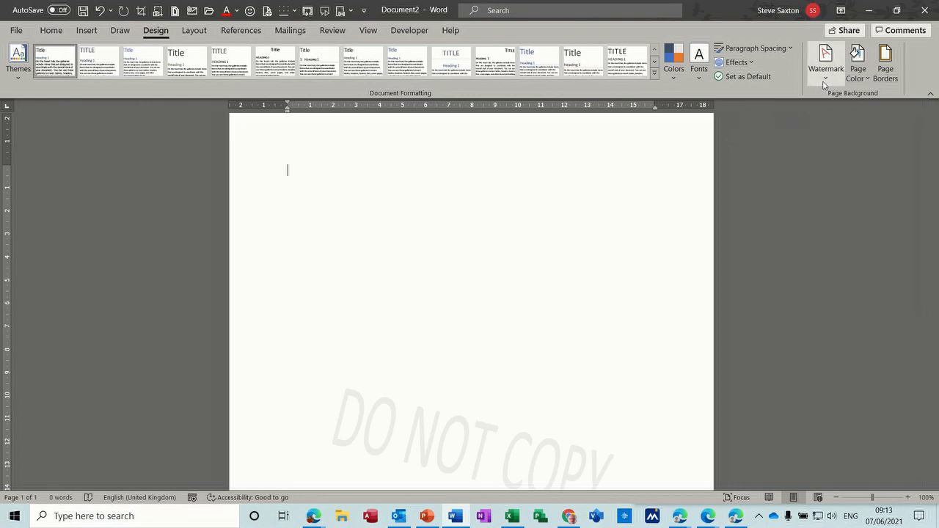
pyautogui.click(825, 62)
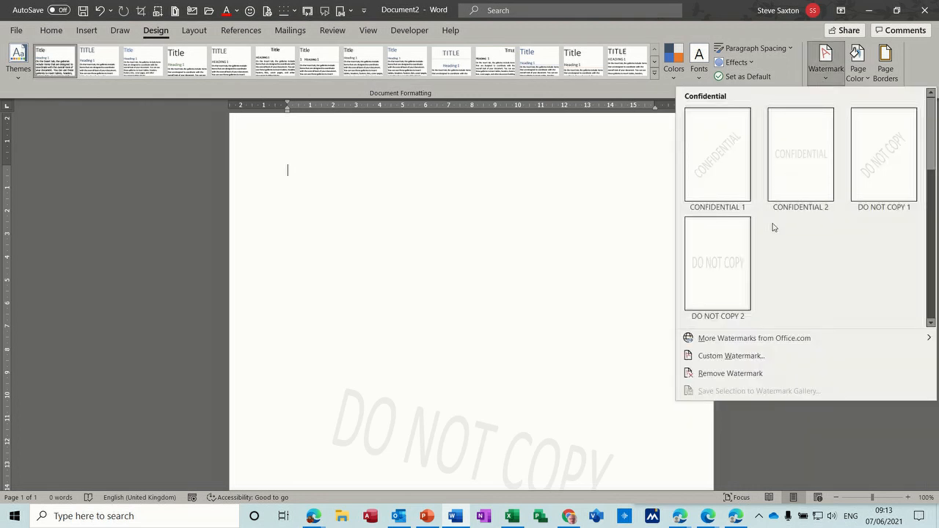
pyautogui.moveTo(730, 356)
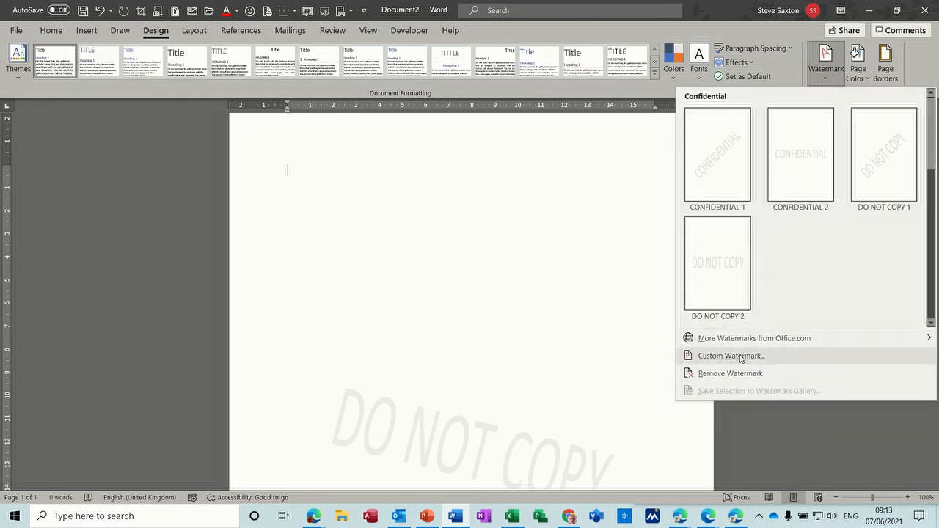
pyautogui.click(731, 356)
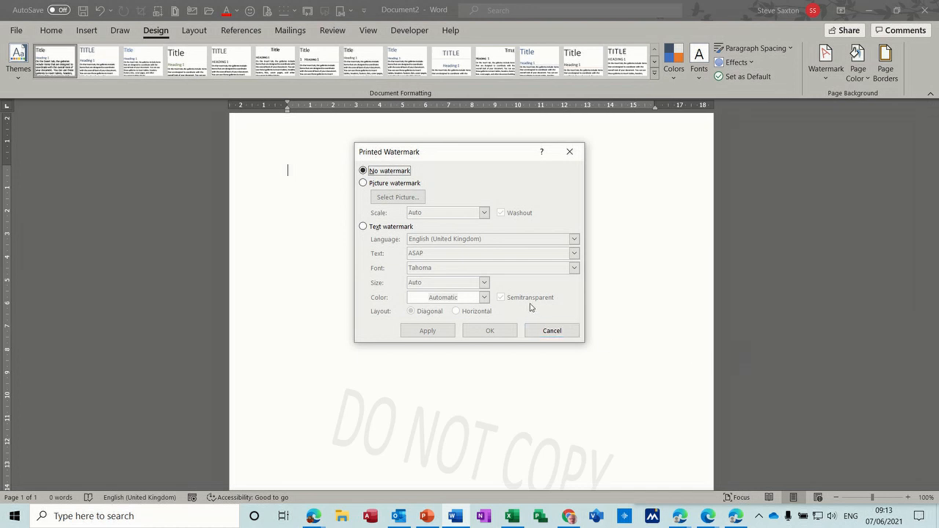
pyautogui.click(364, 182)
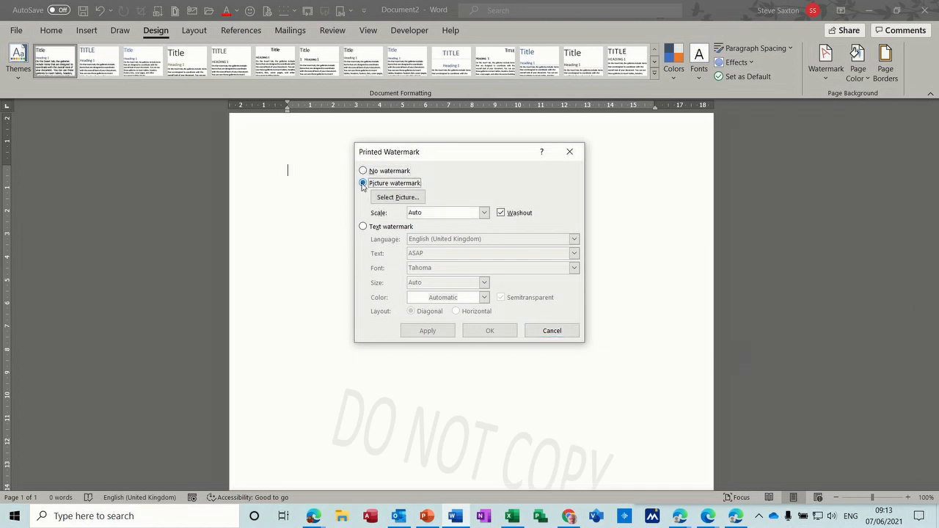
# Use the England sign photo from file as the watermark, keeping Washout, and apply it
pyautogui.click(396, 197)
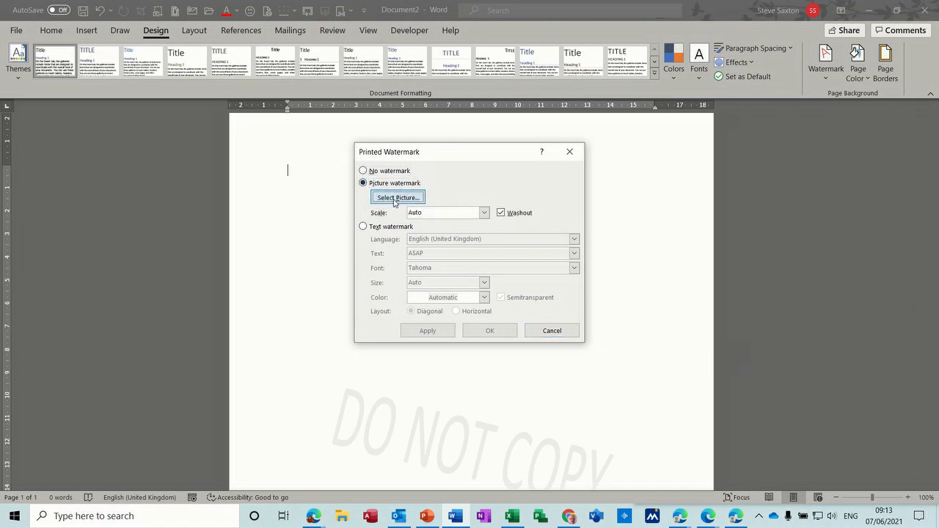
pyautogui.click(396, 196)
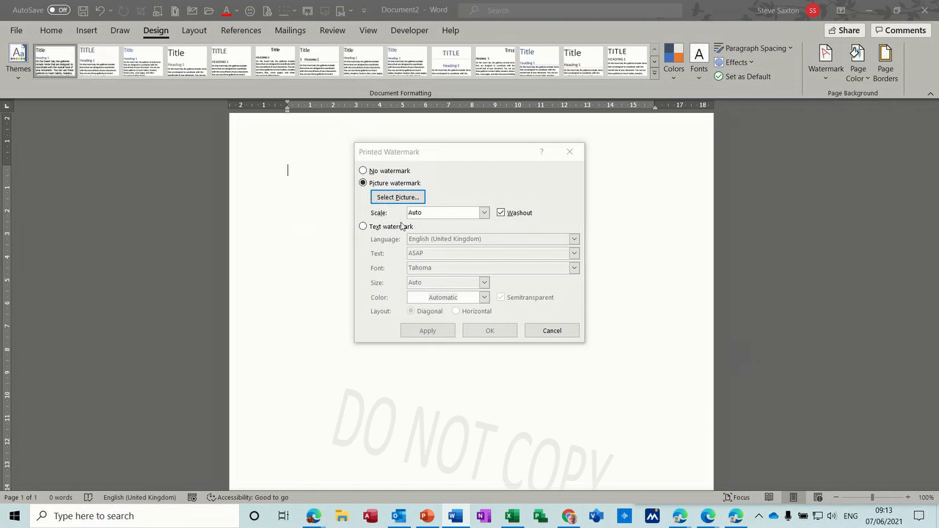
pyautogui.click(396, 196)
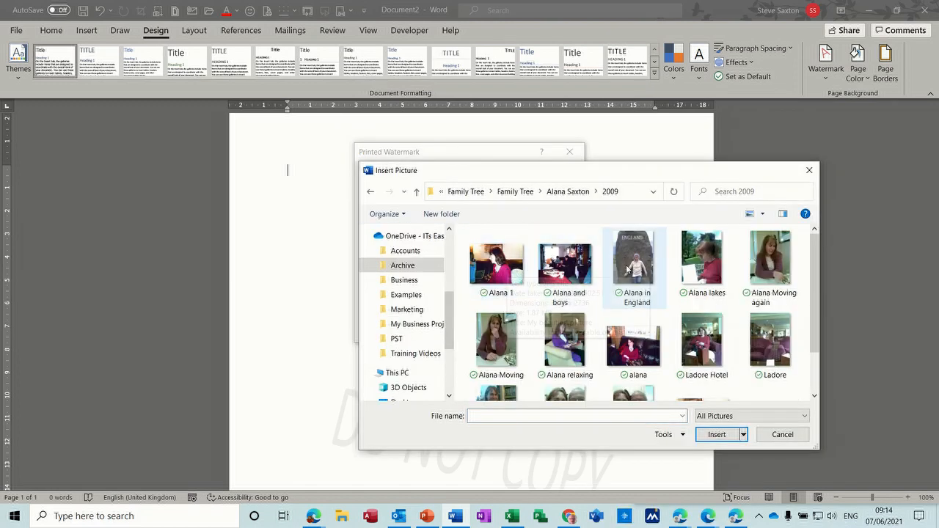
pyautogui.click(716, 434)
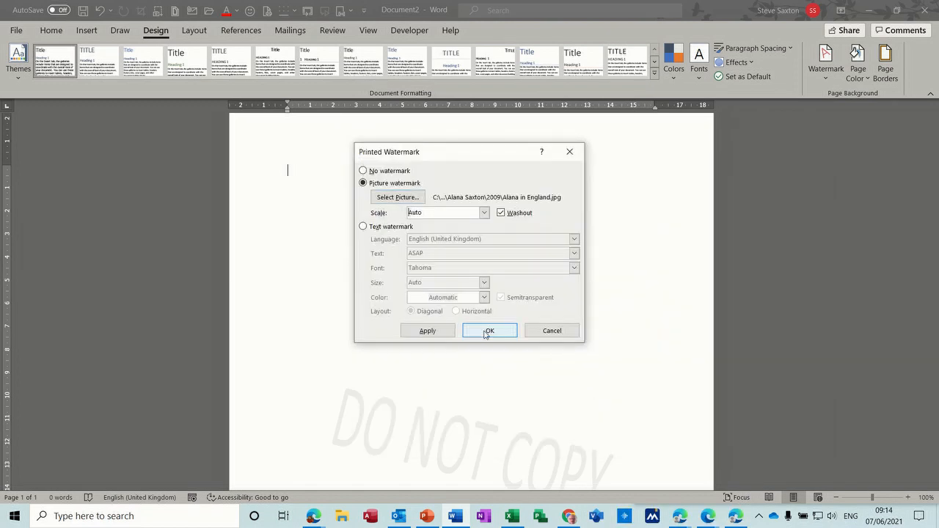
pyautogui.click(488, 330)
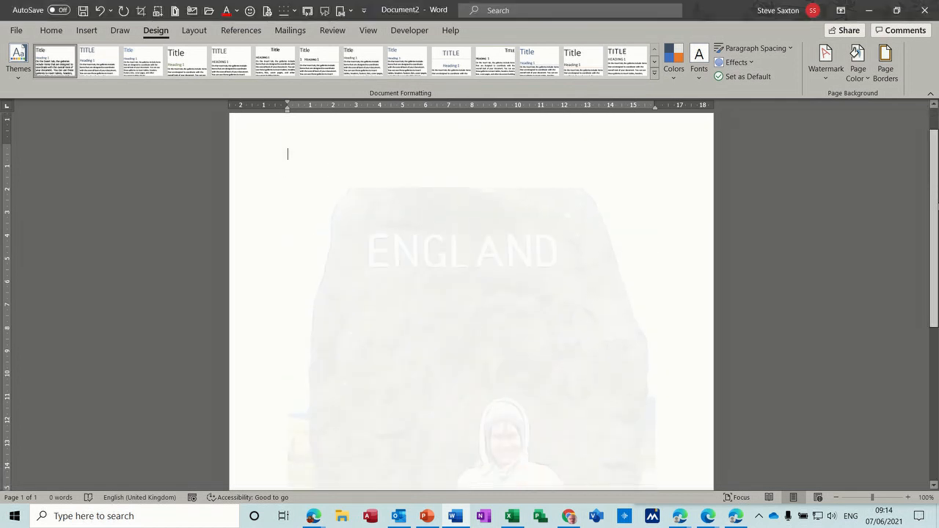
# Delete the England photo from the header via Picture Format, leaving the page blank
pyautogui.scroll(-3)
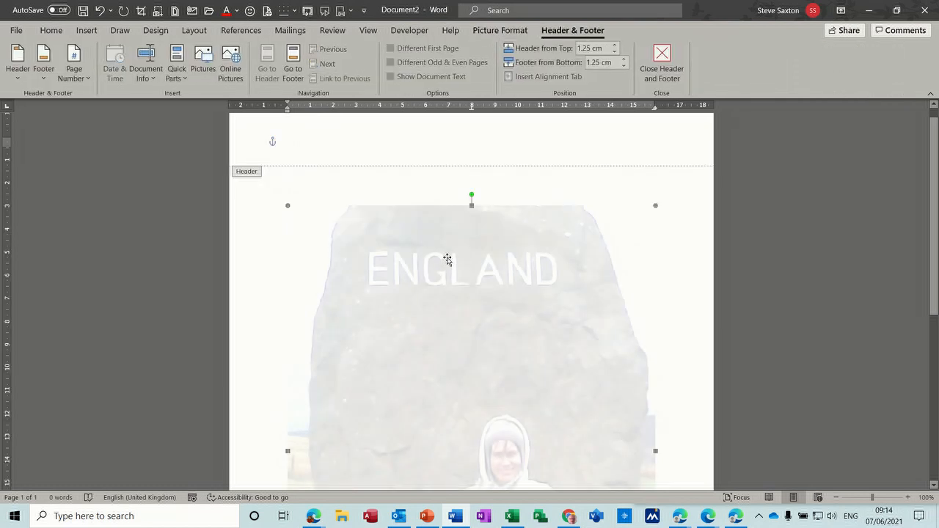
pyautogui.moveTo(511, 118)
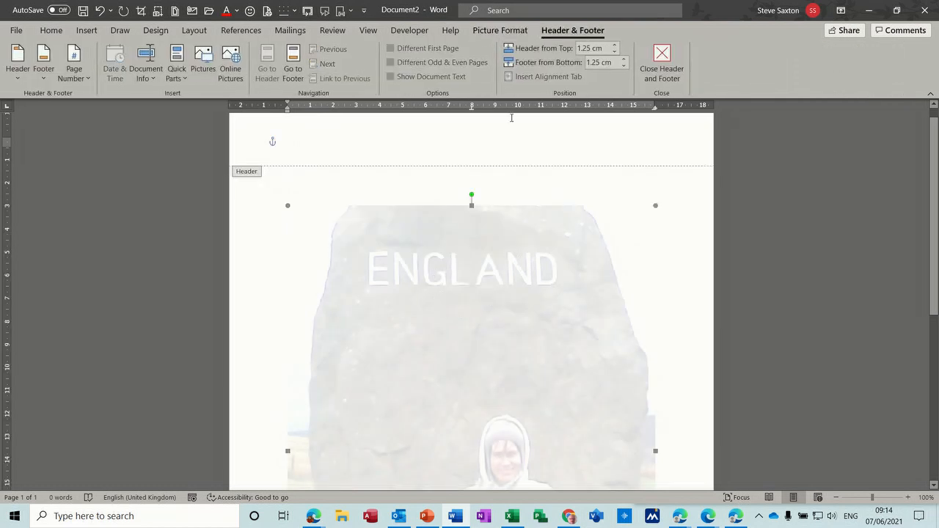
pyautogui.click(499, 29)
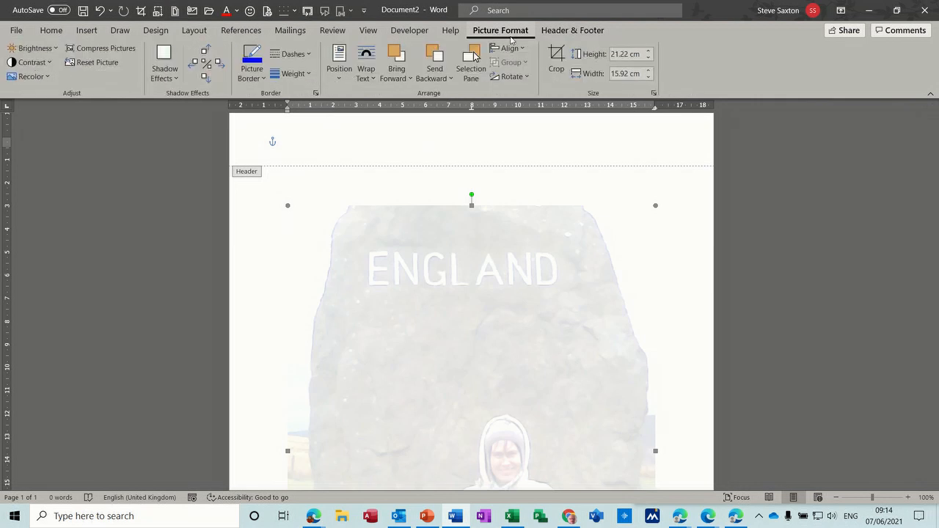
pyautogui.moveTo(449, 242)
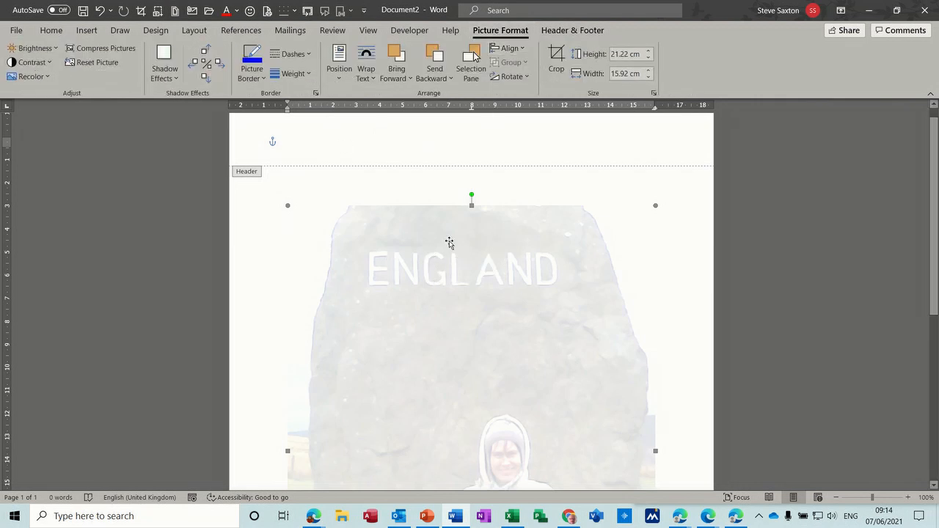
pyautogui.moveTo(509, 280)
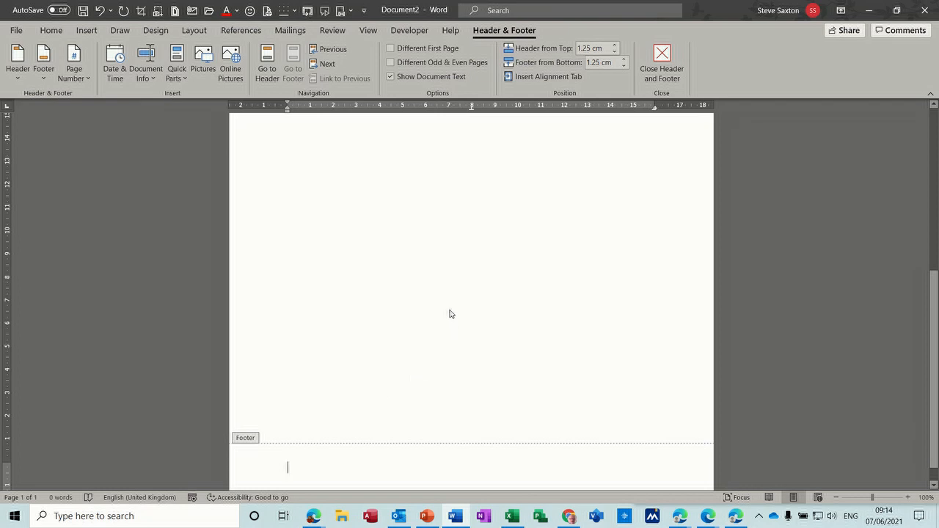
pyautogui.click(824, 58)
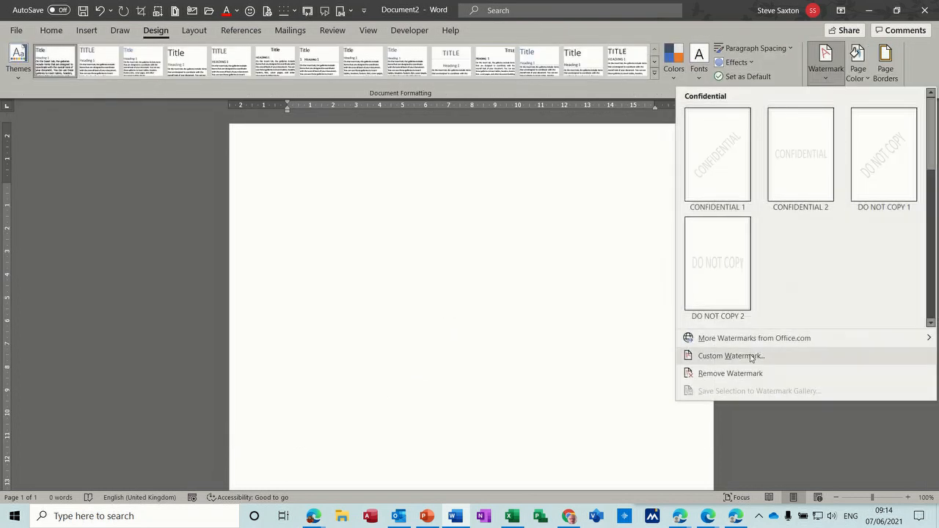
pyautogui.click(731, 357)
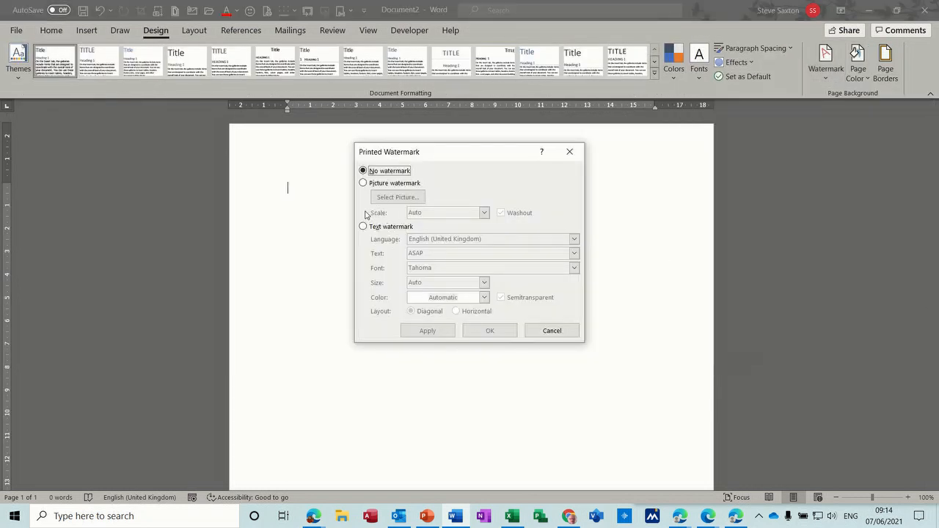
pyautogui.click(364, 226)
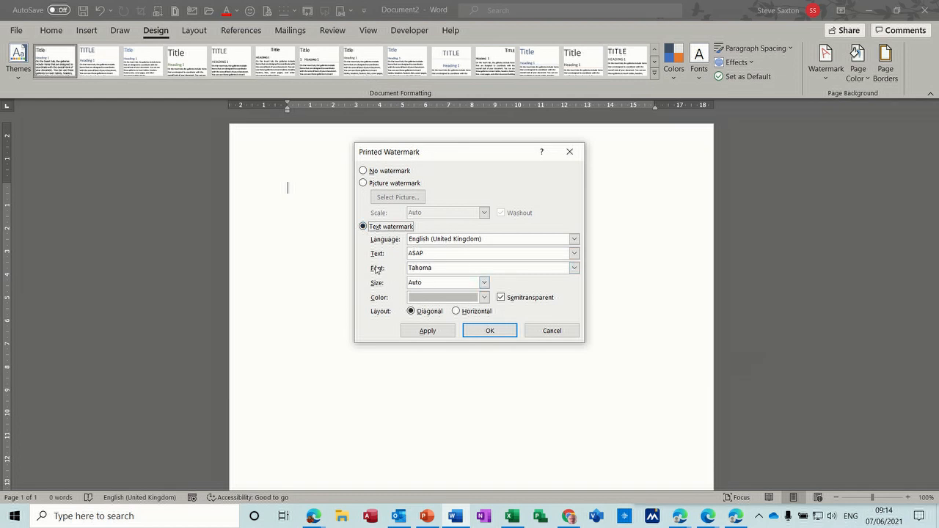
pyautogui.click(574, 253)
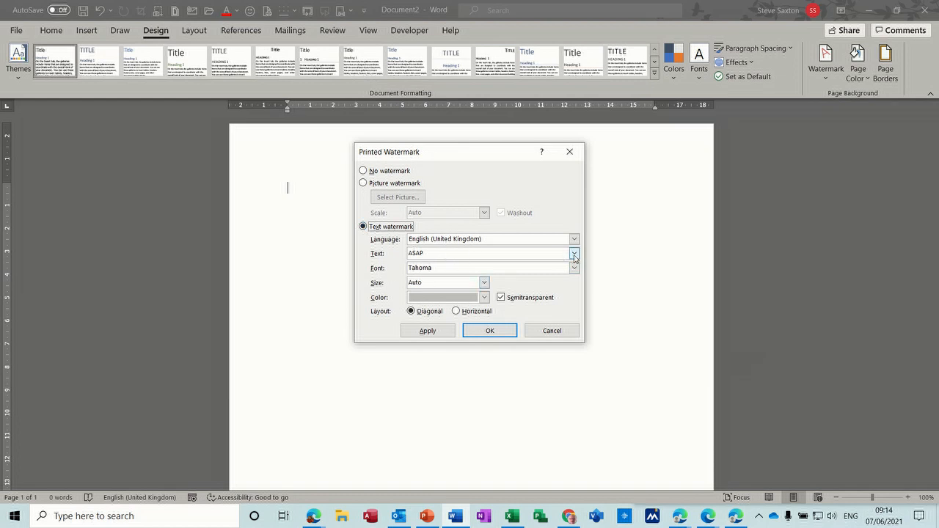
pyautogui.click(574, 252)
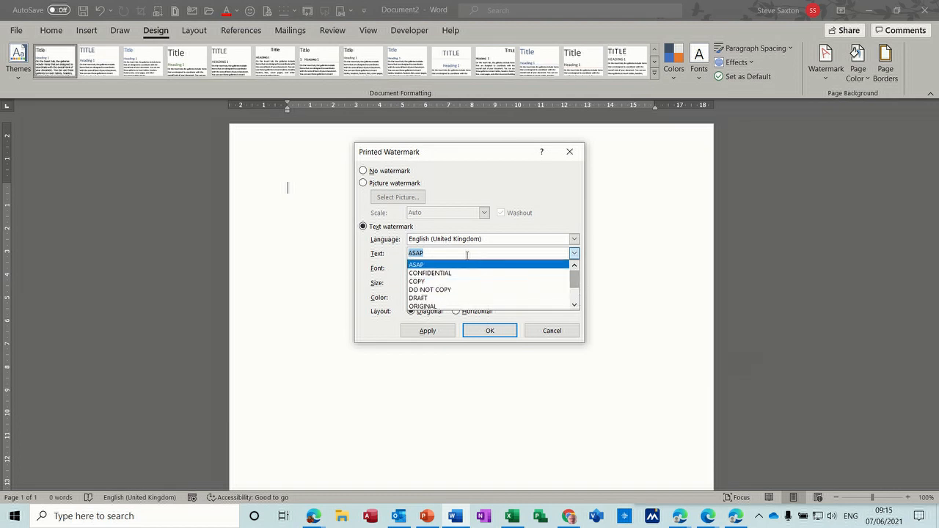
pyautogui.write('Steve')
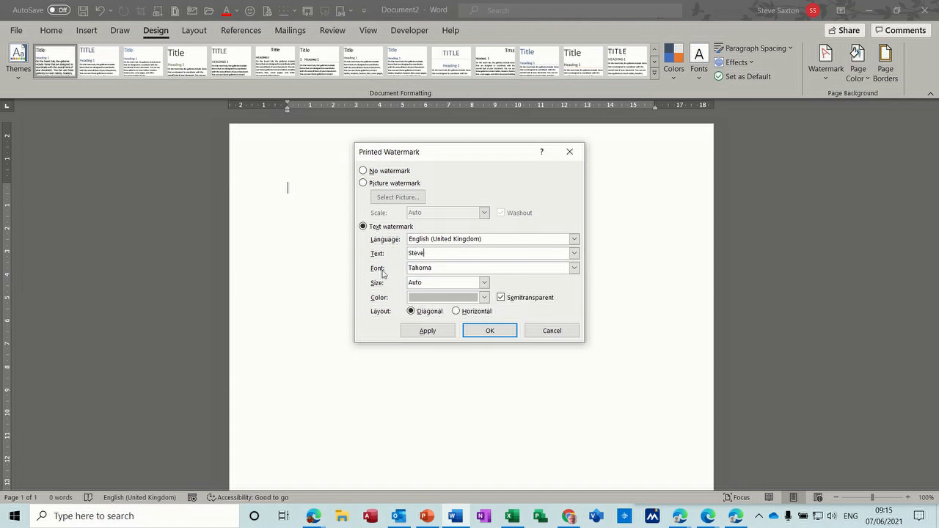
pyautogui.click(482, 296)
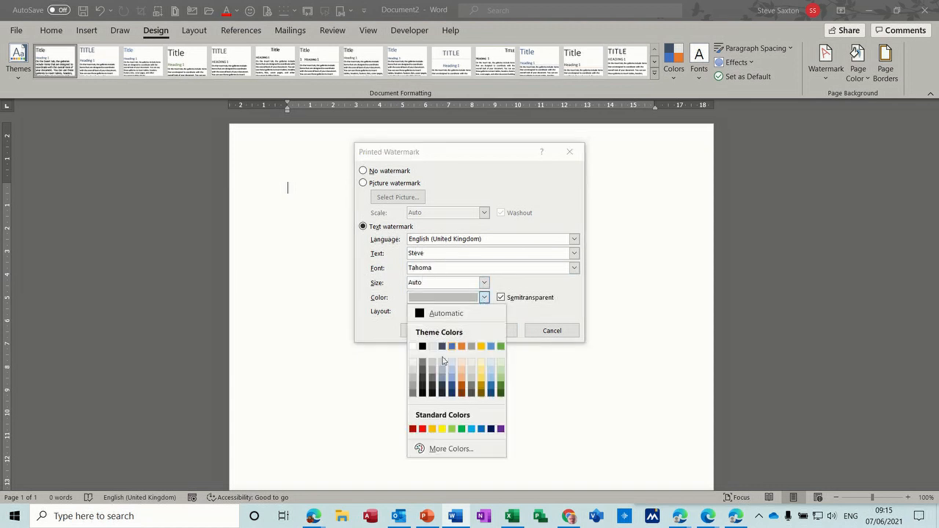
pyautogui.click(414, 429)
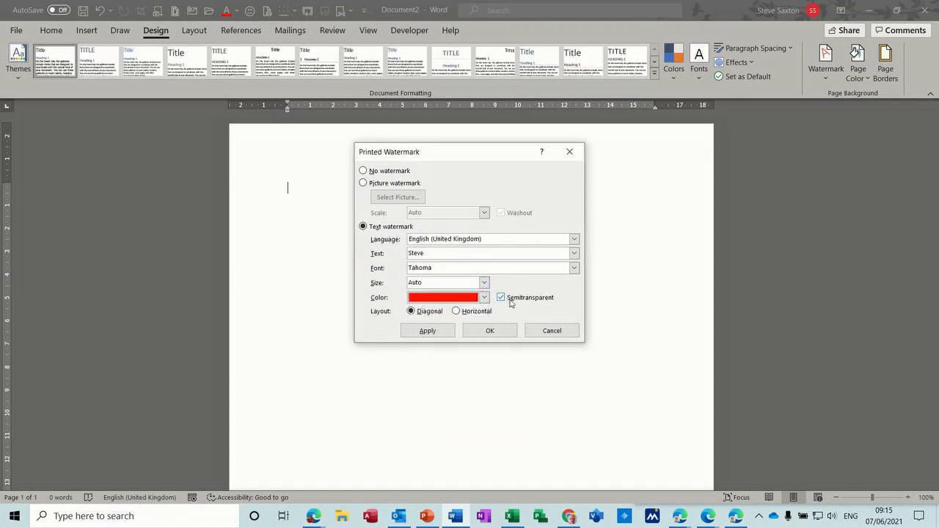
pyautogui.click(455, 311)
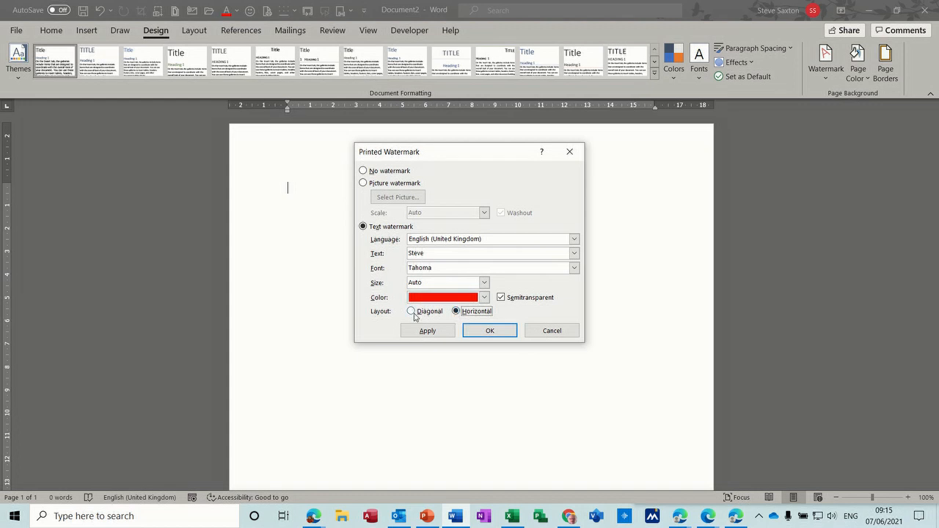
pyautogui.click(490, 330)
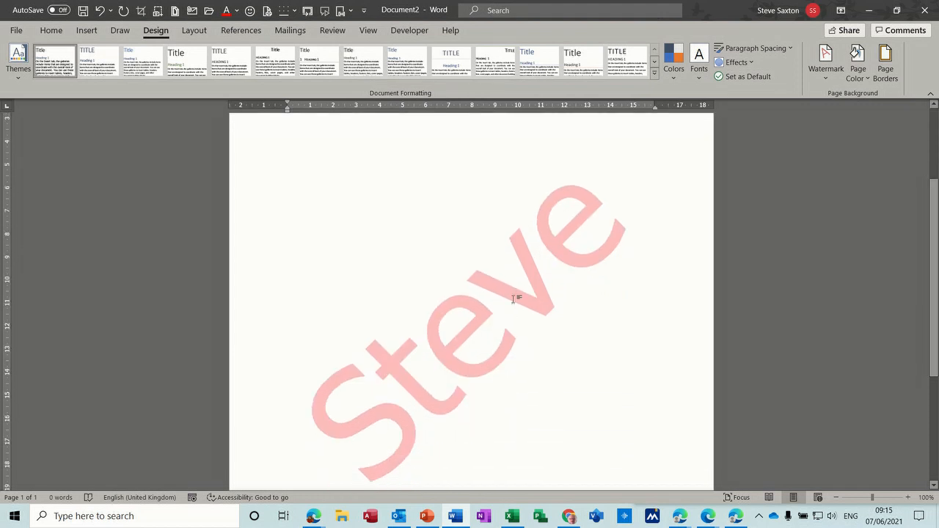
pyautogui.moveTo(519, 288)
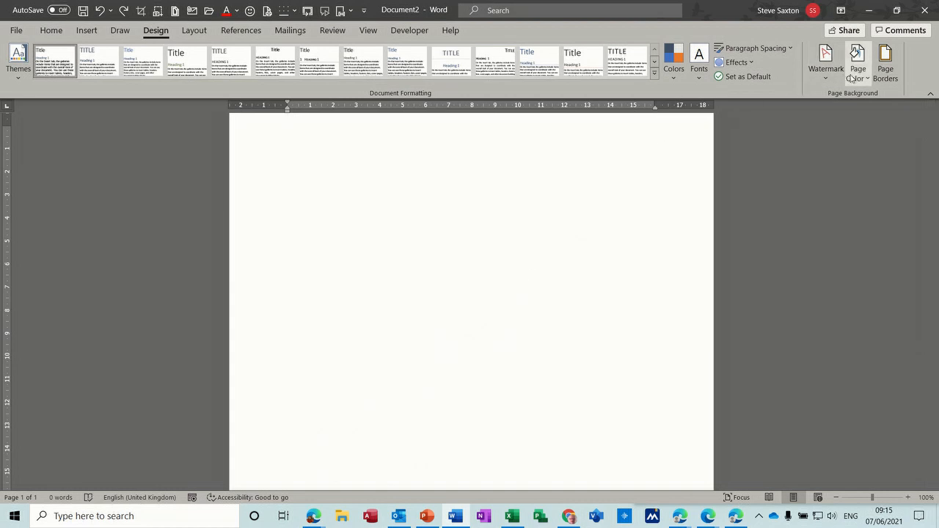
pyautogui.click(857, 62)
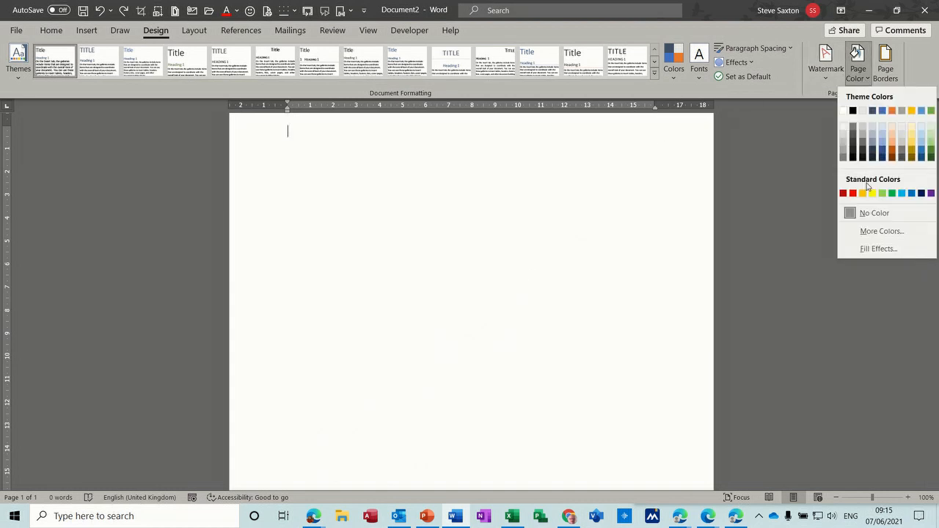
pyautogui.click(862, 194)
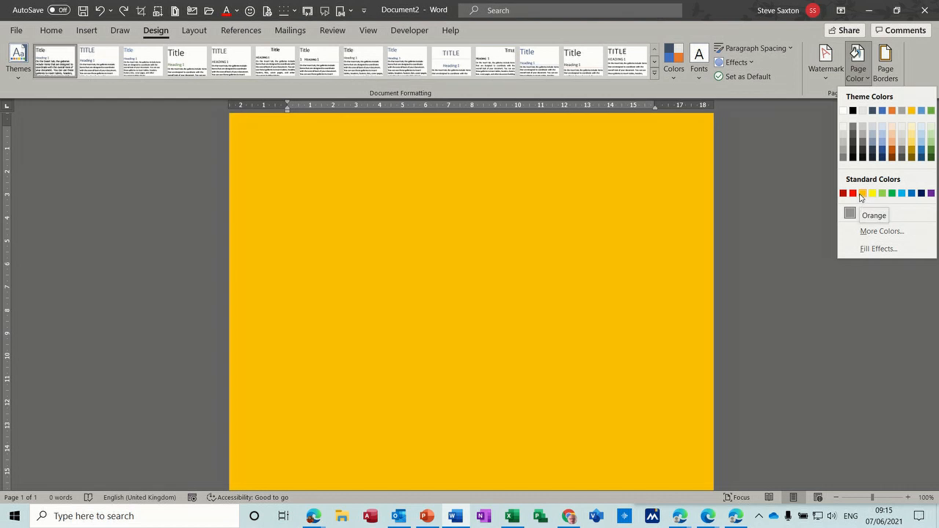
pyautogui.click(901, 193)
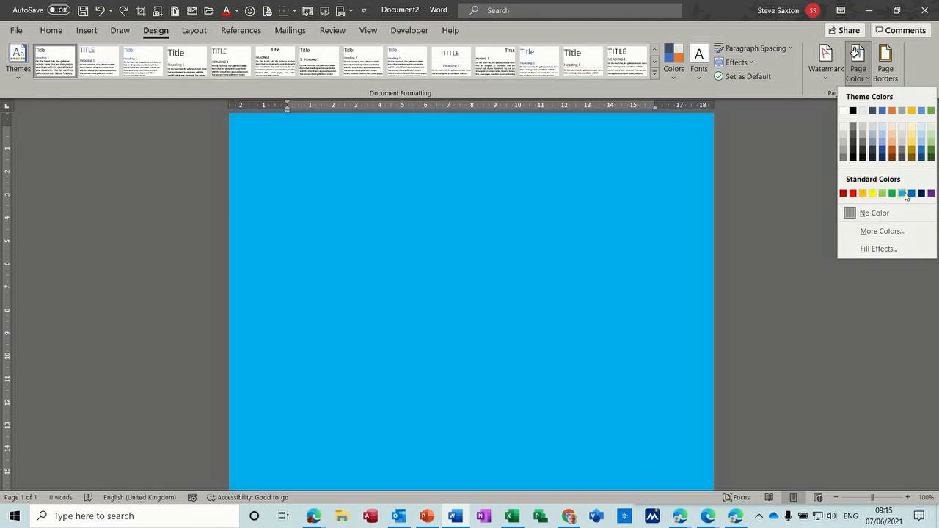
pyautogui.click(874, 193)
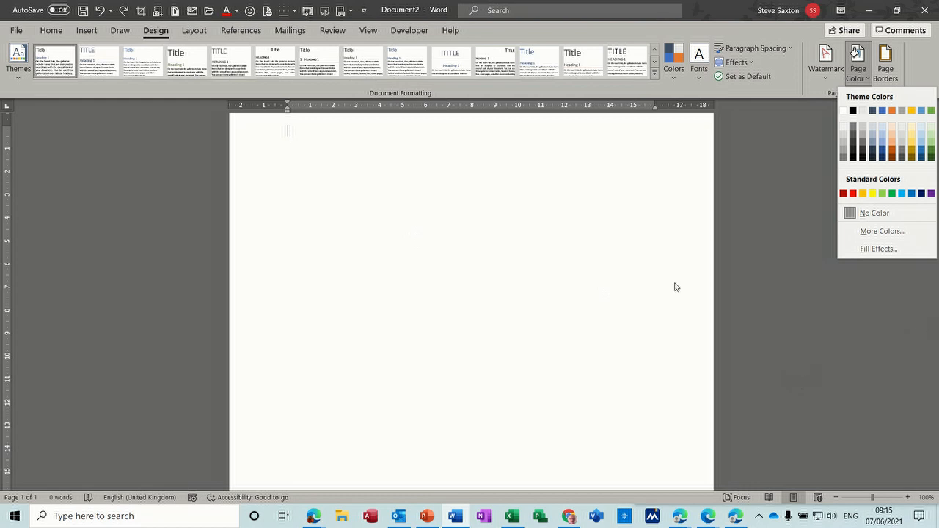
pyautogui.click(856, 59)
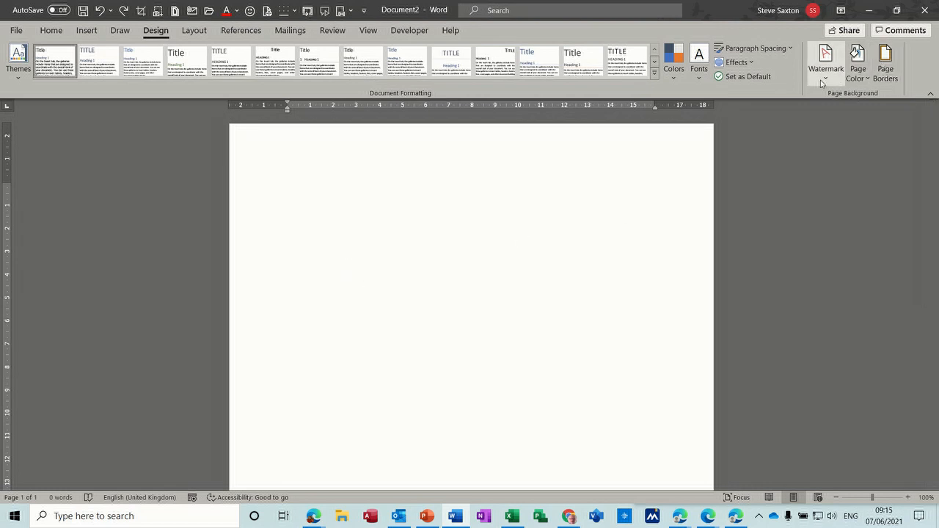
# Insert the foggy suspension bridge stock image into the page header
pyautogui.click(825, 62)
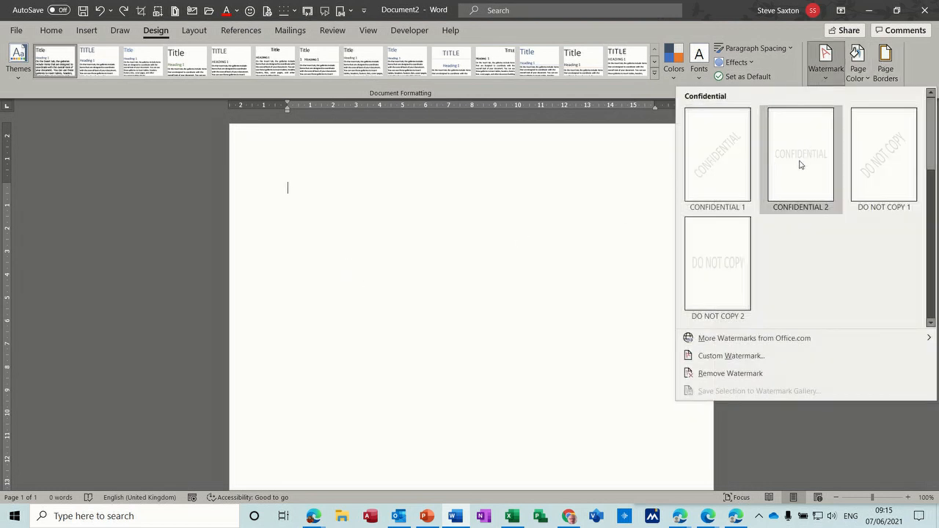
pyautogui.moveTo(309, 146)
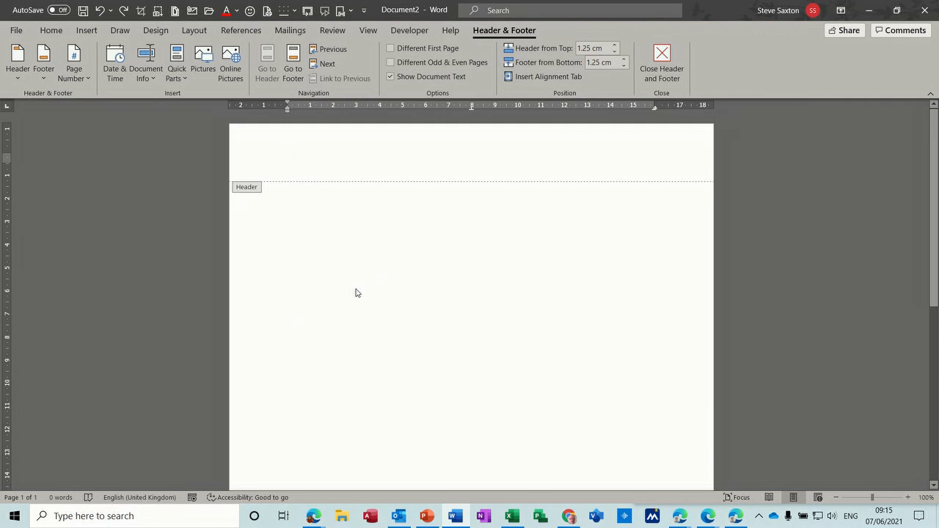
pyautogui.click(288, 159)
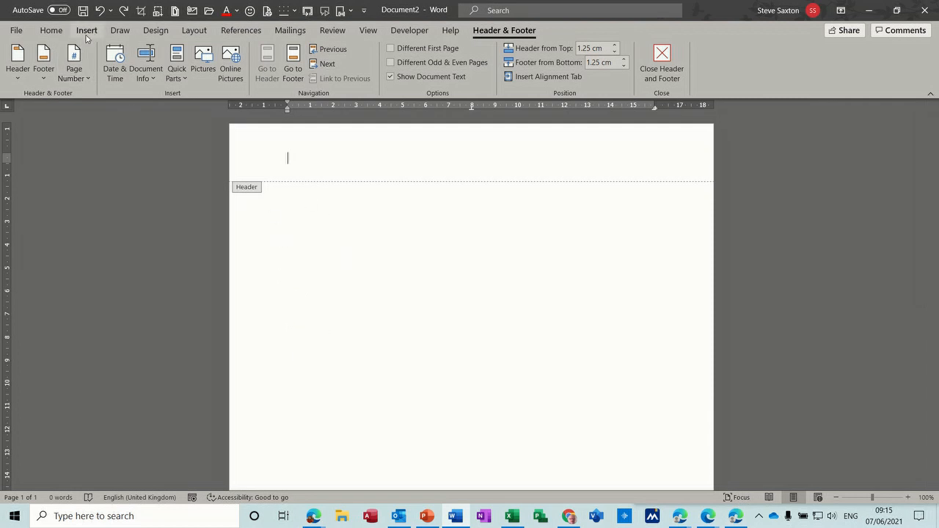
pyautogui.click(85, 29)
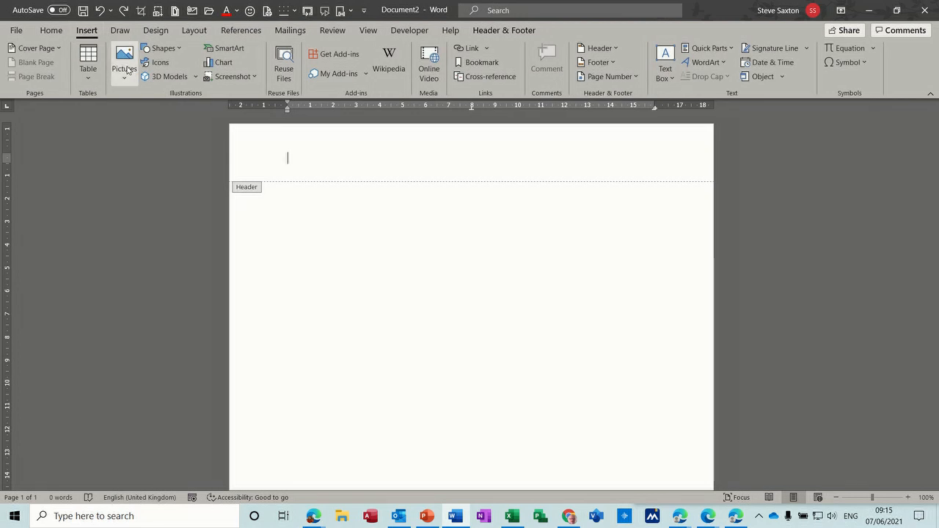
pyautogui.click(123, 61)
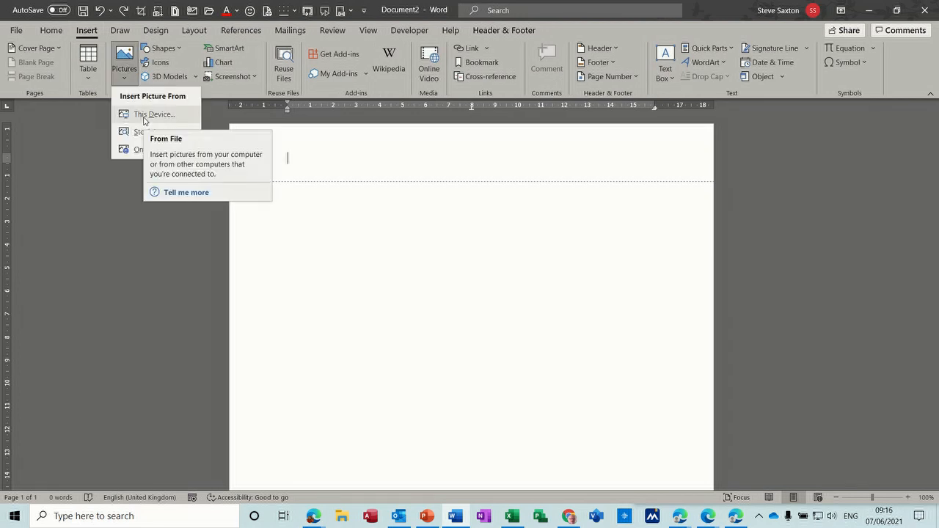
pyautogui.click(144, 132)
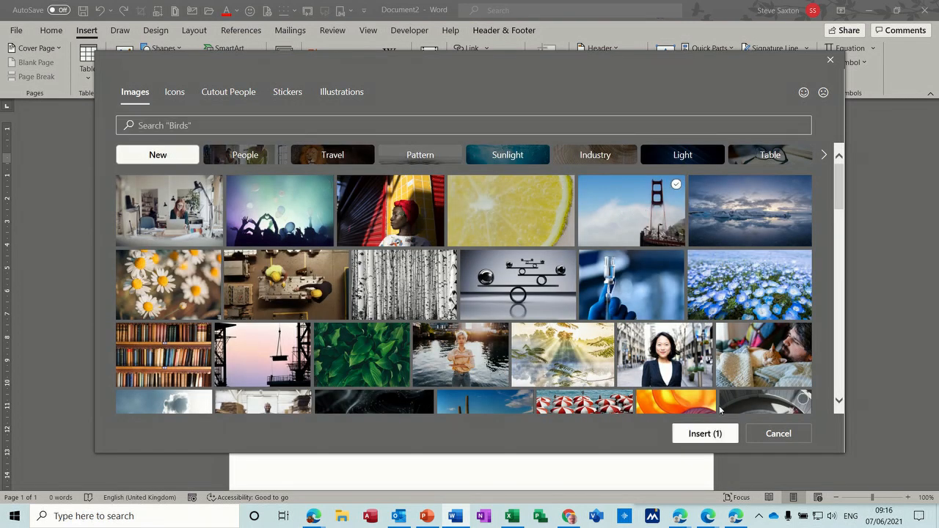
pyautogui.click(704, 434)
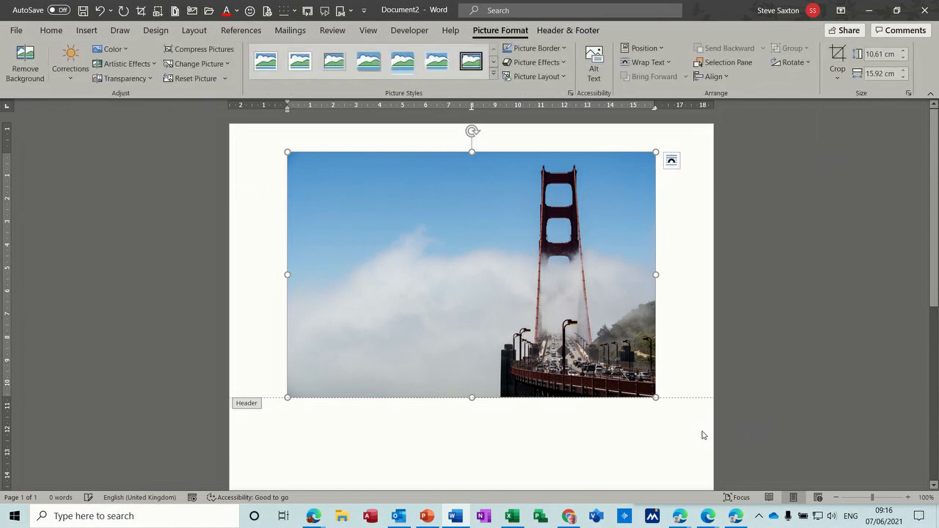
pyautogui.moveTo(672, 162)
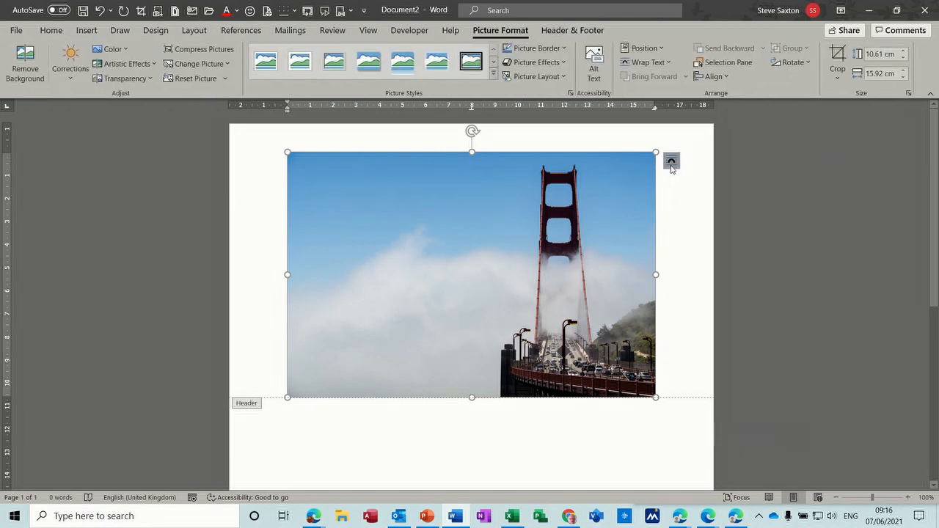
# Set the bridge photo to With Text Wrapping, move it onto the page and fade it with Transparency
pyautogui.click(672, 161)
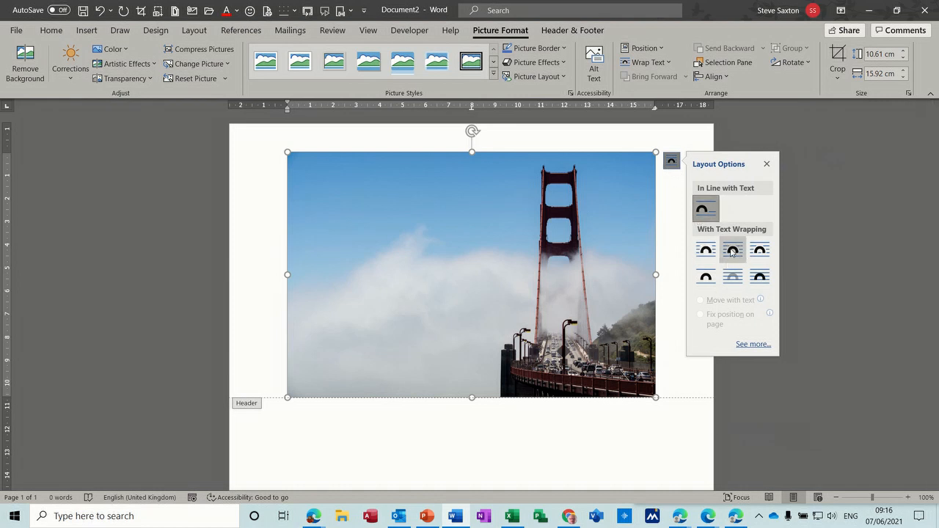
pyautogui.click(732, 249)
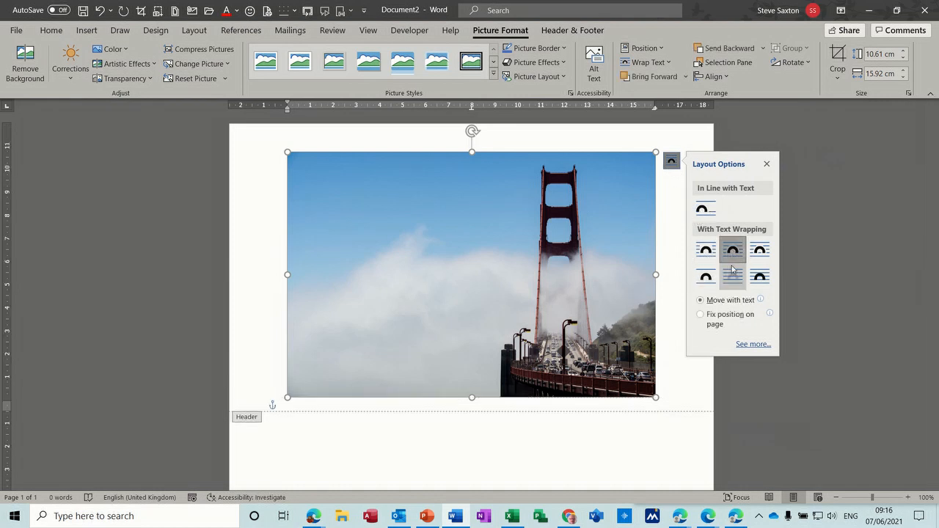
pyautogui.click(732, 276)
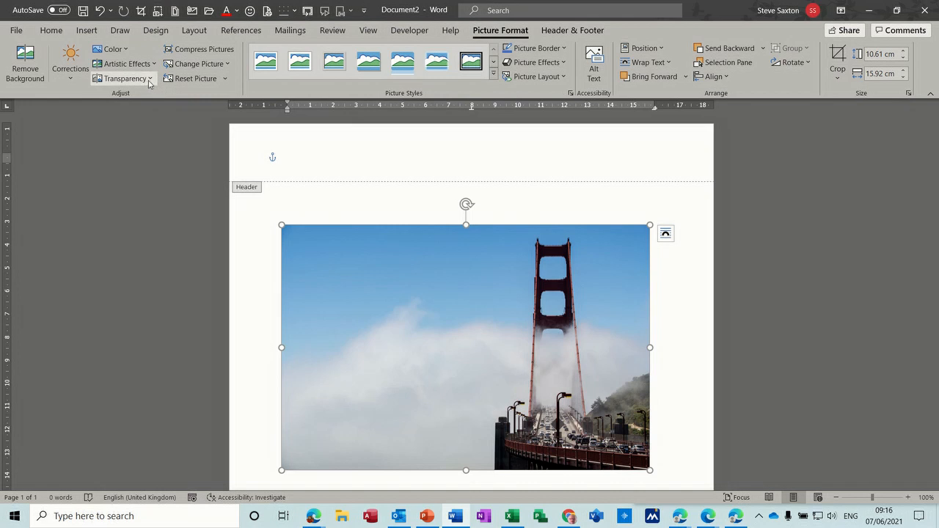
pyautogui.click(123, 79)
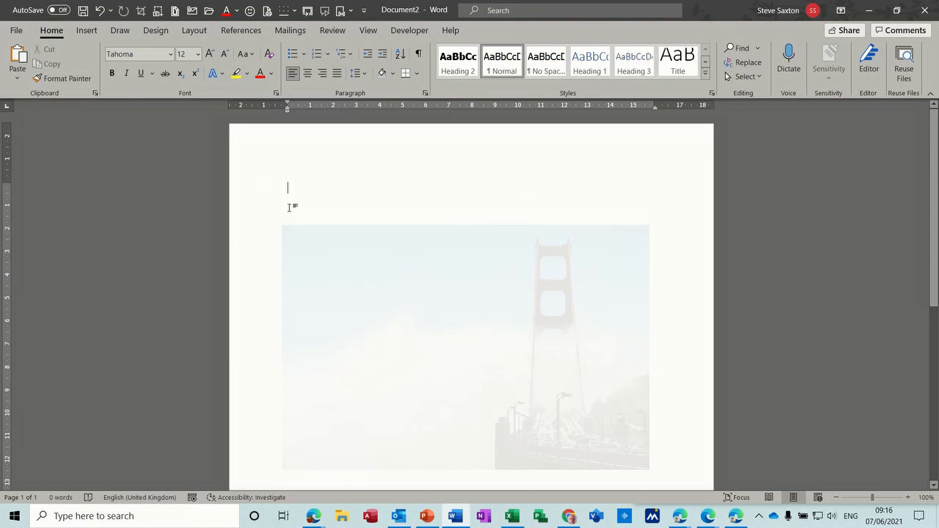
pyautogui.moveTo(447, 186)
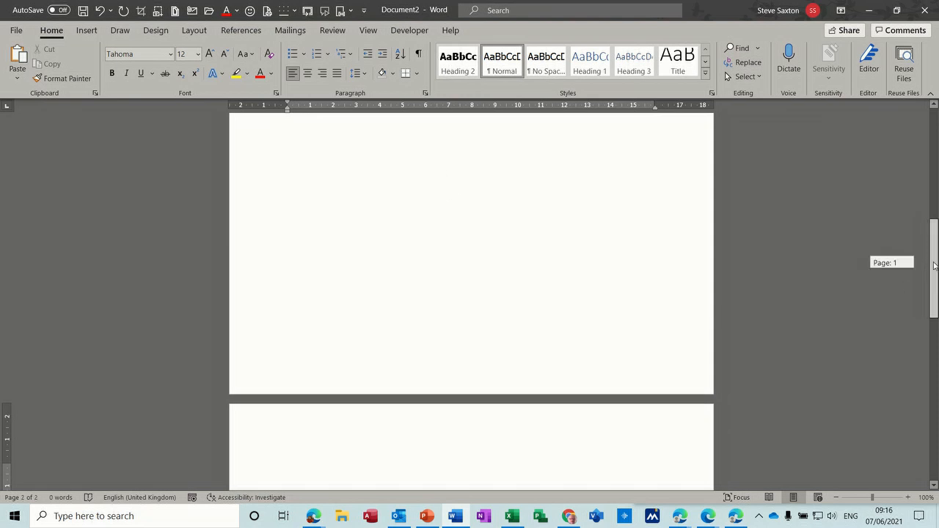
# Remove the faded bridge photo and reopen the header on the blank first page
pyautogui.scroll(-3)
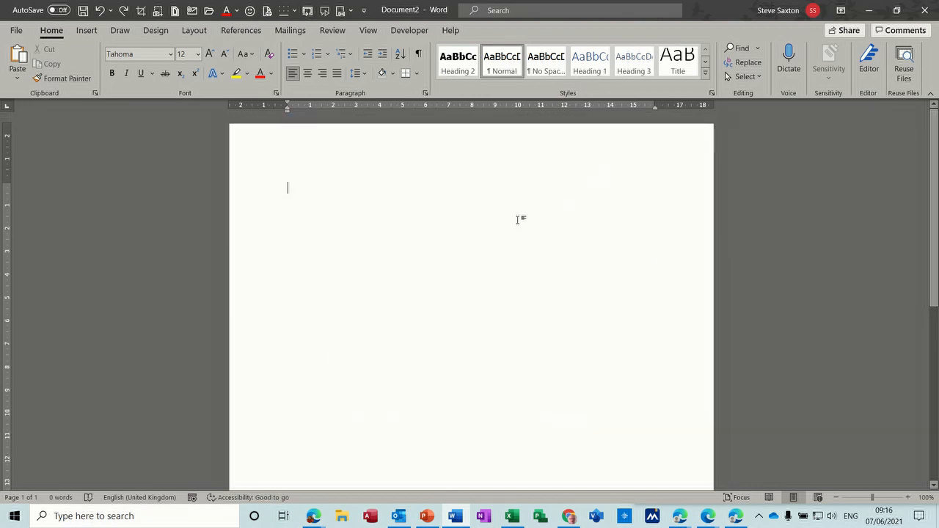
pyautogui.doubleClick(349, 150)
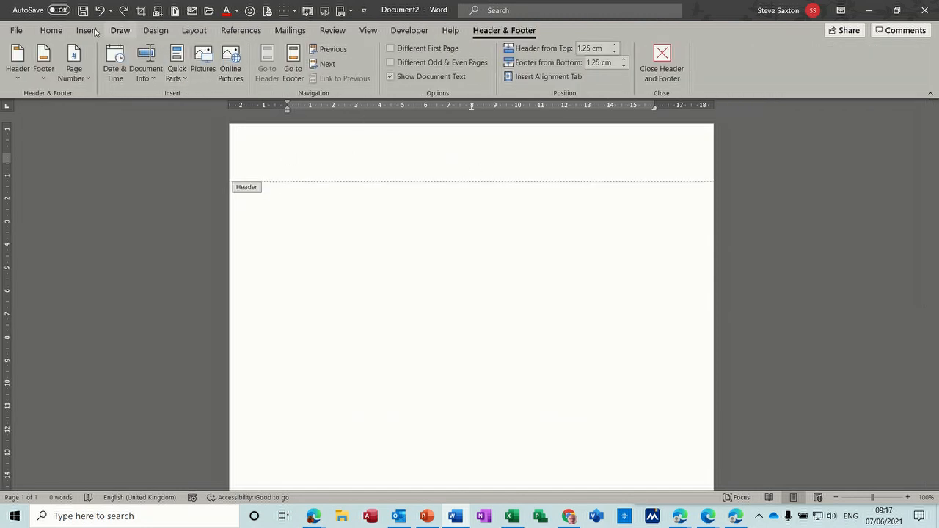
# Draw a tall narrow text box down the left of the header and enter TOP SECRET
pyautogui.click(81, 29)
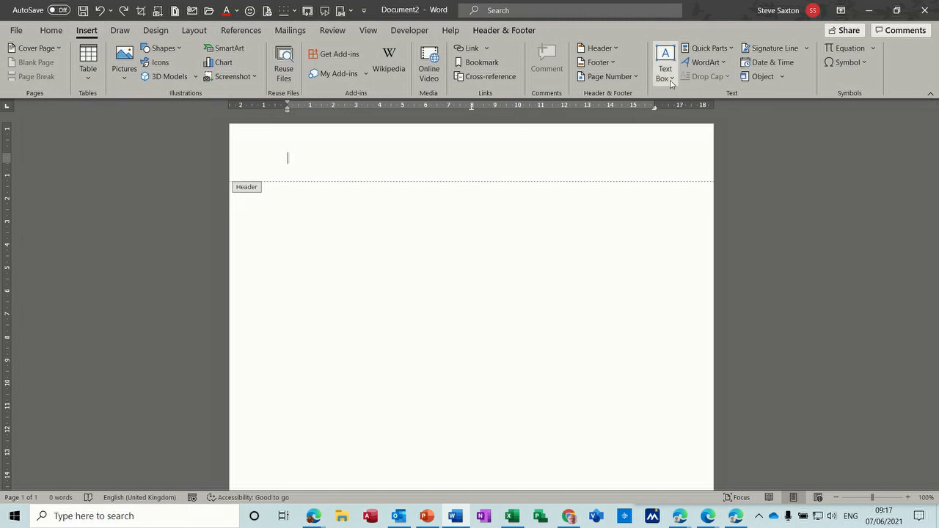
pyautogui.click(664, 62)
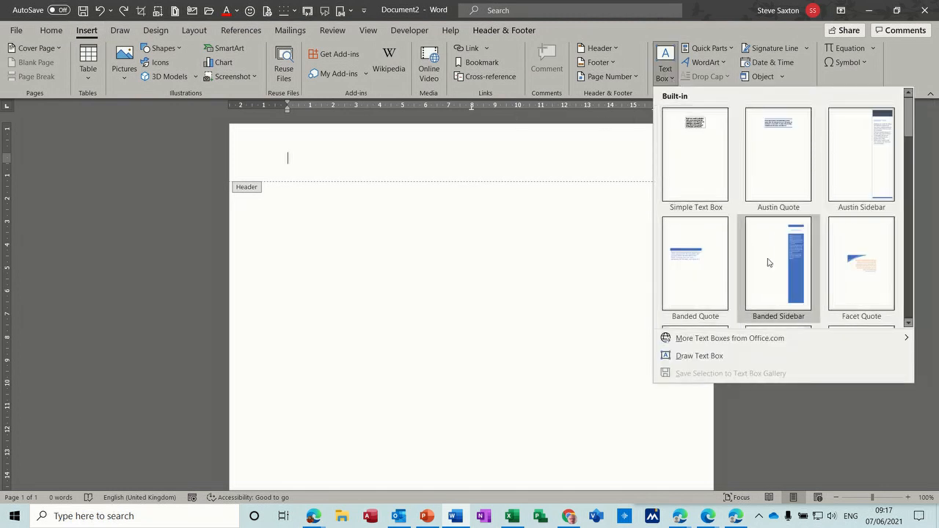
pyautogui.moveTo(685, 361)
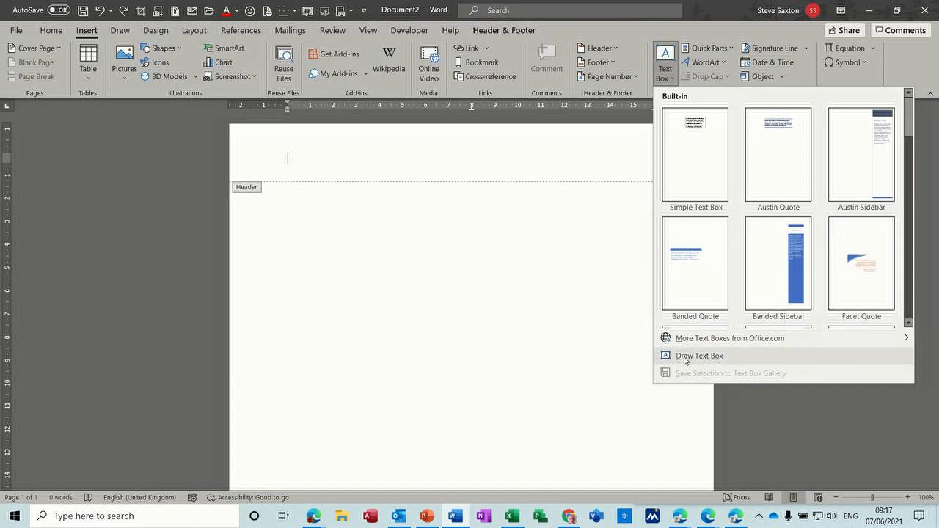
pyautogui.click(699, 357)
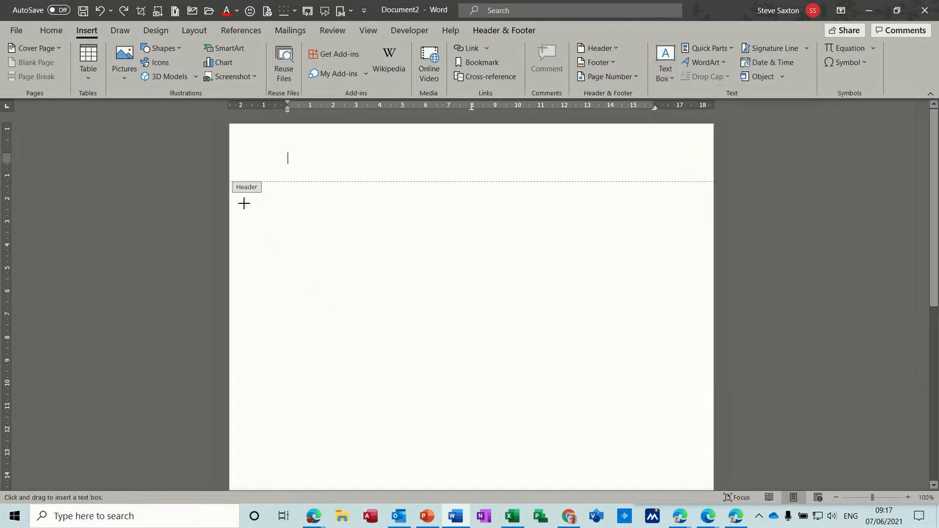
pyautogui.moveTo(237, 198); pyautogui.dragTo(276, 313)
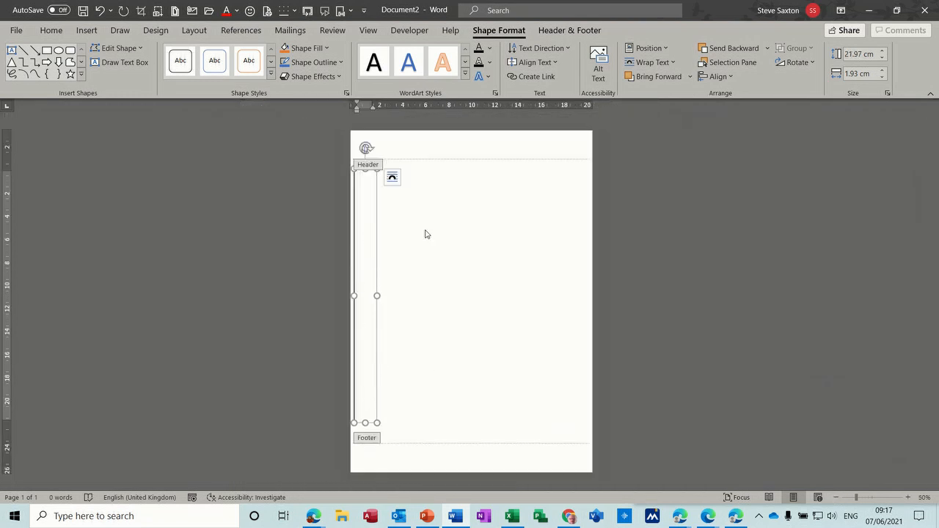
pyautogui.moveTo(460, 252)
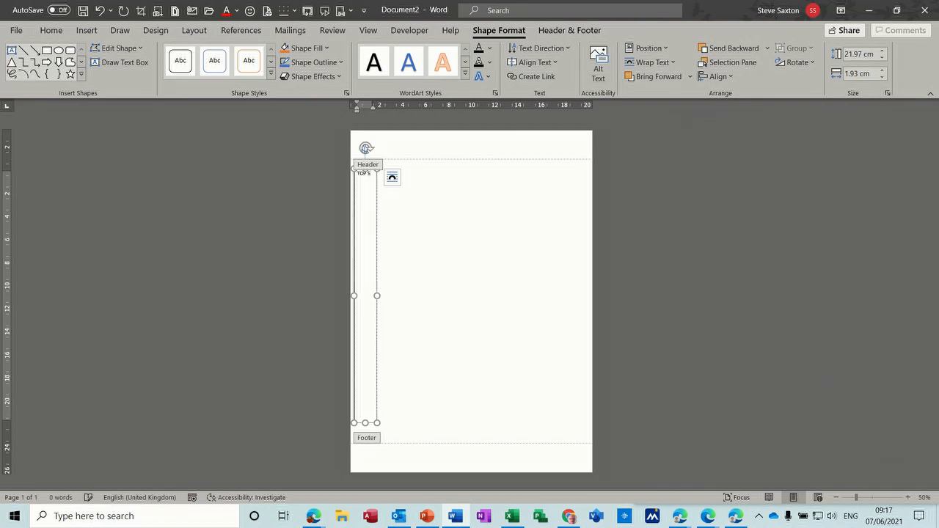
pyautogui.write('TOP SECRET')
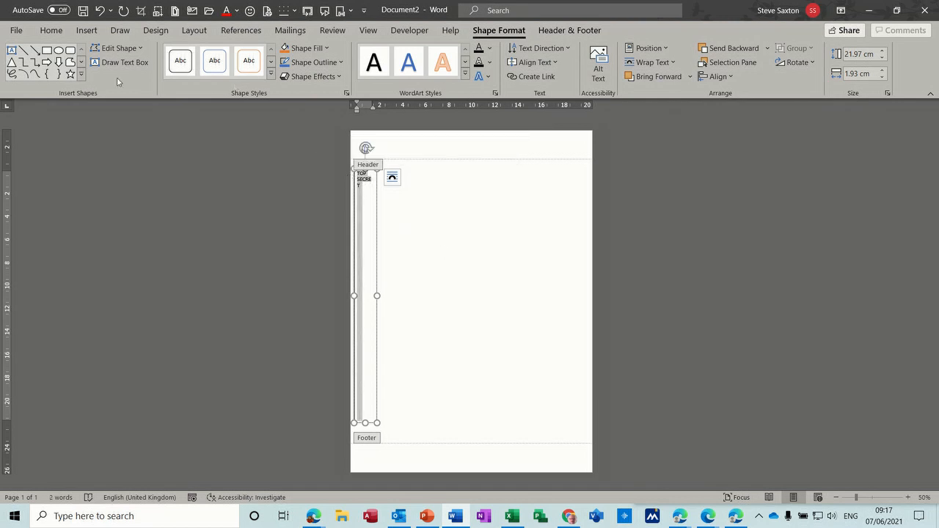
pyautogui.click(52, 30)
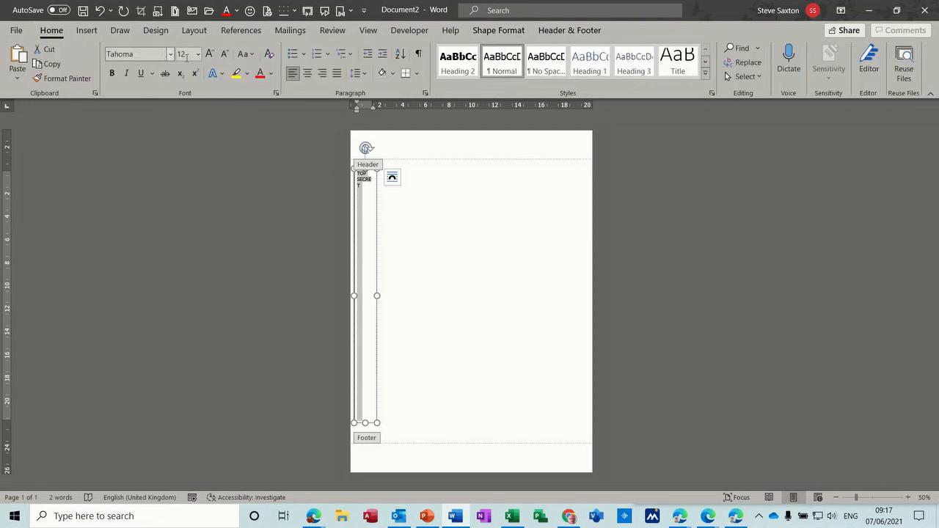
# Set TOP SECRET to 48 pt red and place a copy of the box down the right margin
pyautogui.click(197, 55)
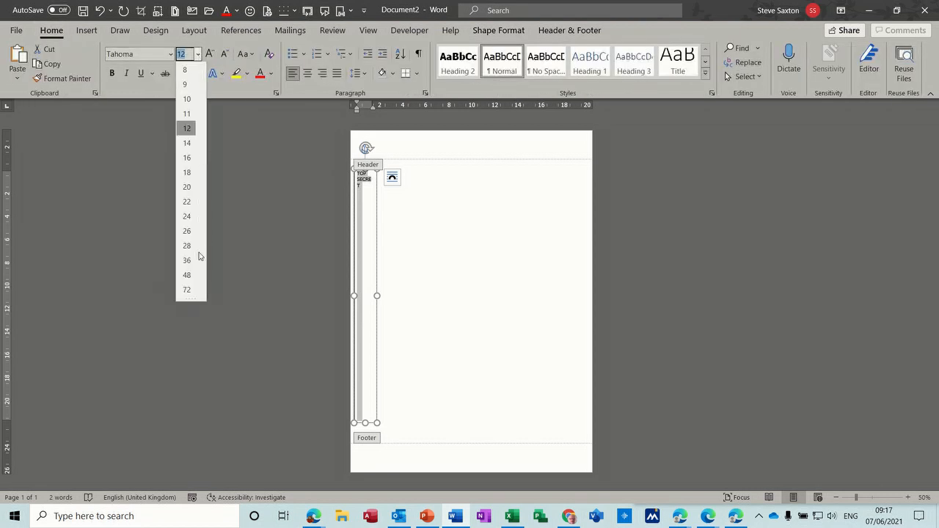
pyautogui.click(186, 276)
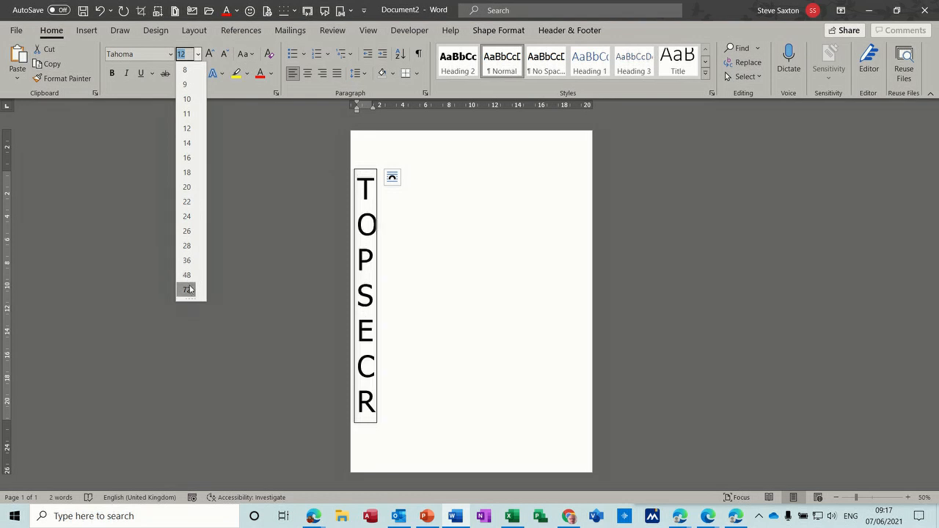
pyautogui.click(186, 290)
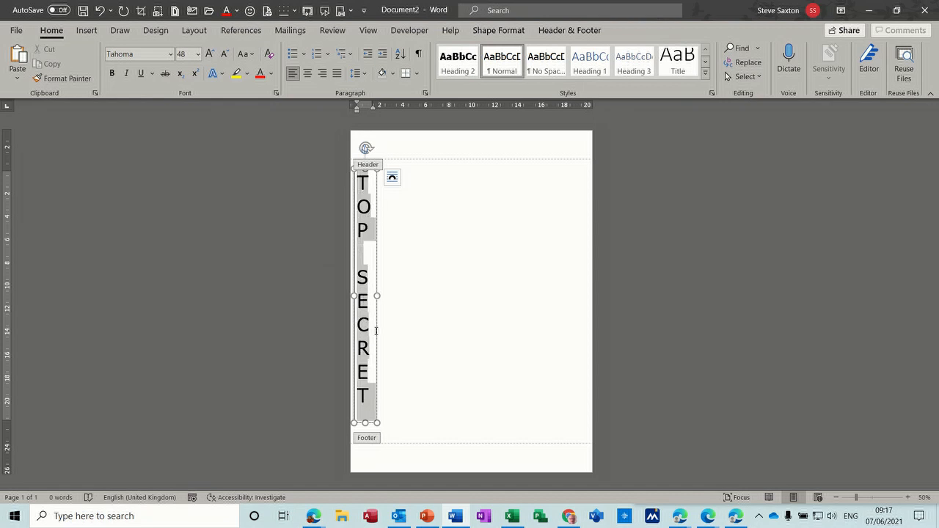
pyautogui.click(261, 74)
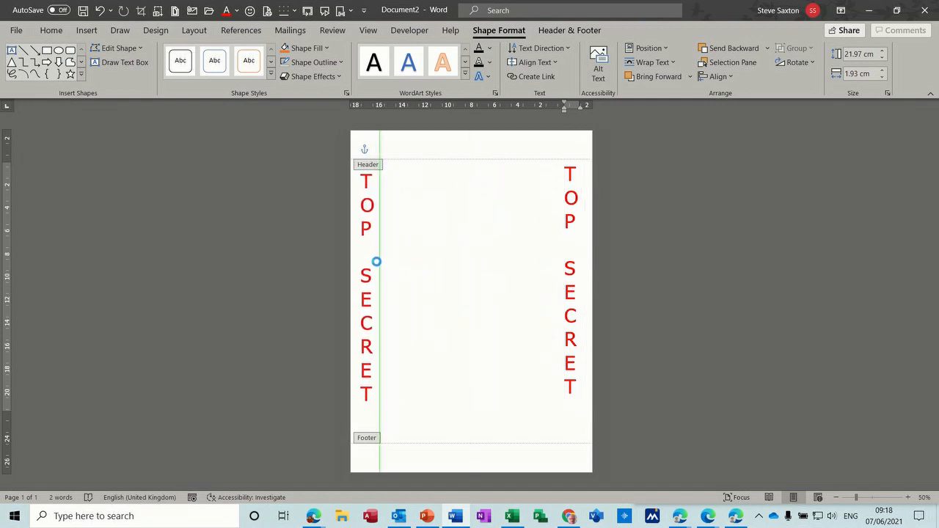
pyautogui.click(366, 290)
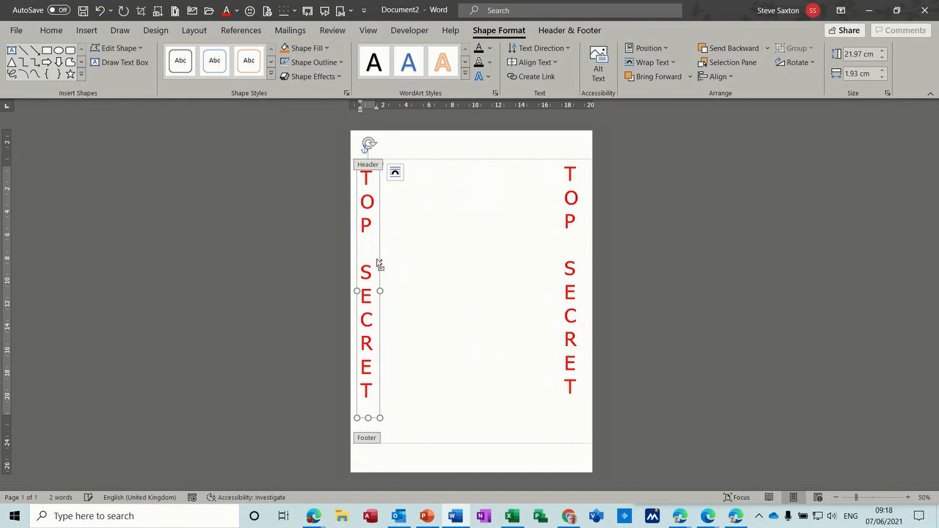
pyautogui.moveTo(466, 245)
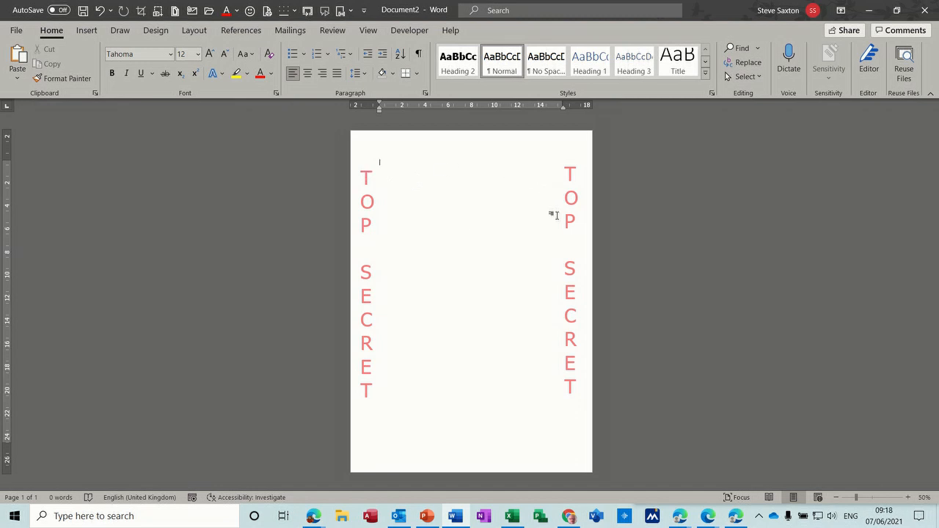
pyautogui.moveTo(447, 234)
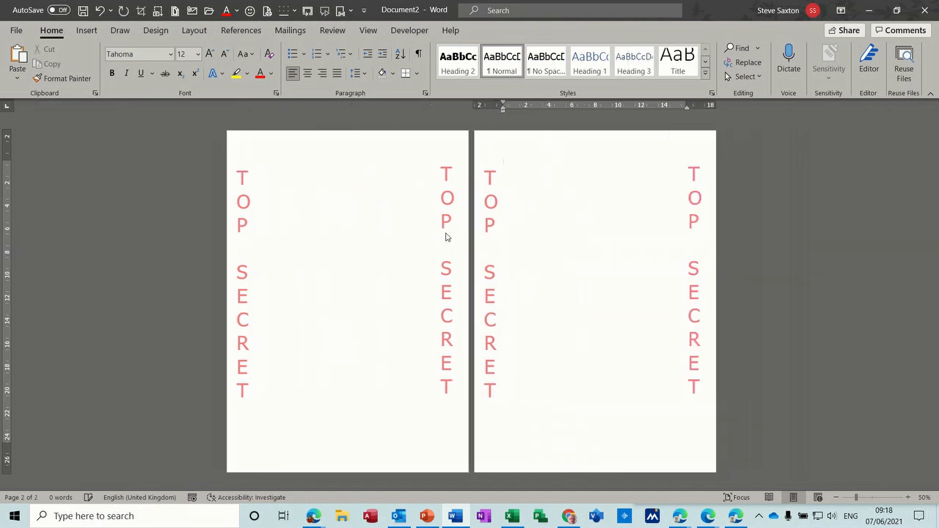
pyautogui.moveTo(581, 202)
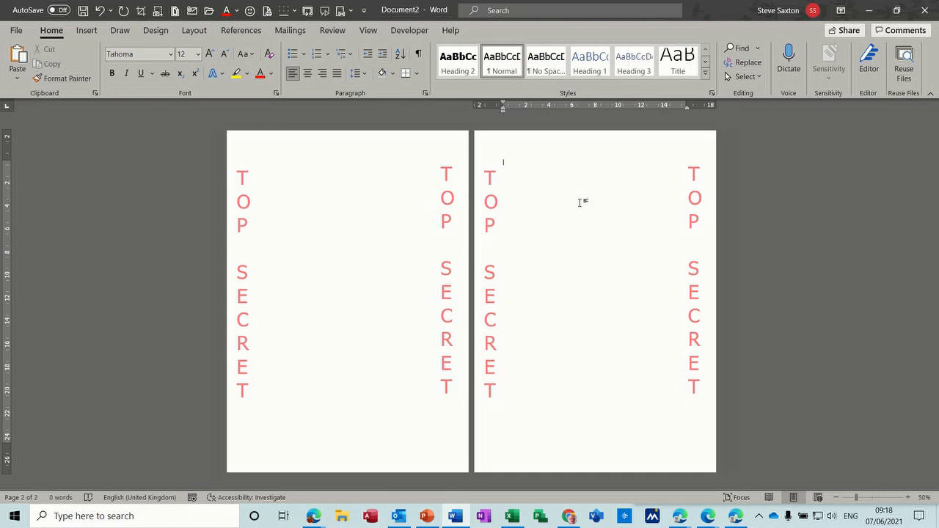
pyautogui.moveTo(296, 216)
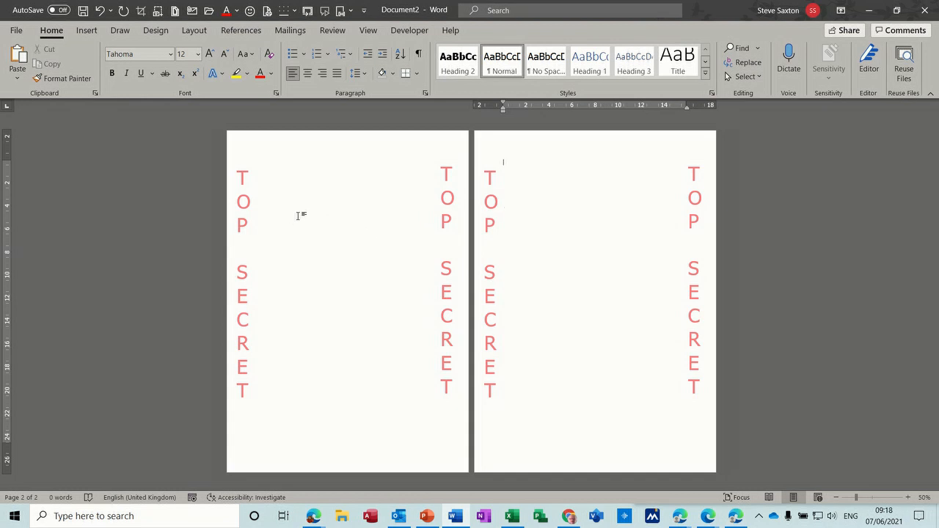
pyautogui.moveTo(267, 197)
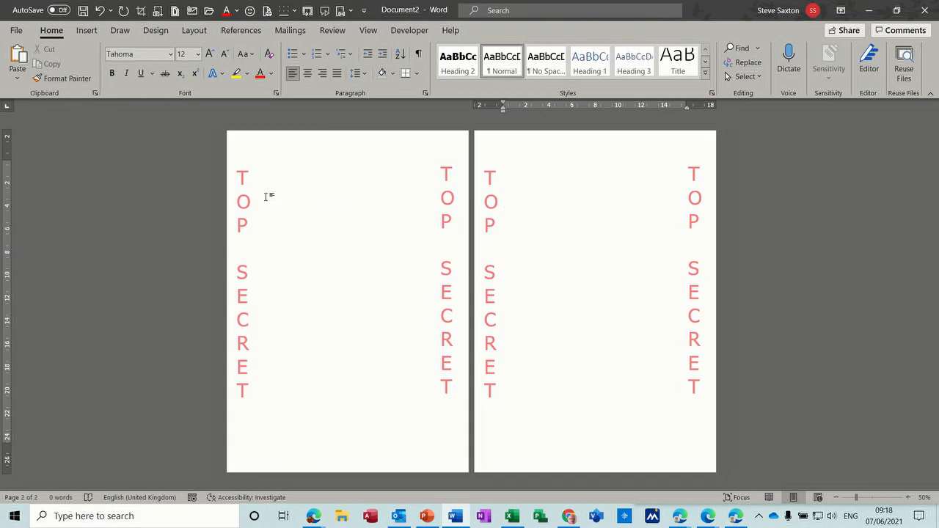
pyautogui.moveTo(311, 362)
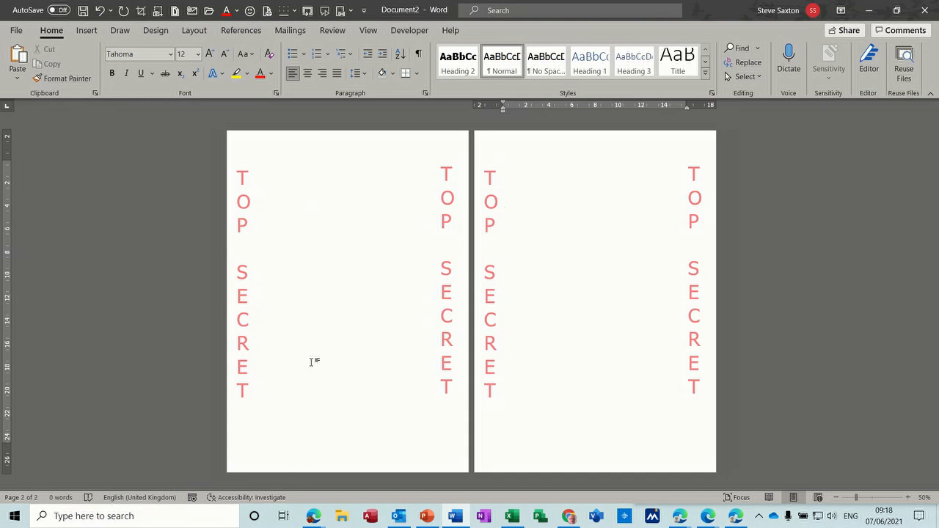
pyautogui.moveTo(323, 217)
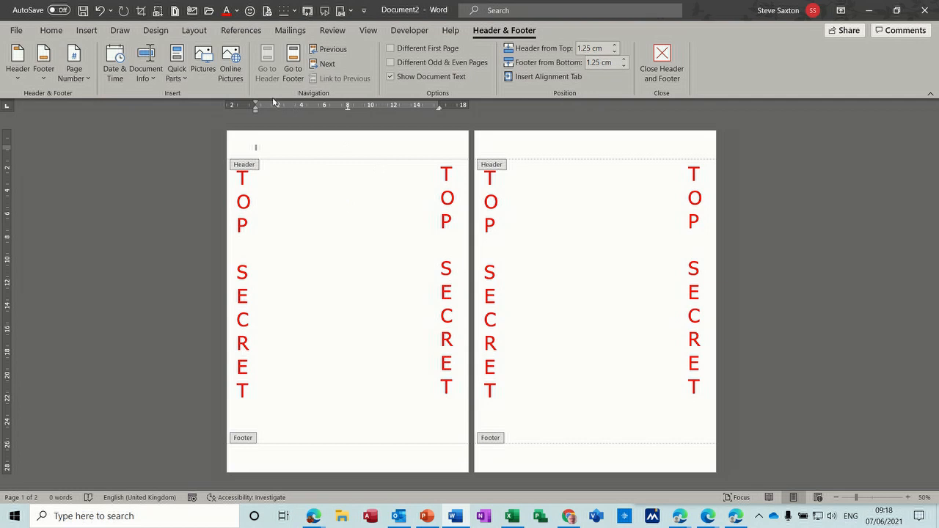
# Draw a large text box in the middle of page one between the TOP SECRET columns
pyautogui.click(86, 29)
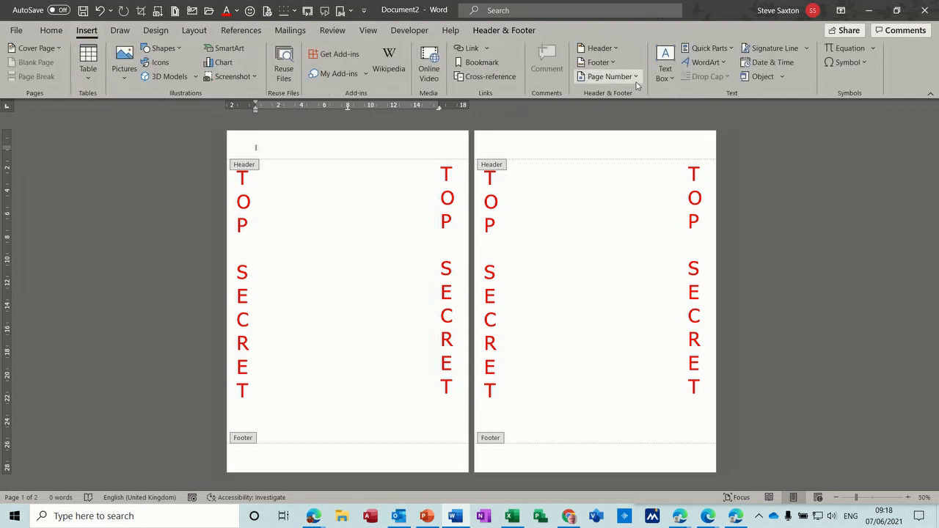
pyautogui.click(665, 57)
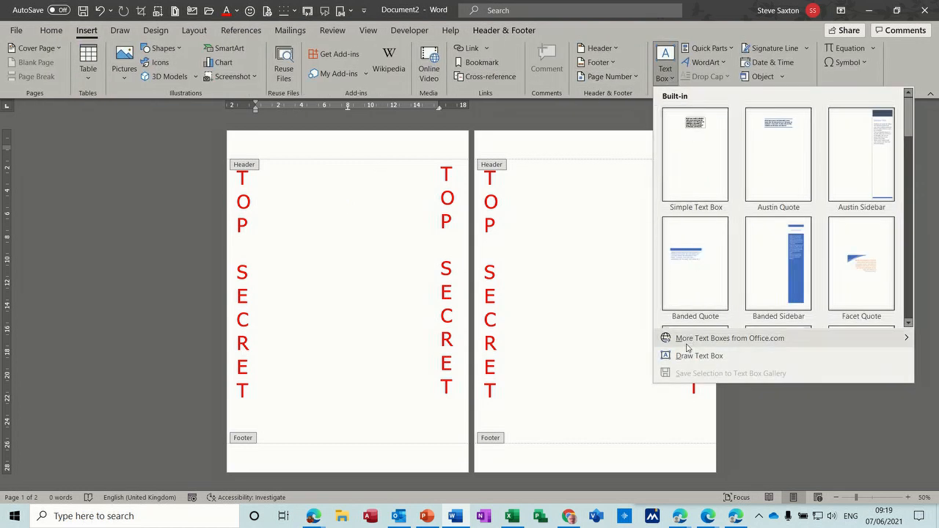
pyautogui.click(698, 355)
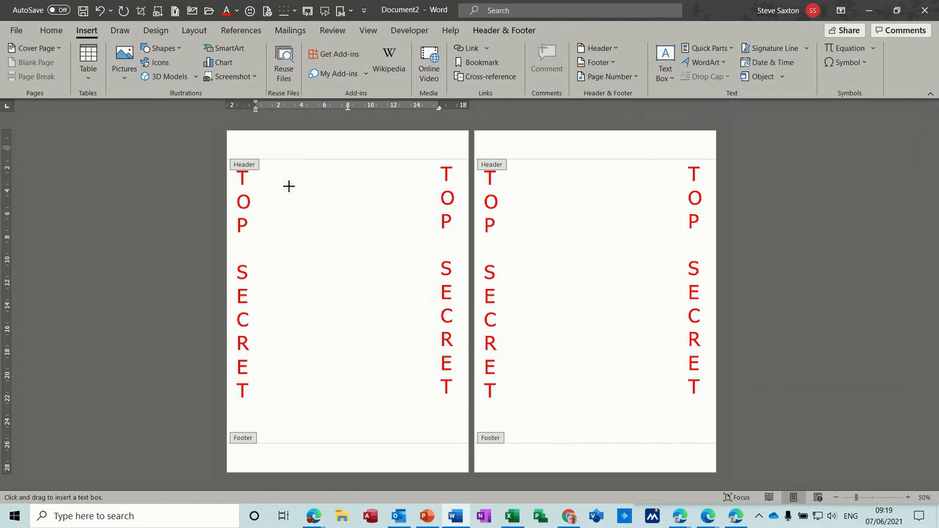
pyautogui.moveTo(270, 170); pyautogui.dragTo(437, 426)
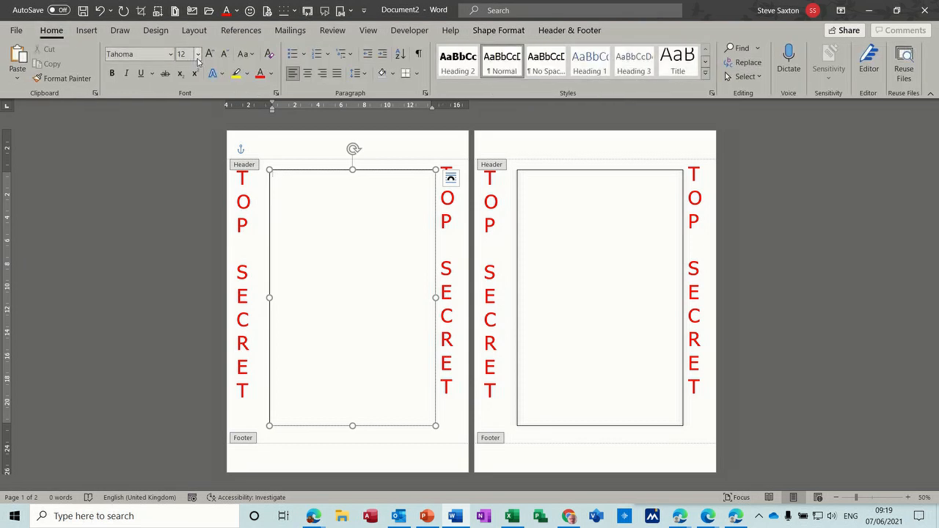
# Enter DRAFT at 48 pt in the box and colour it light grey
pyautogui.click(197, 53)
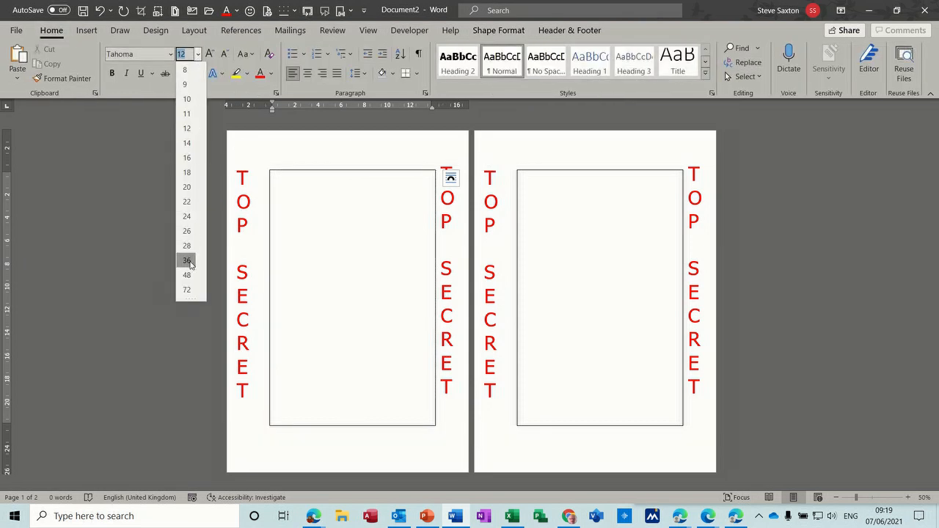
pyautogui.click(187, 261)
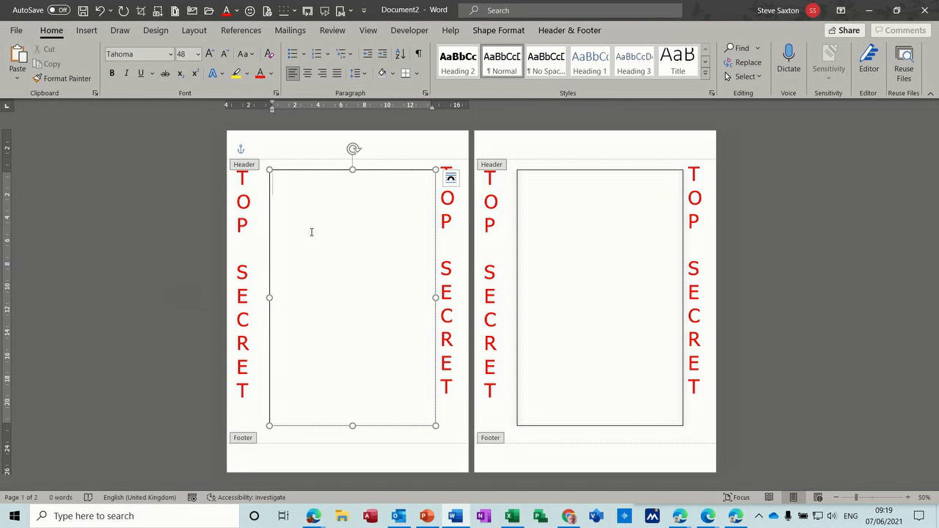
pyautogui.write('DR')
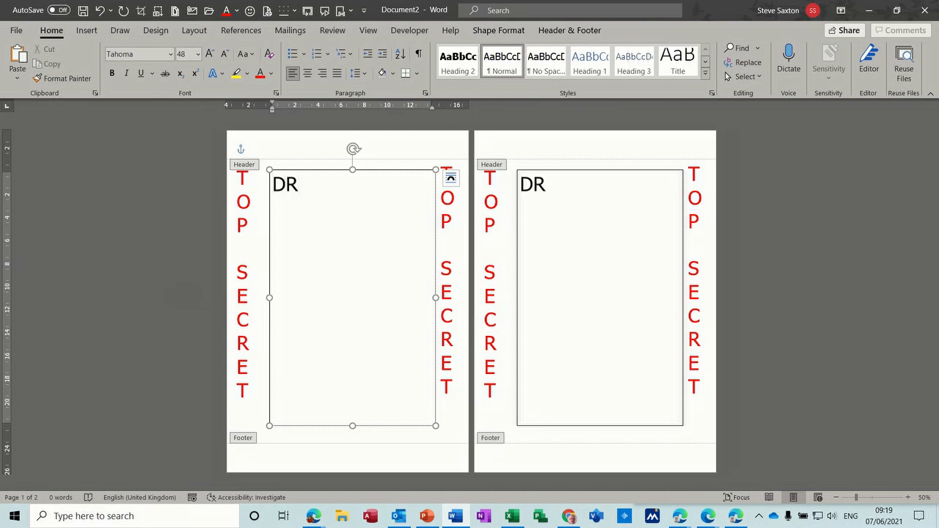
pyautogui.write('AFT')
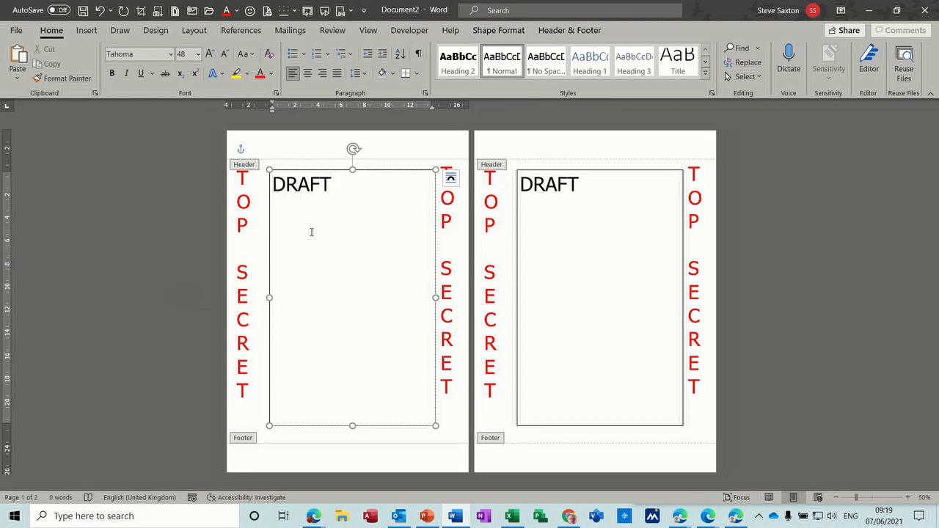
pyautogui.click(308, 73)
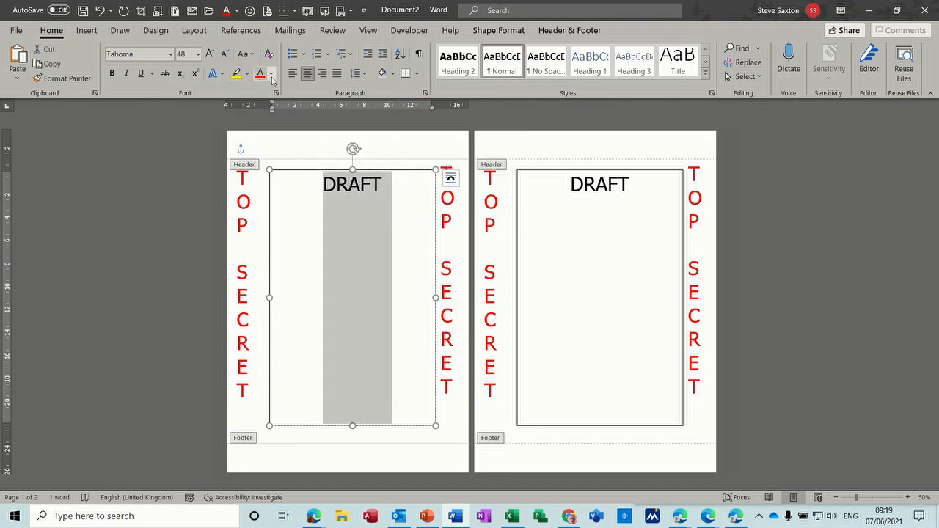
pyautogui.click(271, 73)
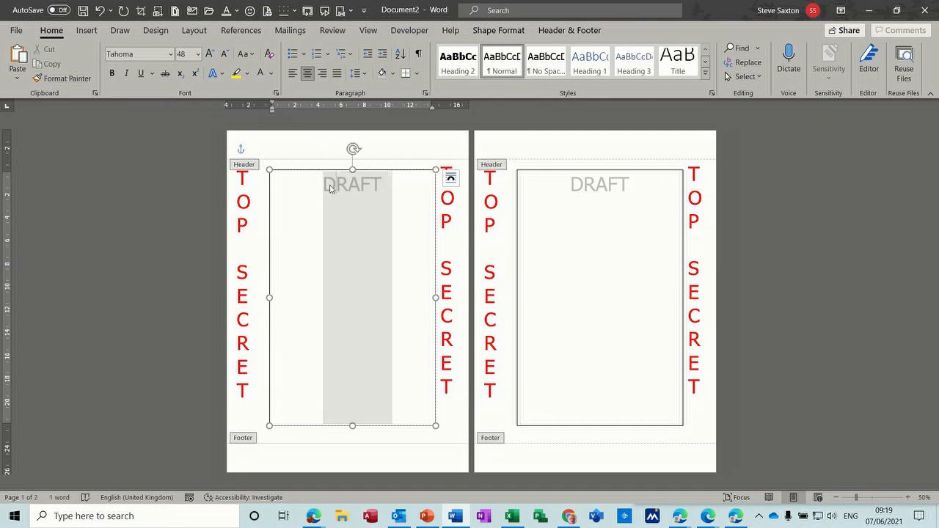
# Paste DRAFT repeatedly below itself so the grey word runs ten lines down the box
pyautogui.click(379, 184)
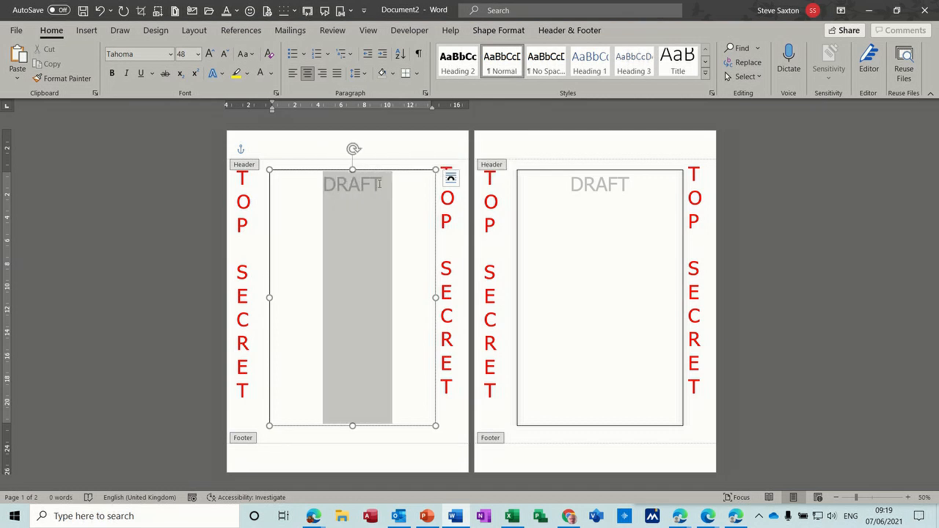
pyautogui.rightClick(374, 183)
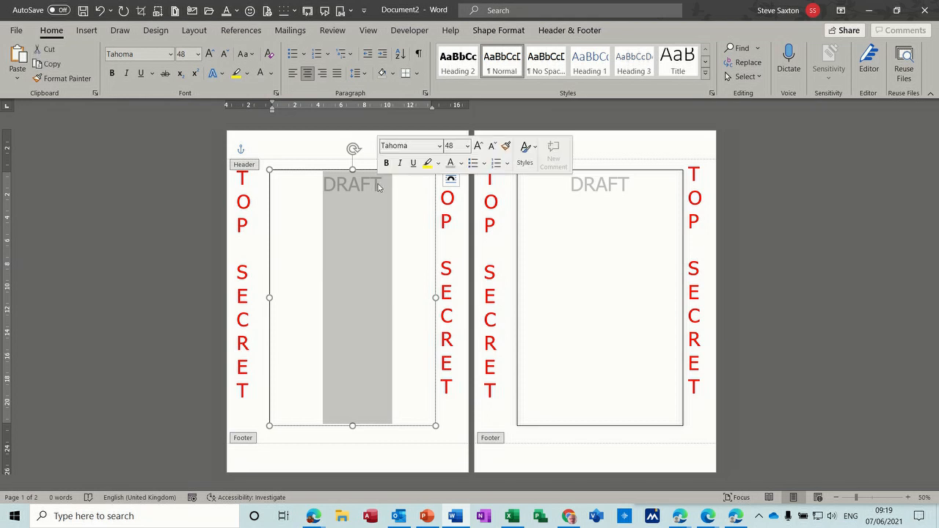
pyautogui.click(383, 185)
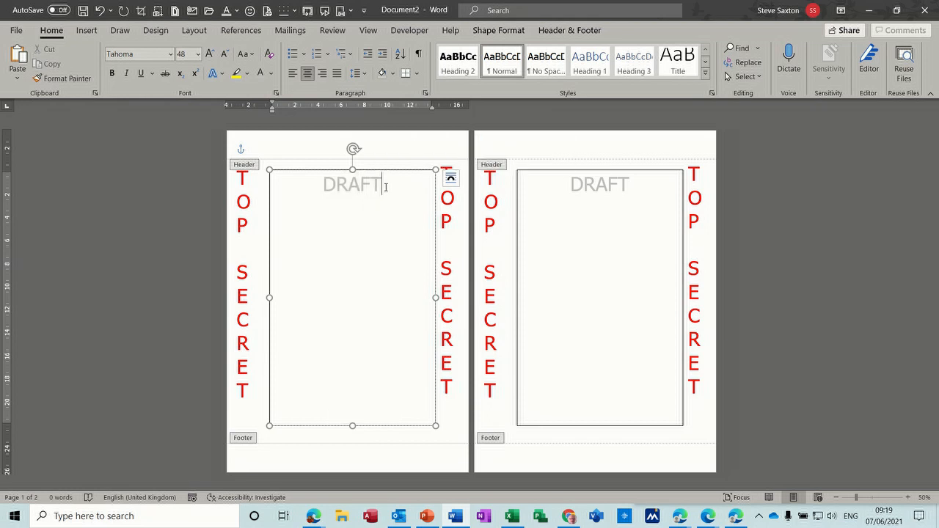
pyautogui.press('Ctrl+v')
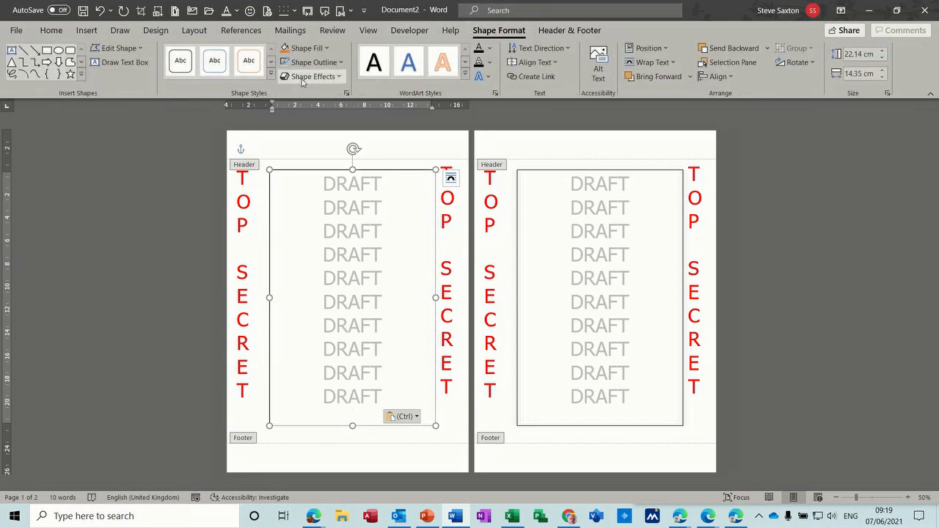
# Set the DRAFT box's Shape Outline to No Outline and close the header
pyautogui.click(311, 62)
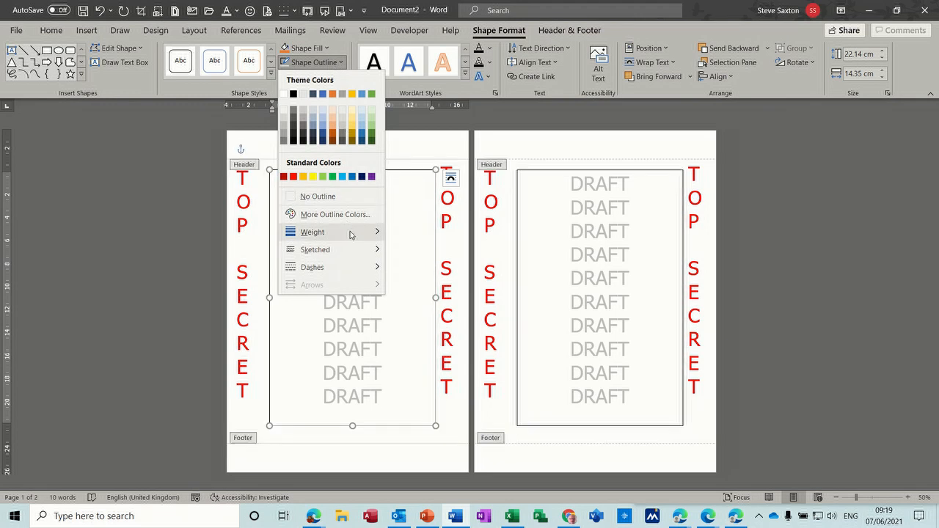
pyautogui.click(308, 197)
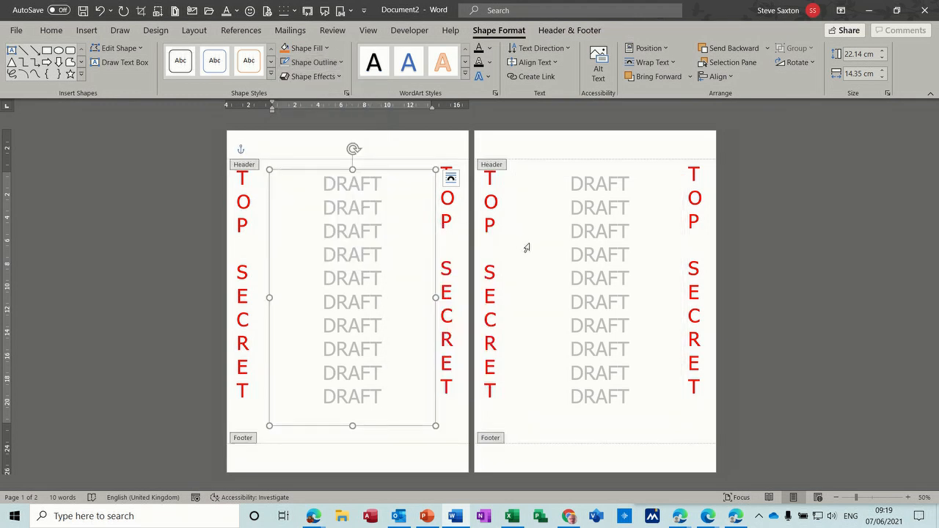
pyautogui.doubleClick(599, 209)
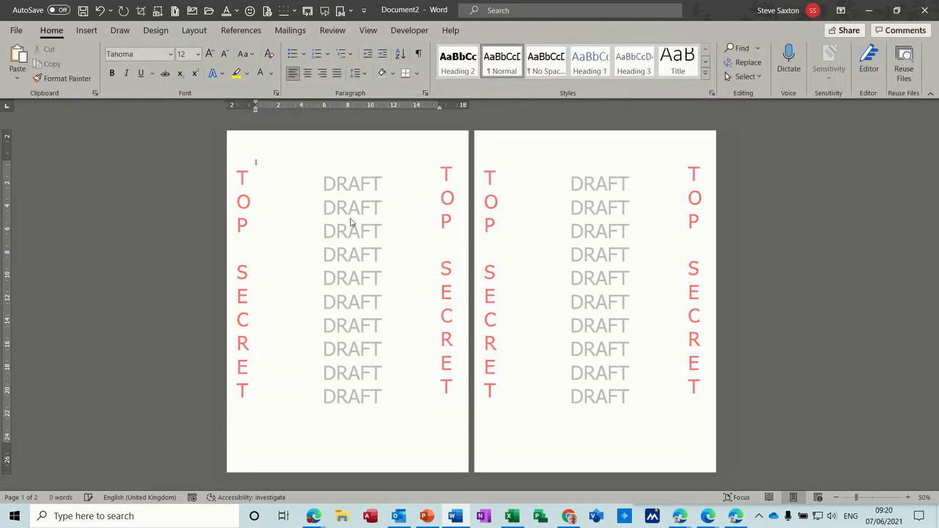
pyautogui.moveTo(328, 211)
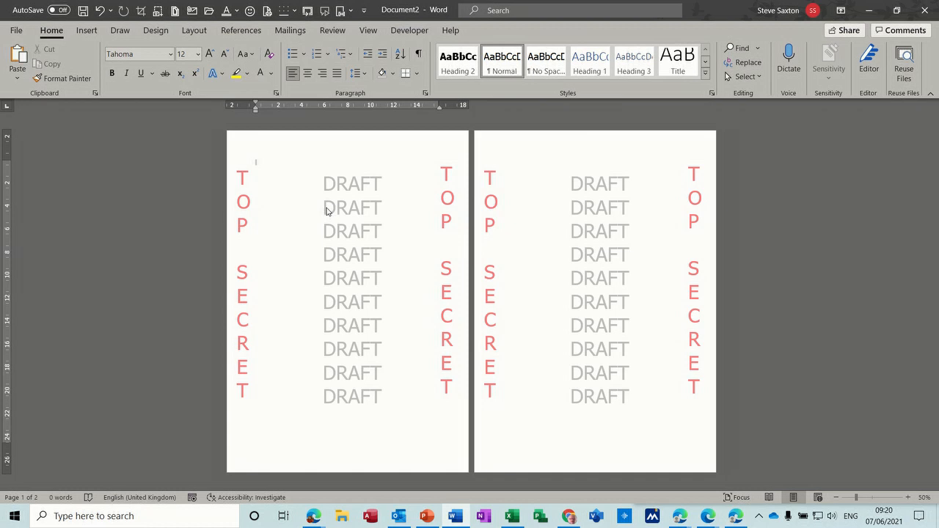
# Insert a sample paragraph in the body to show the watermarks behind it, then remove it
pyautogui.write('INTR')
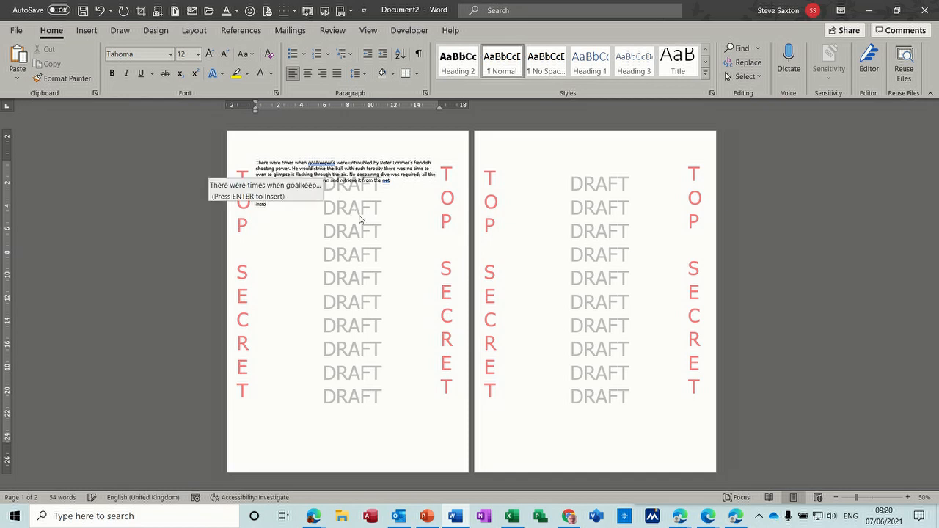
pyautogui.press('Enter')
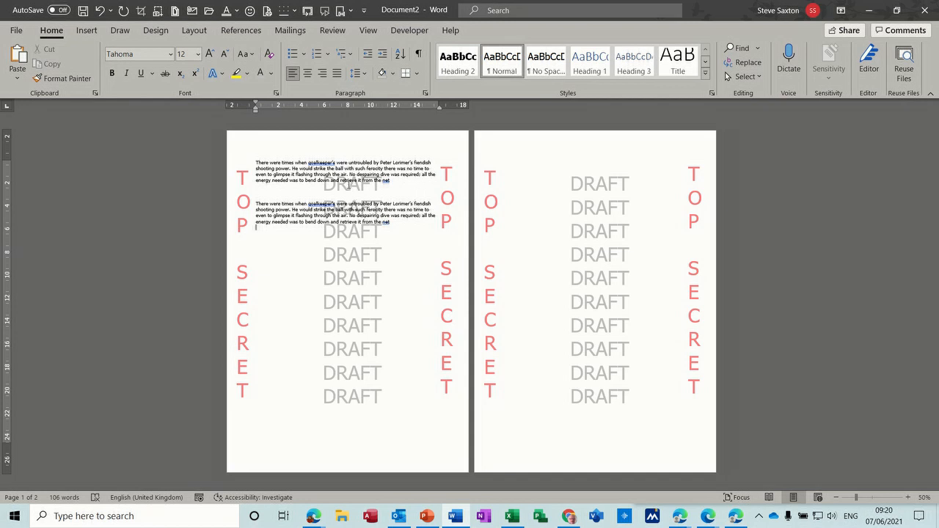
pyautogui.moveTo(355, 324)
pyautogui.write('intro')
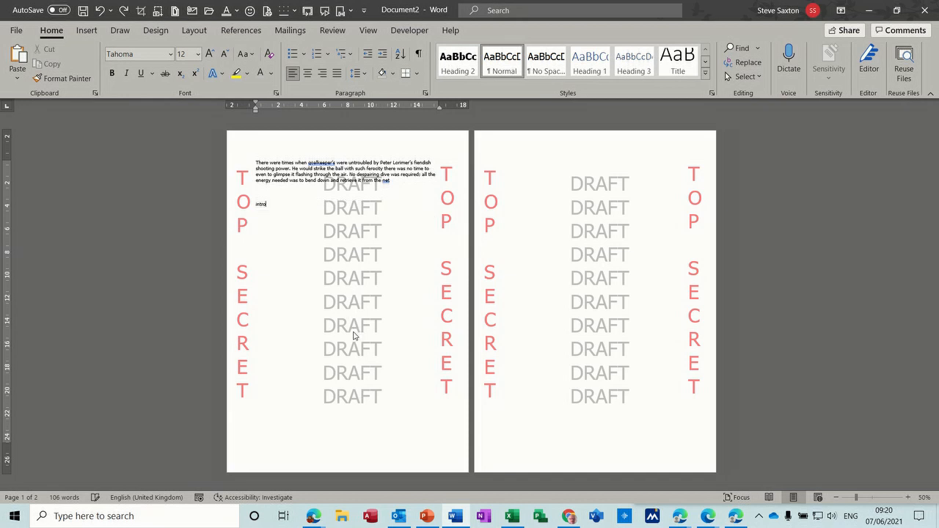
pyautogui.press('ctrl+a')
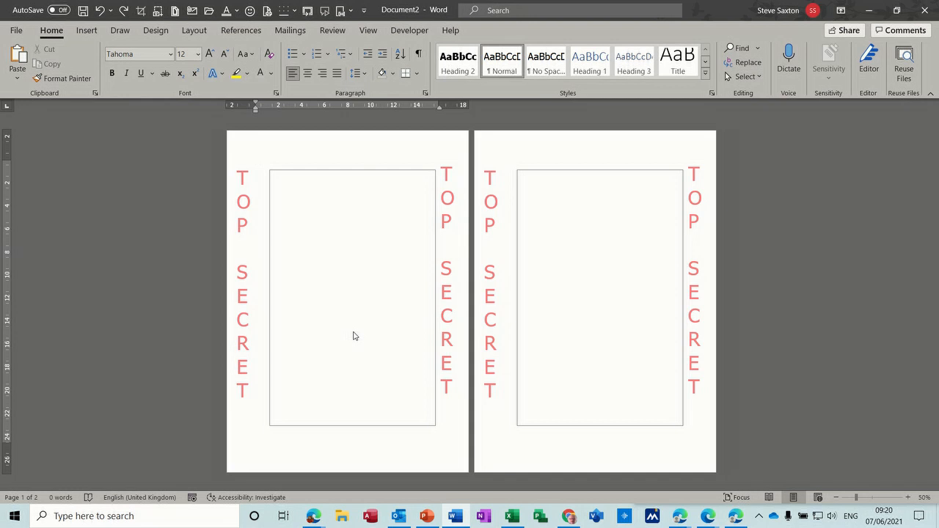
pyautogui.moveTo(320, 228)
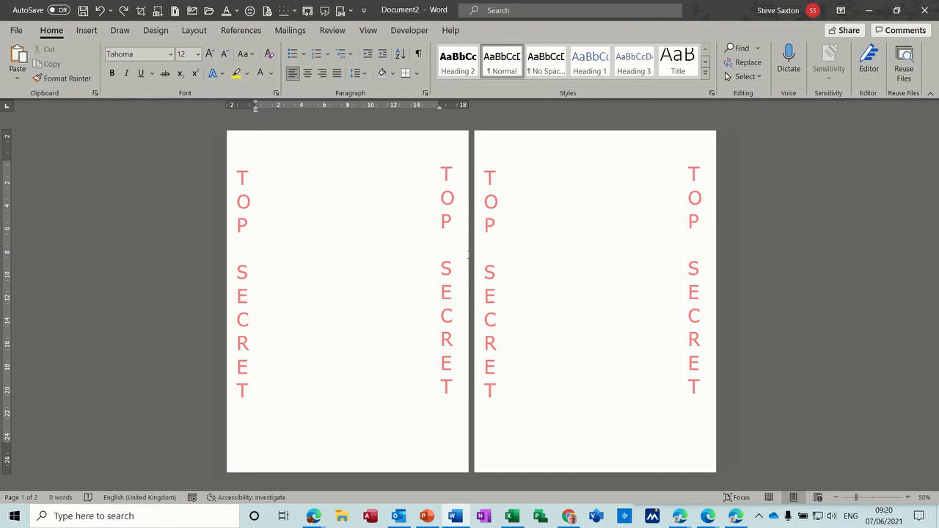
pyautogui.moveTo(343, 407)
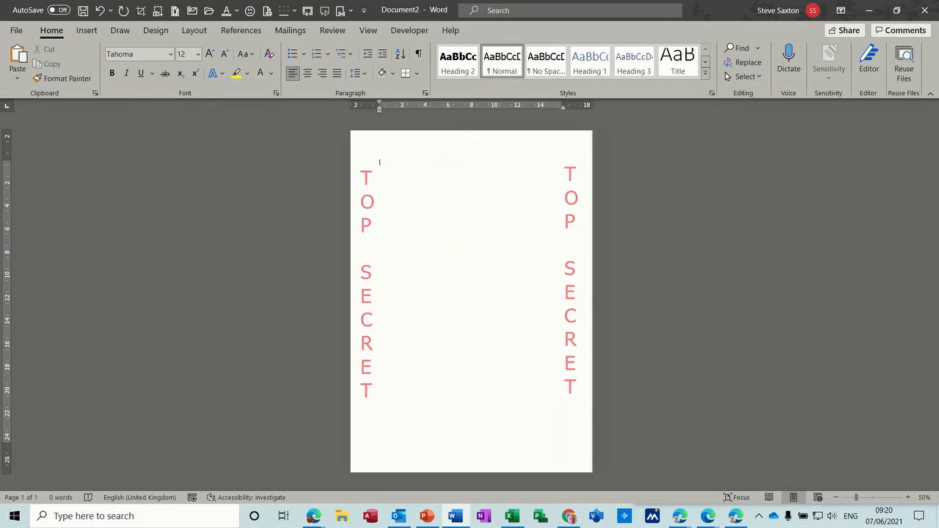
pyautogui.moveTo(437, 182)
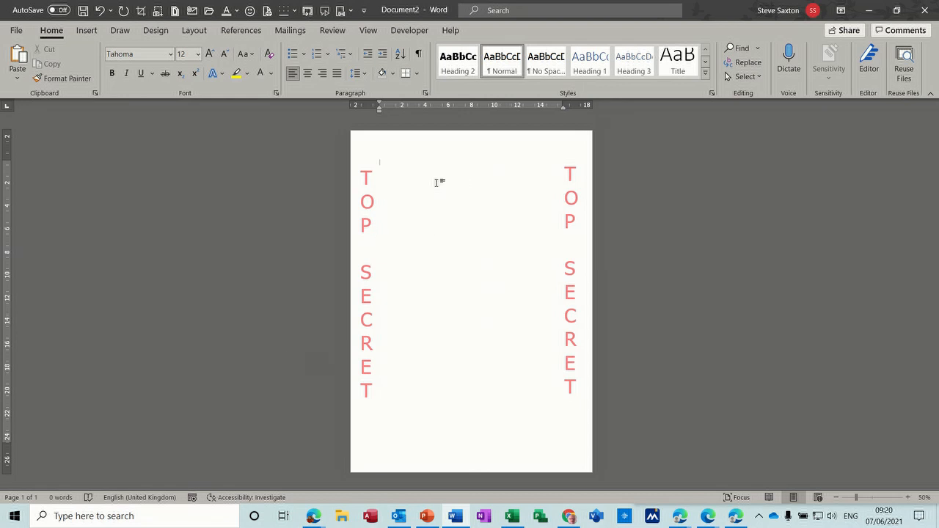
pyautogui.moveTo(419, 200)
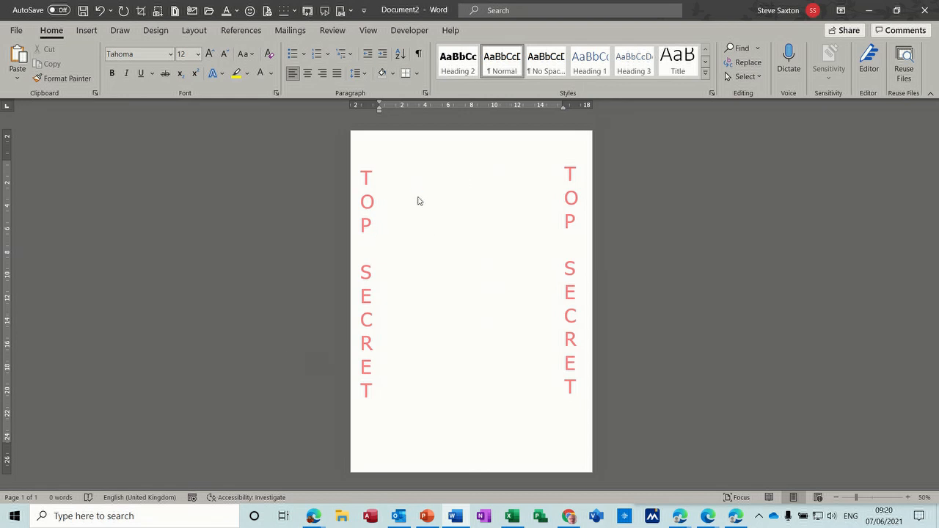
# Save the document as a Word template named 'Top Secret'
pyautogui.press('ctrl+s')
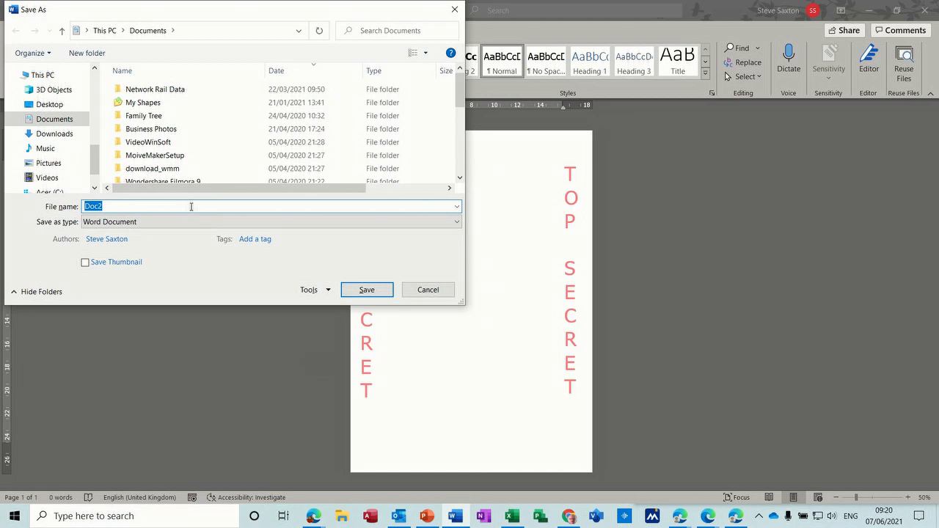
pyautogui.write('Top')
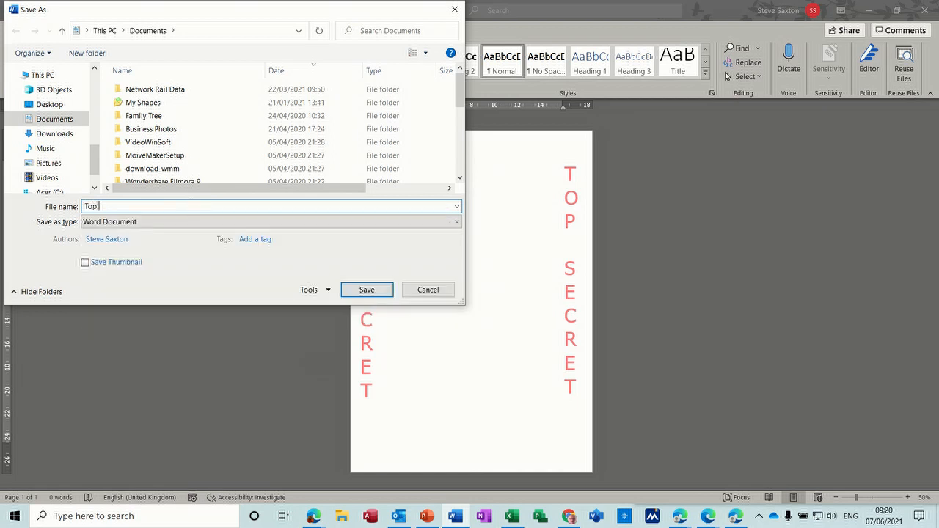
pyautogui.write('Secret')
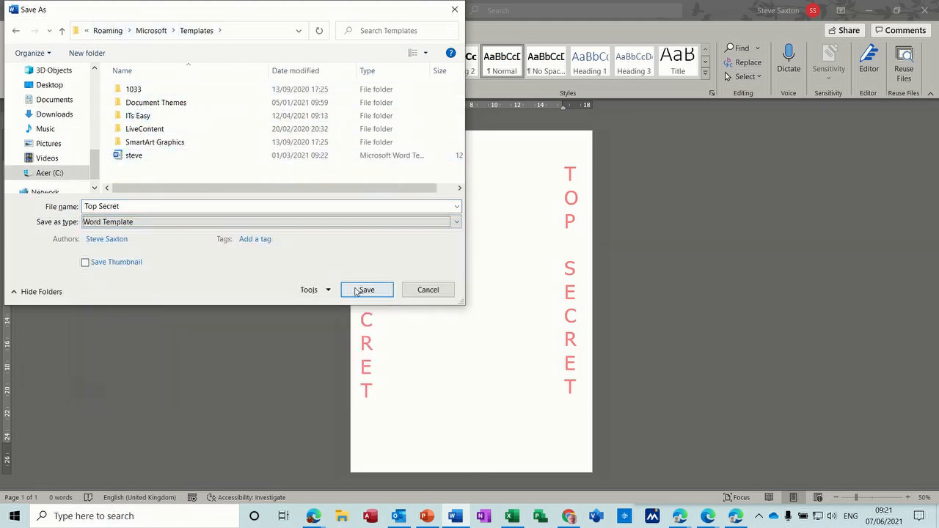
pyautogui.click(367, 290)
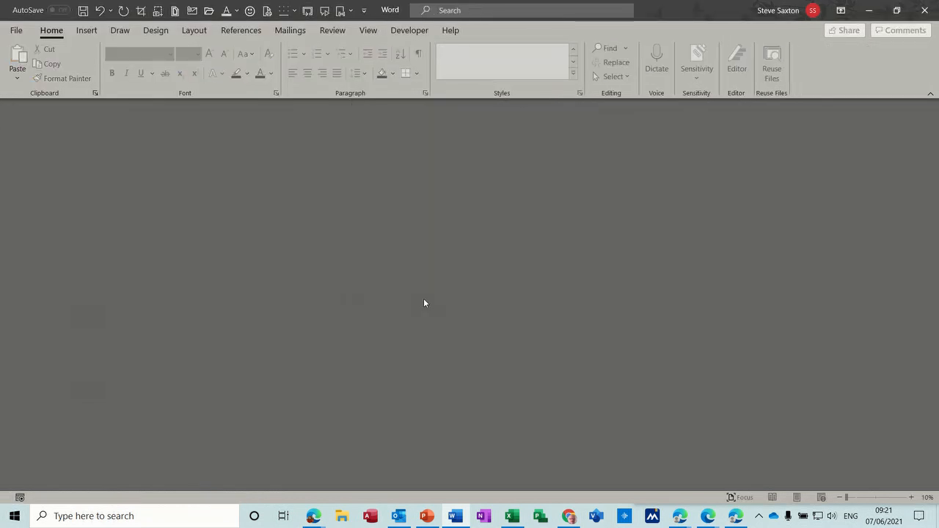
# Create a new document from the Top Secret template via File > New
pyautogui.click(18, 29)
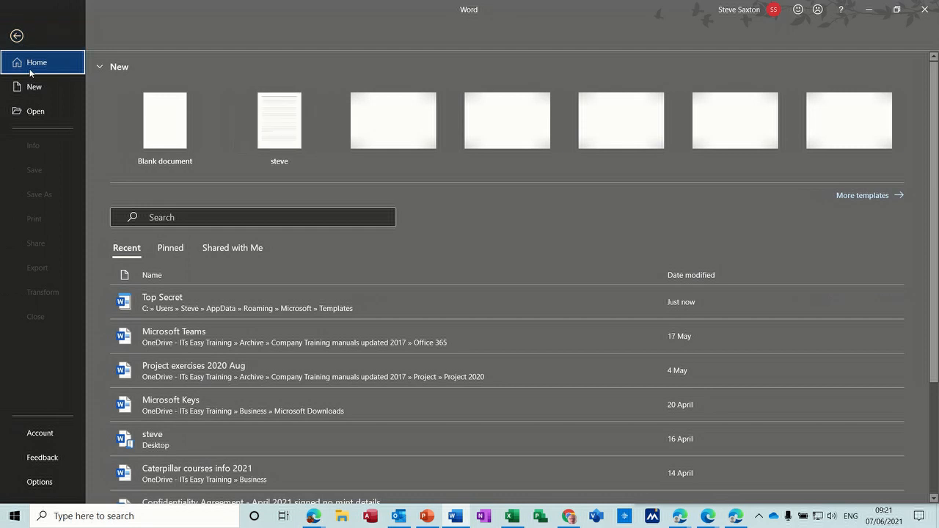
pyautogui.click(32, 87)
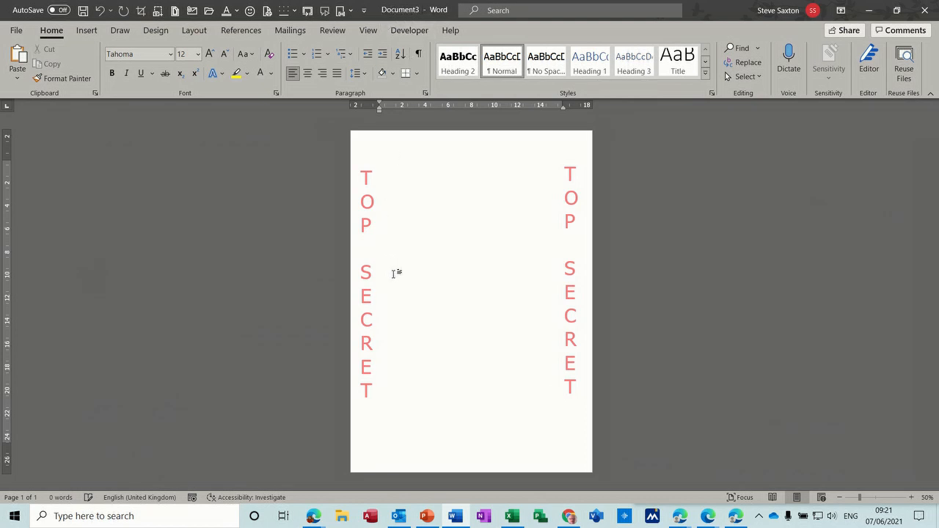
pyautogui.moveTo(396, 220)
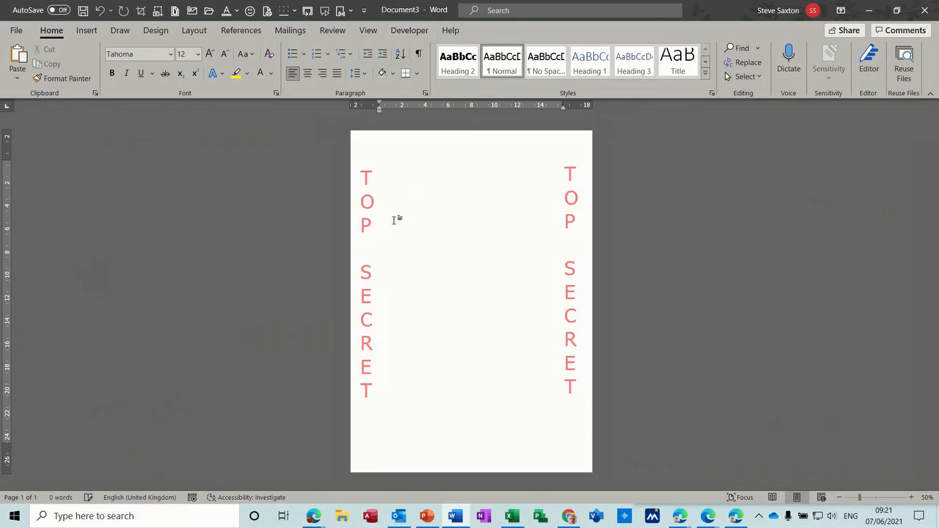
pyautogui.moveTo(422, 182)
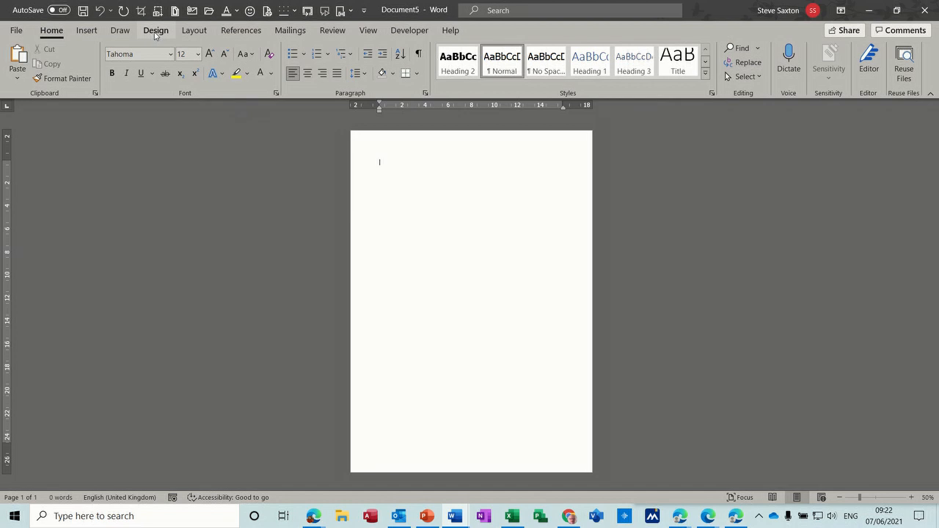
# Insert two Next Page section breaks so the blank document has three sections
pyautogui.click(194, 30)
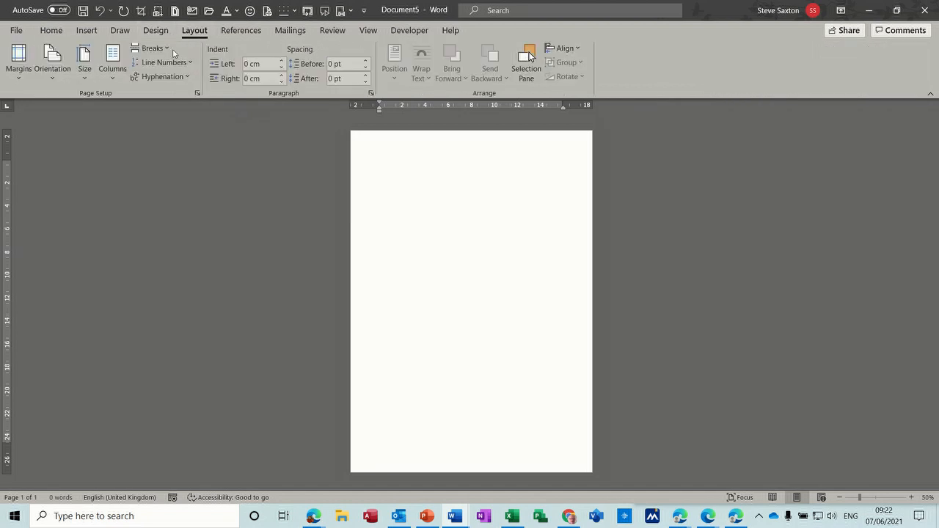
pyautogui.click(153, 47)
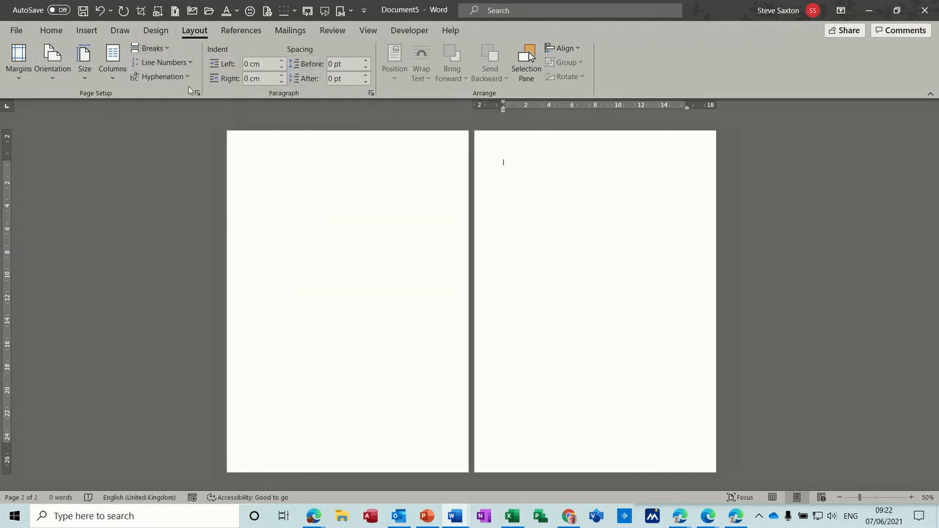
pyautogui.click(154, 47)
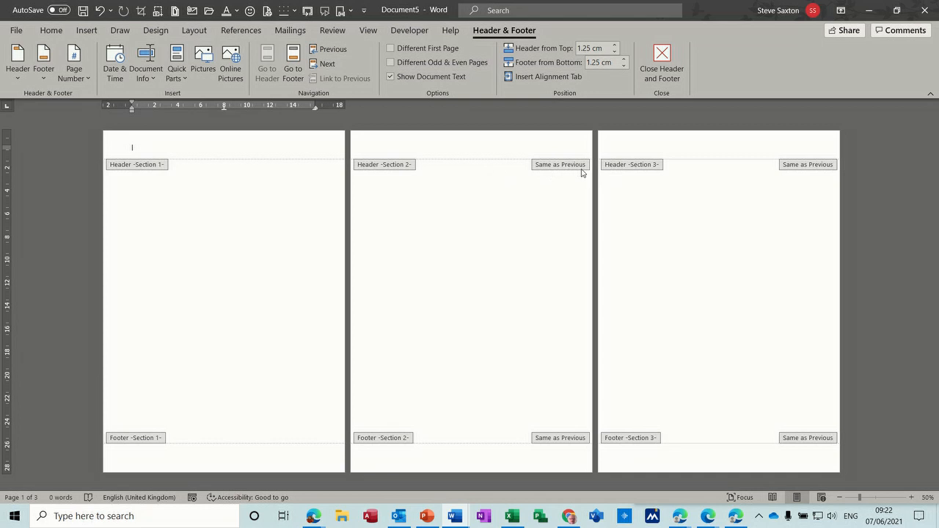
pyautogui.moveTo(657, 155)
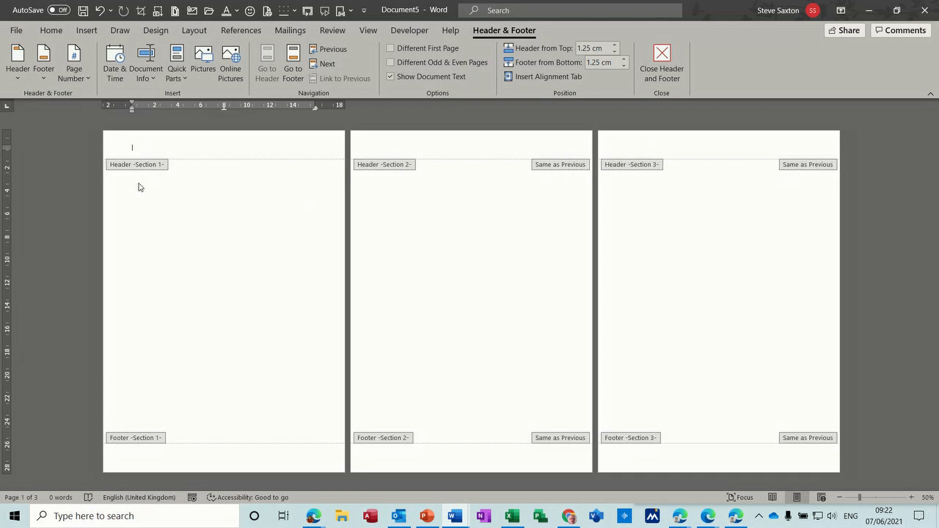
pyautogui.moveTo(126, 387)
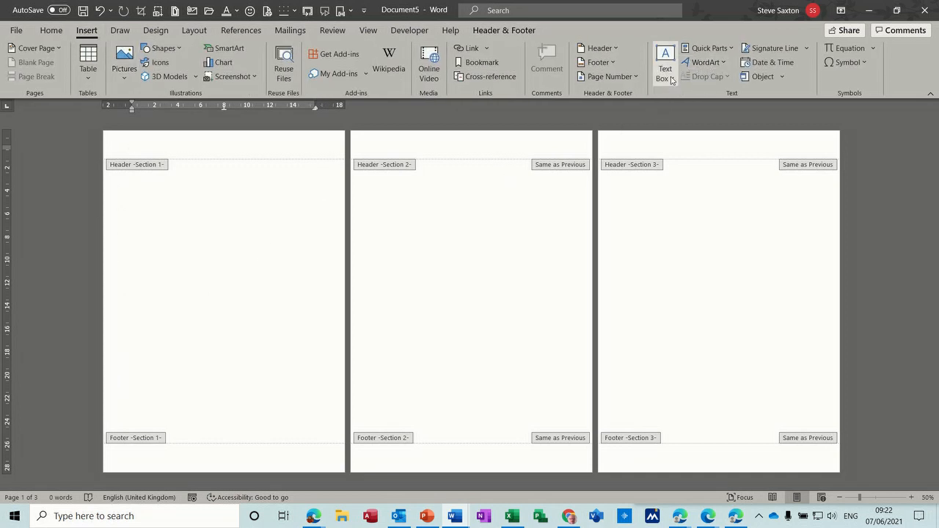
# Draw a tall narrow text box down page one's left header edge with no outline
pyautogui.click(663, 61)
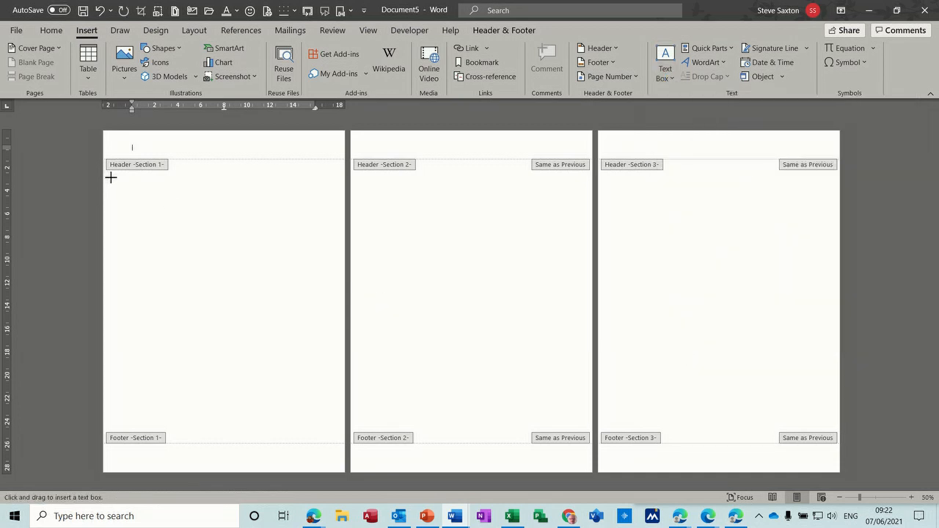
pyautogui.moveTo(111, 178); pyautogui.dragTo(148, 428)
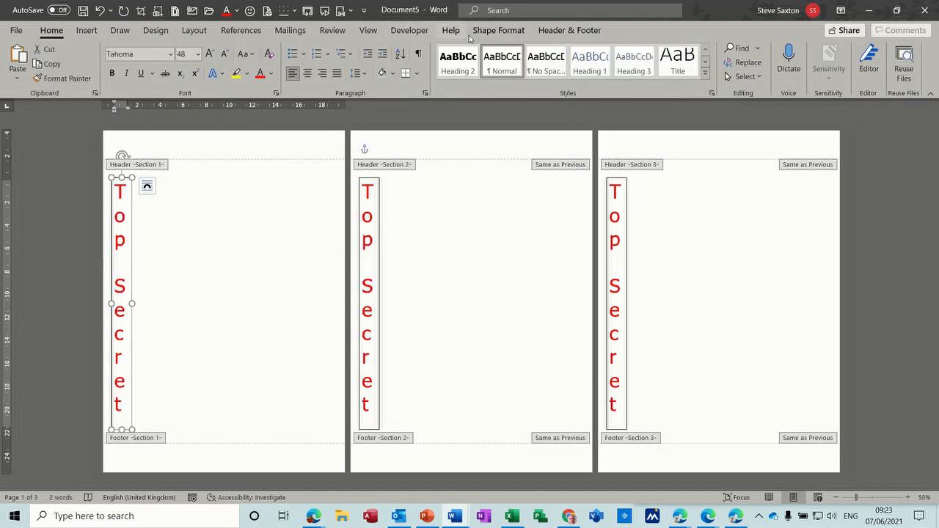
pyautogui.click(308, 62)
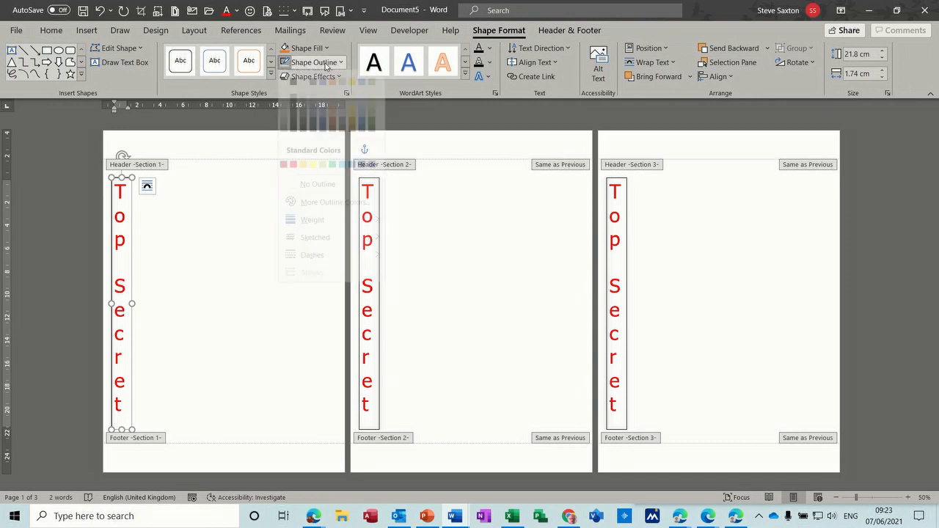
pyautogui.click(228, 275)
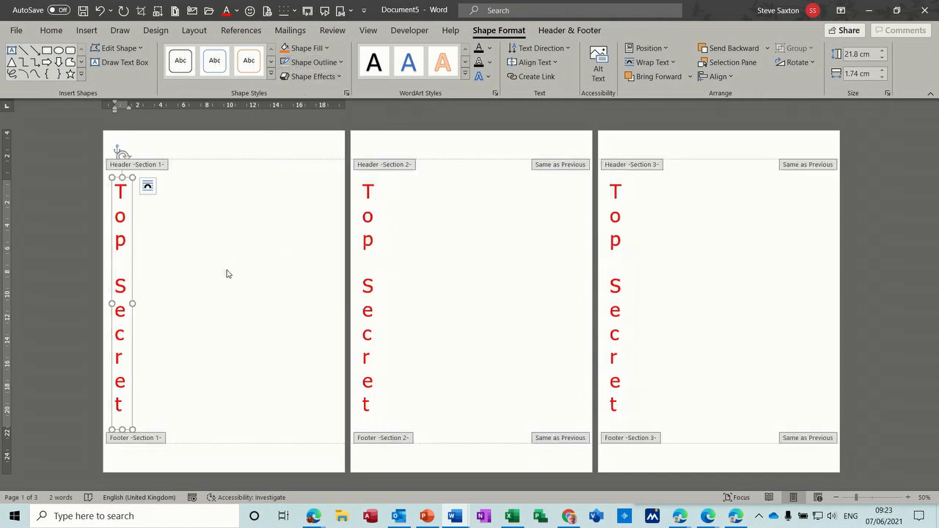
pyautogui.moveTo(144, 241)
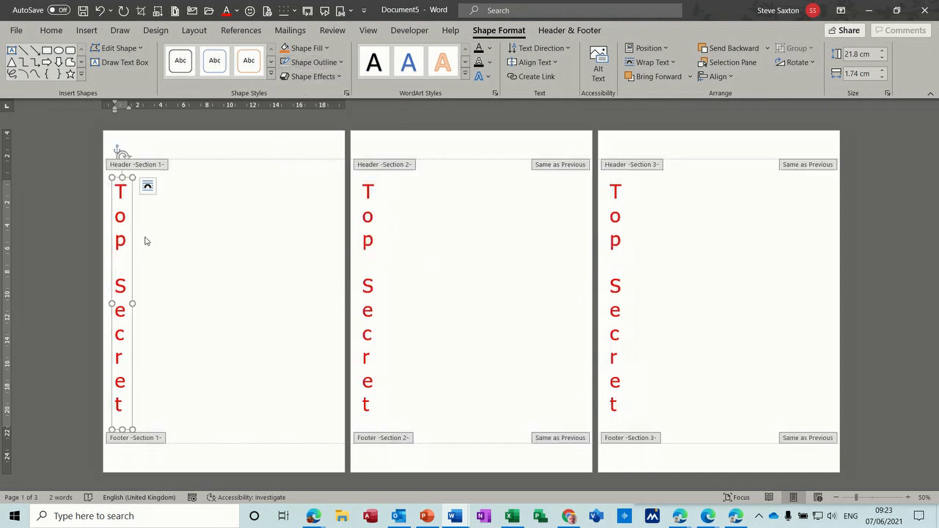
pyautogui.moveTo(493, 220)
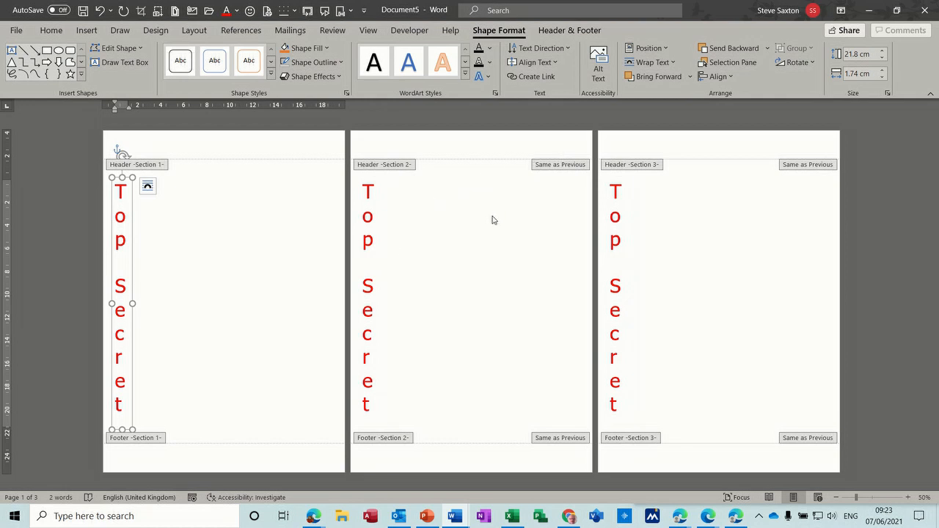
pyautogui.moveTo(379, 224)
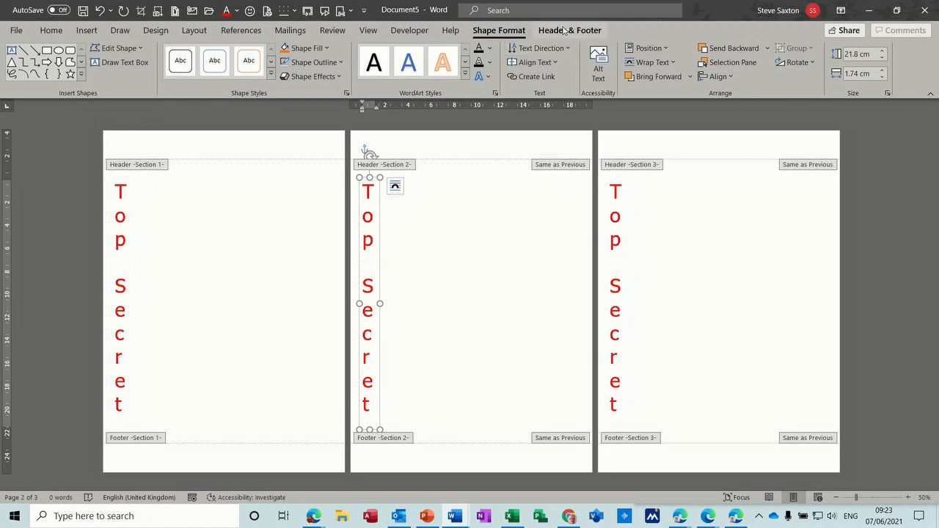
# Turn off Link to Previous for section 2's header and change its watermark to Secret
pyautogui.click(569, 29)
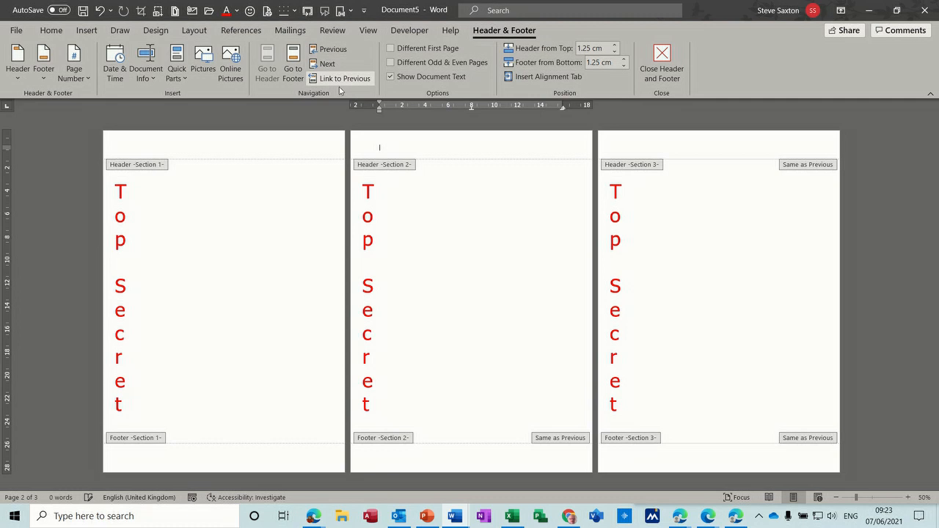
pyautogui.click(367, 234)
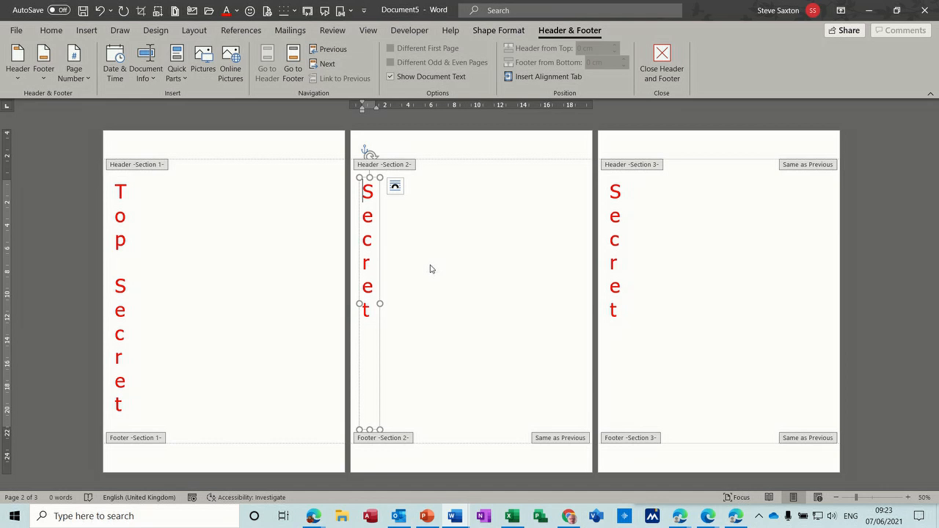
pyautogui.click(615, 250)
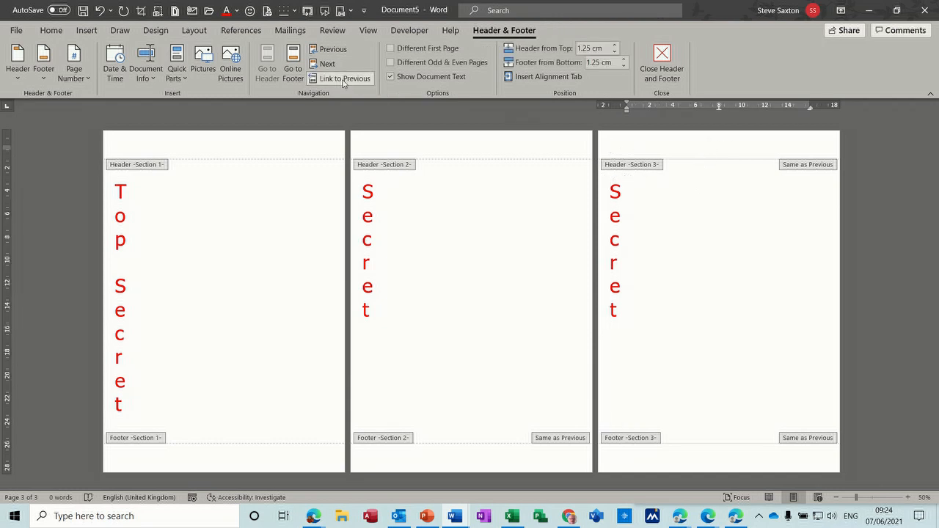
# Turn off Link to Previous for section 3's header and retype its watermark as Restricted
pyautogui.click(344, 79)
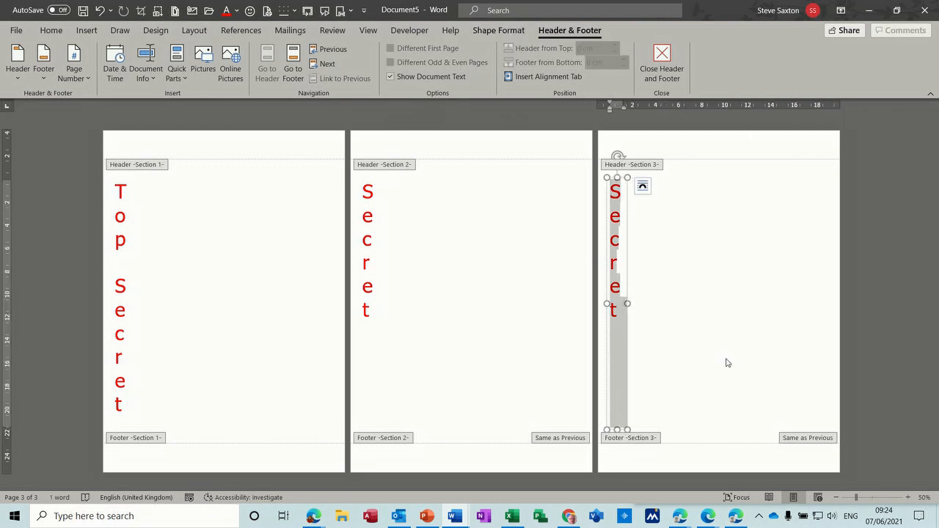
pyautogui.write('Restric')
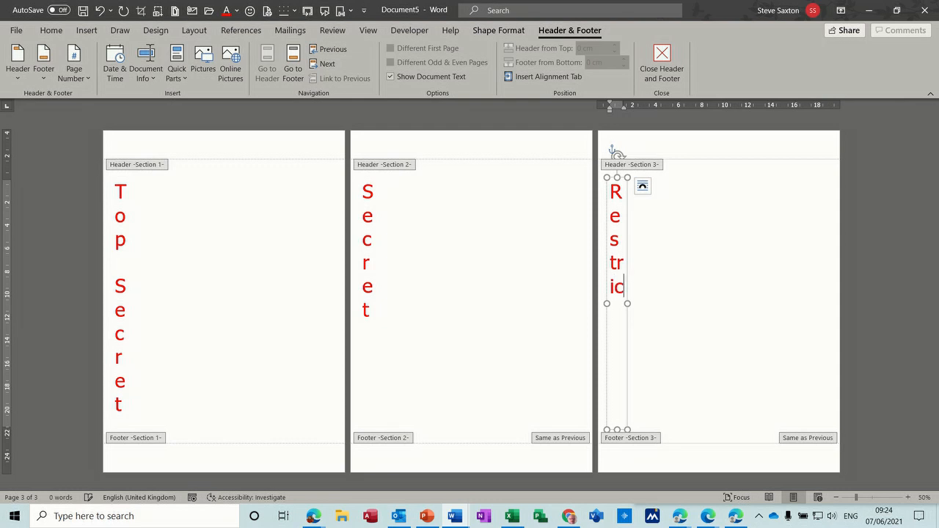
pyautogui.write('ted')
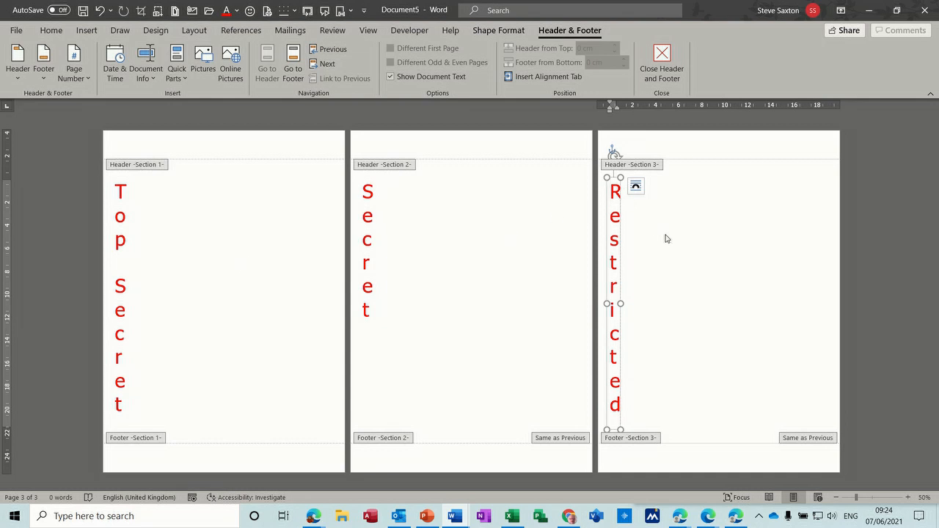
pyautogui.moveTo(702, 249)
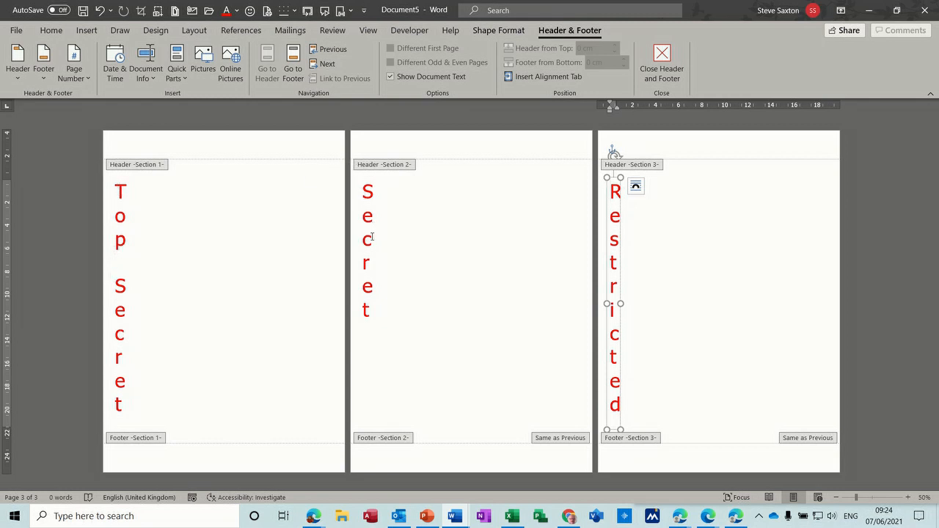
pyautogui.moveTo(633, 221)
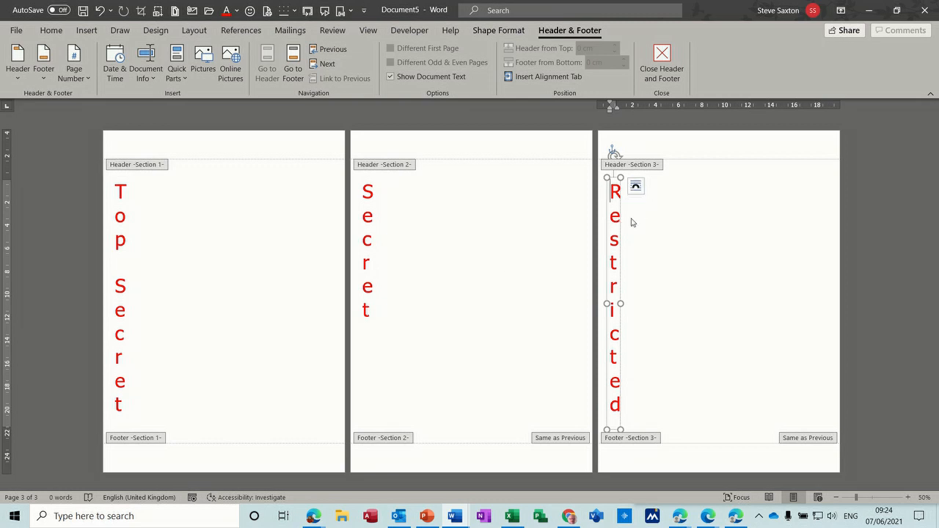
pyautogui.moveTo(273, 261)
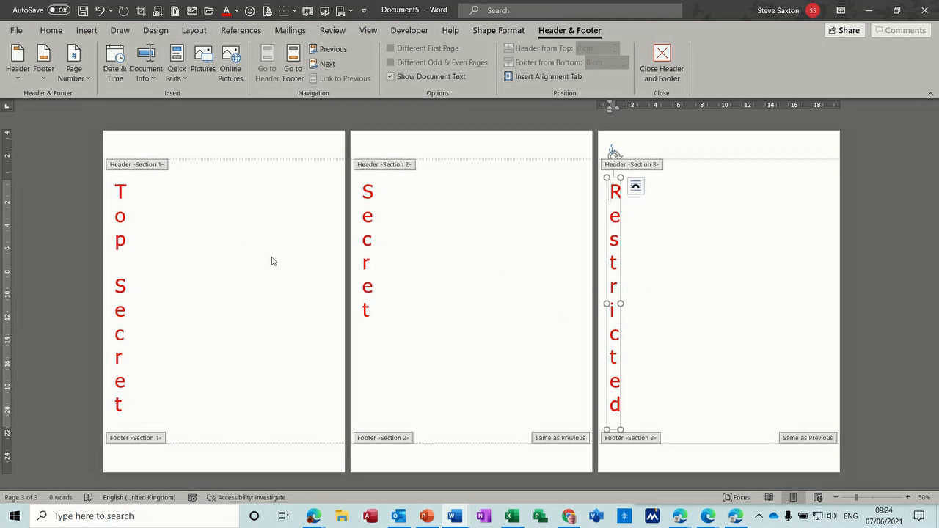
pyautogui.moveTo(143, 201)
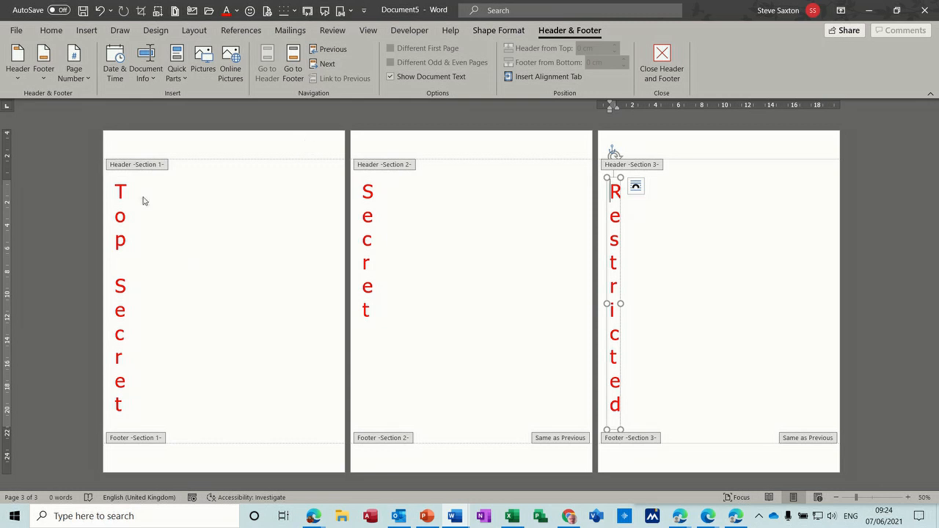
pyautogui.moveTo(266, 141)
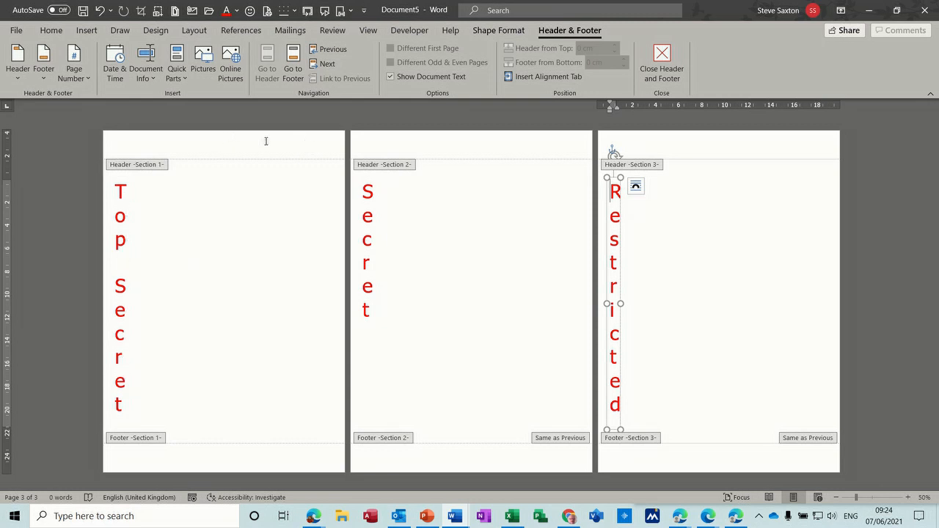
pyautogui.moveTo(364, 156)
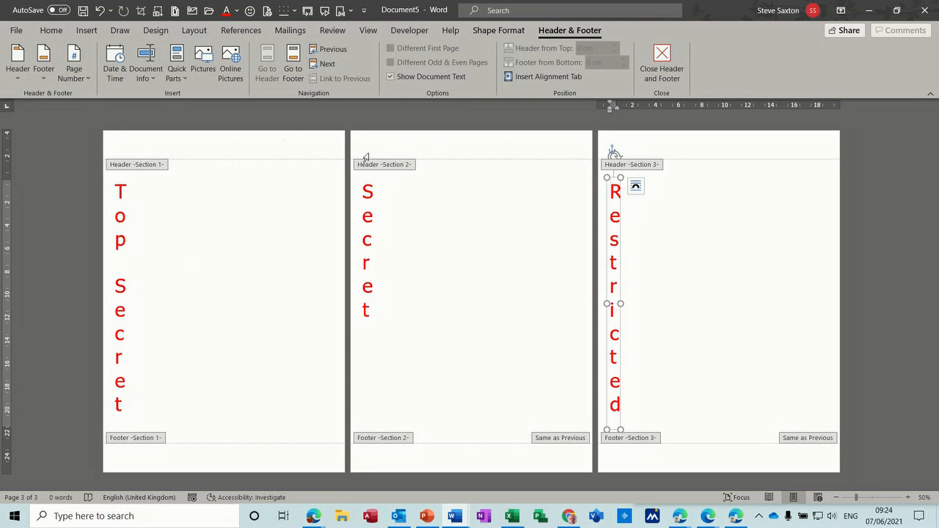
pyautogui.moveTo(452, 164)
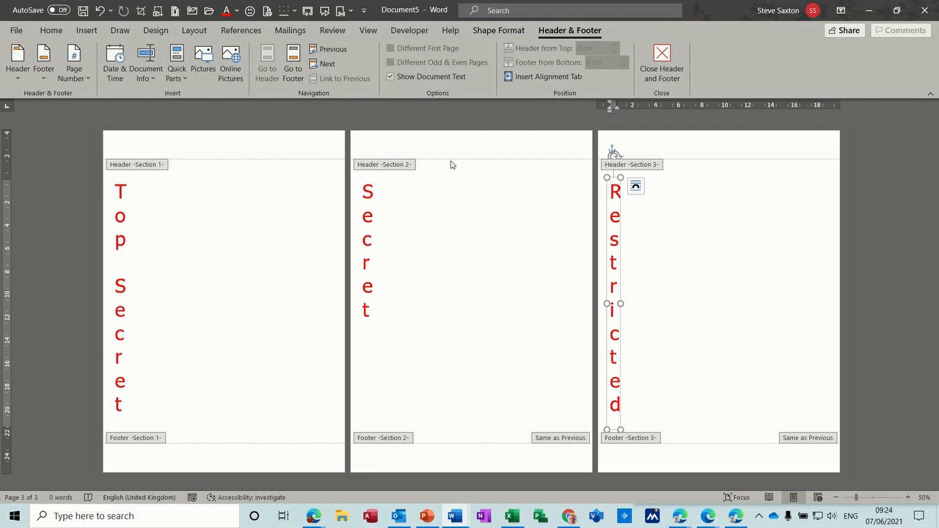
pyautogui.moveTo(361, 168)
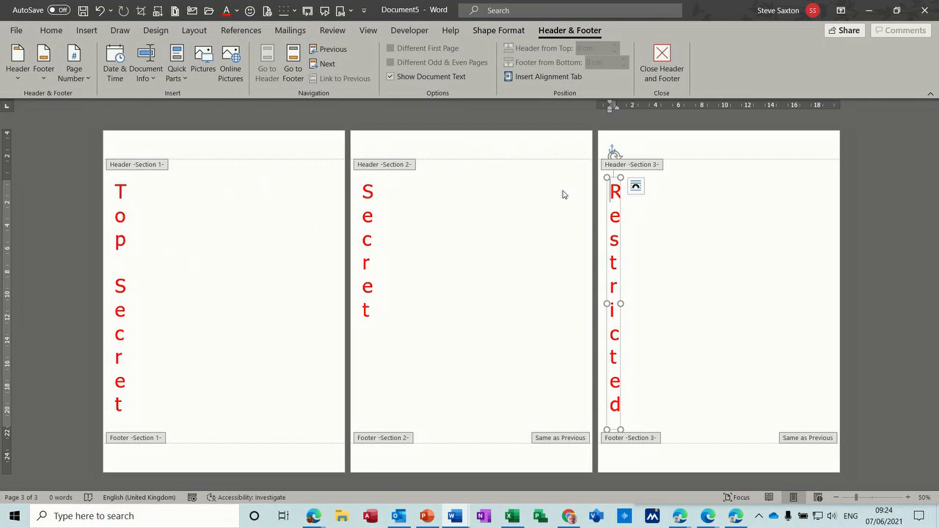
pyautogui.moveTo(79, 197)
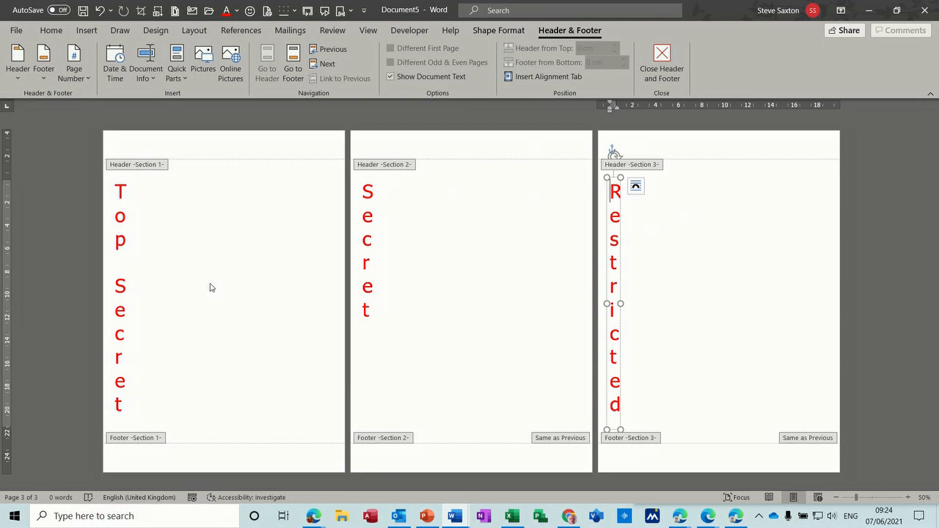
pyautogui.moveTo(720, 226)
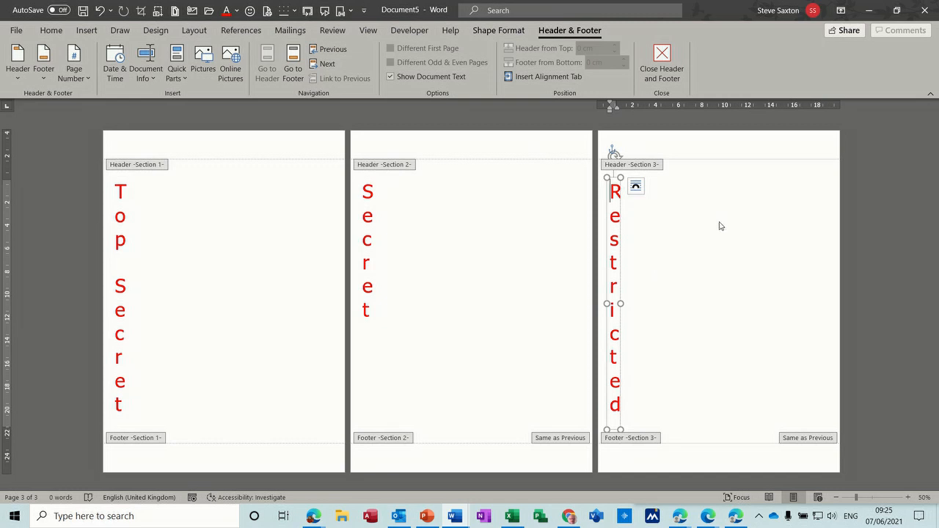
pyautogui.moveTo(206, 294)
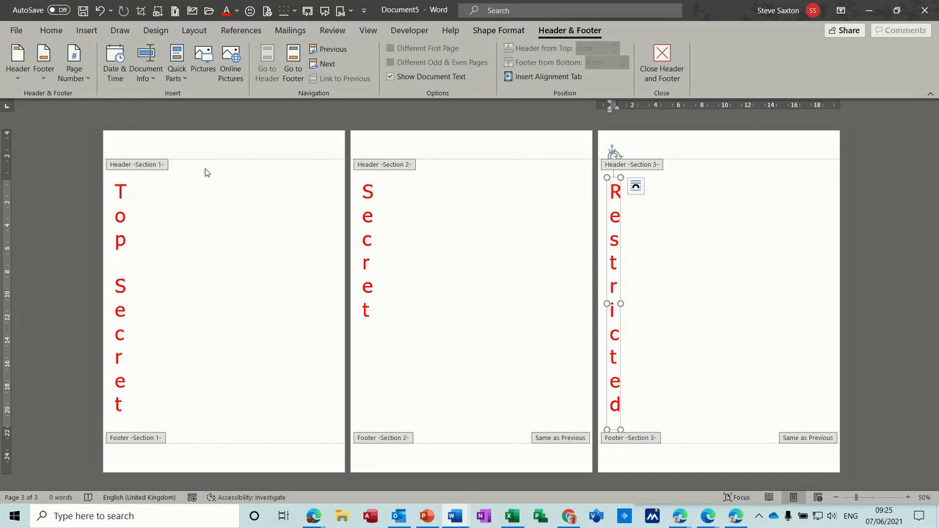
pyautogui.moveTo(440, 250)
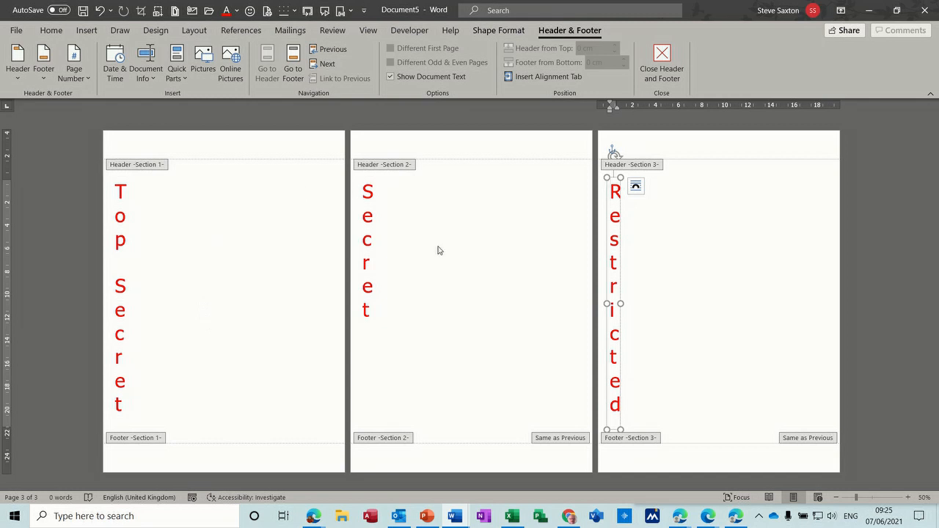
pyautogui.moveTo(452, 271)
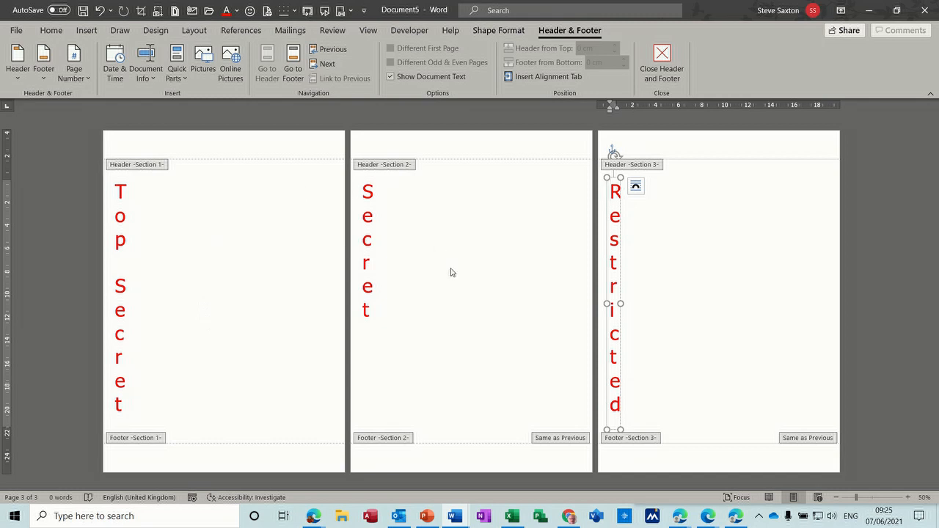